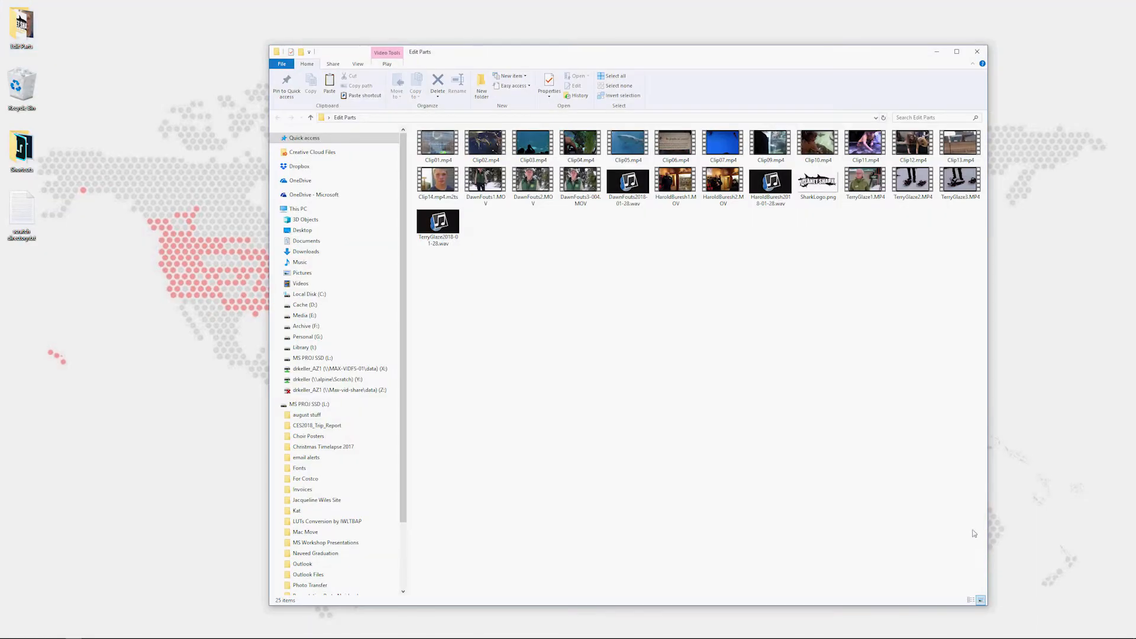
{"action": "mouse_move", "coordinate": [970, 529]}
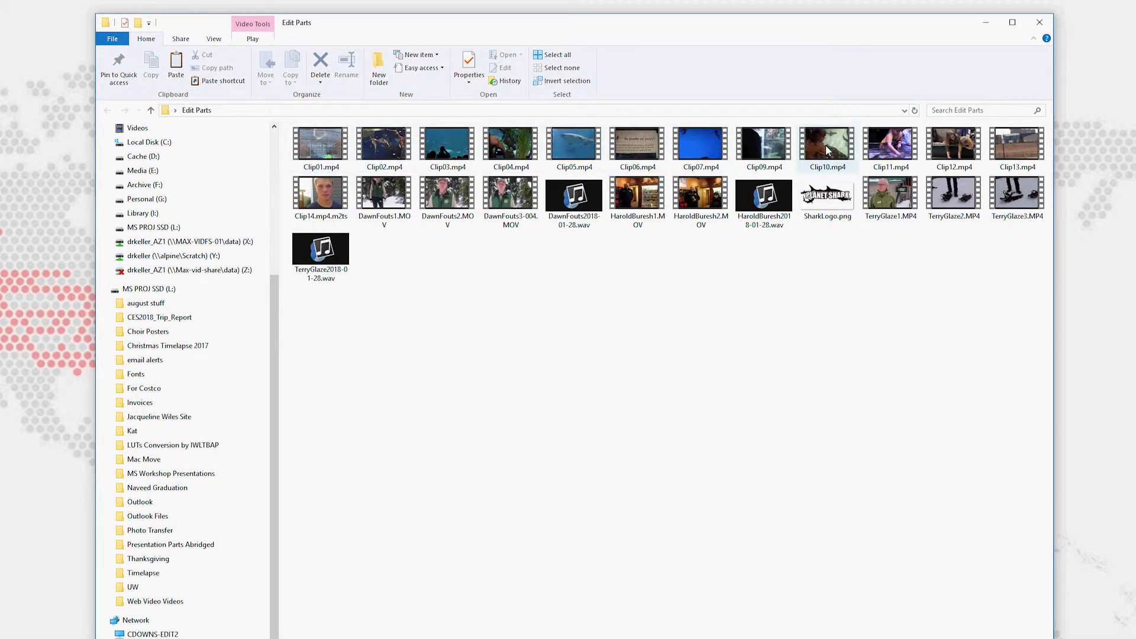
{"action": "mouse_move", "coordinate": [953, 144]}
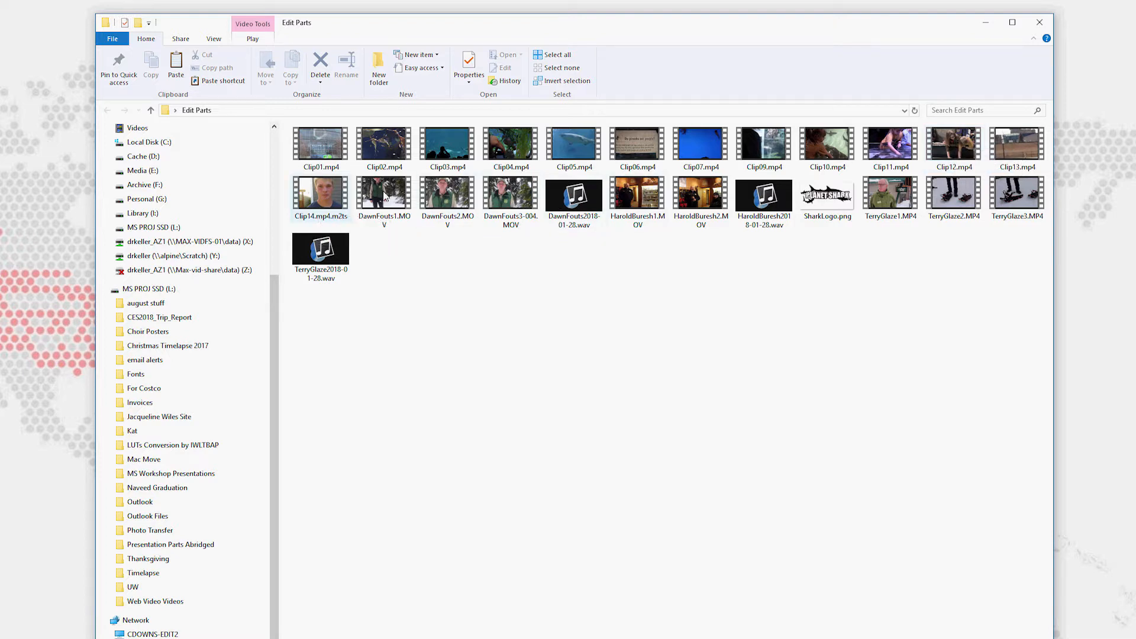
{"action": "mouse_move", "coordinate": [510, 196]}
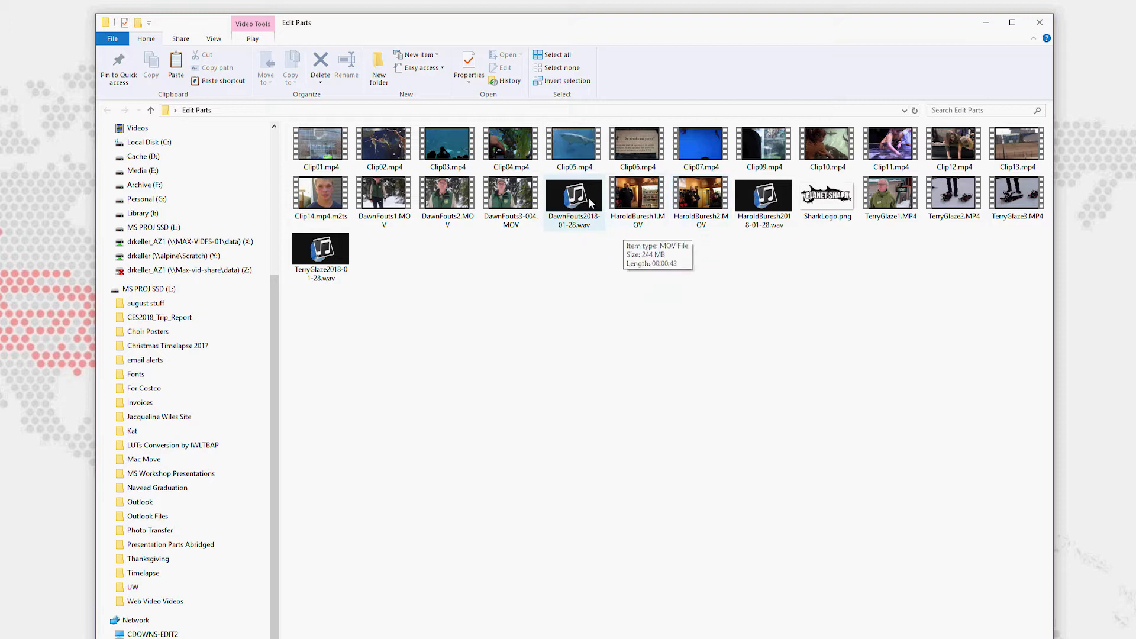
{"action": "mouse_move", "coordinate": [822, 315]}
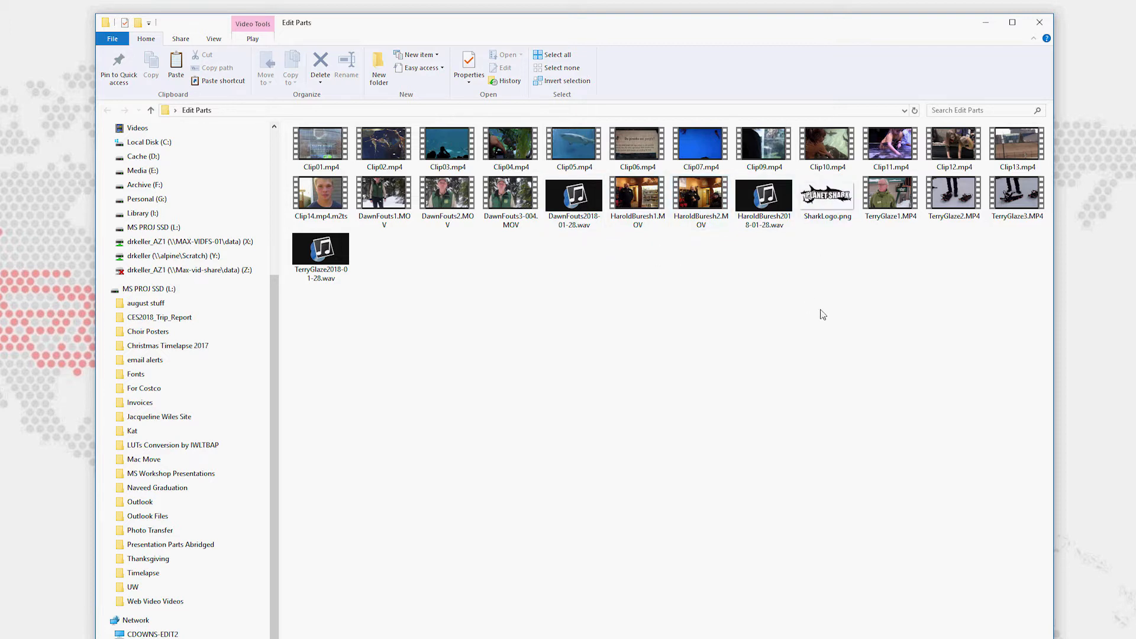
- Create a new folder in Edit Parts named Fish cover footage
{"action": "right_click", "coordinate": [823, 314]}
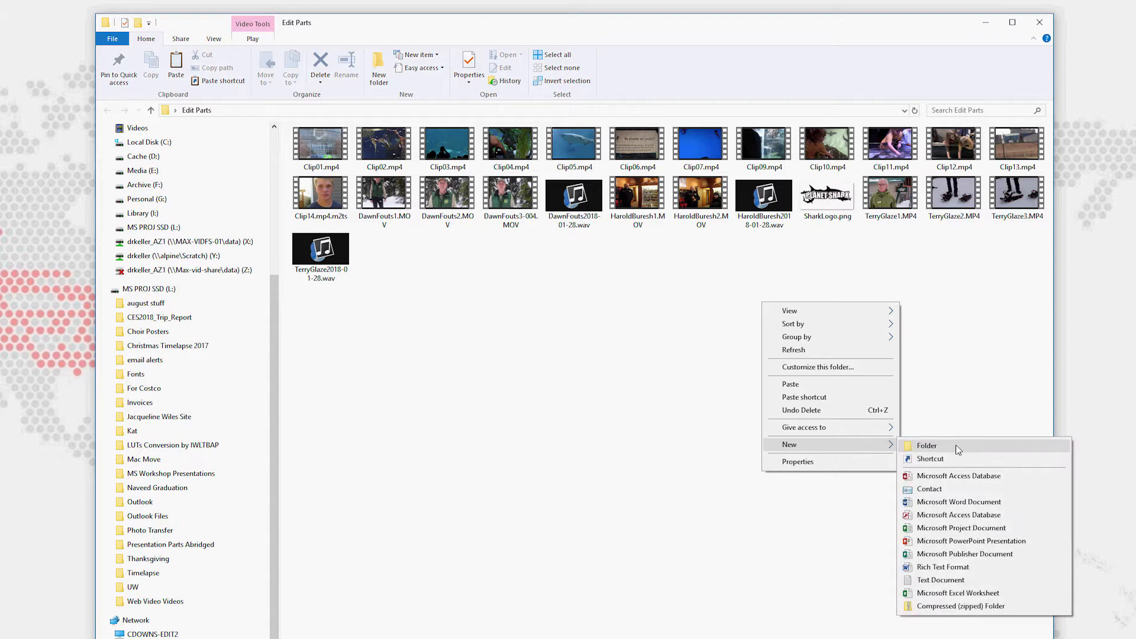
{"action": "left_click", "coordinate": [928, 446]}
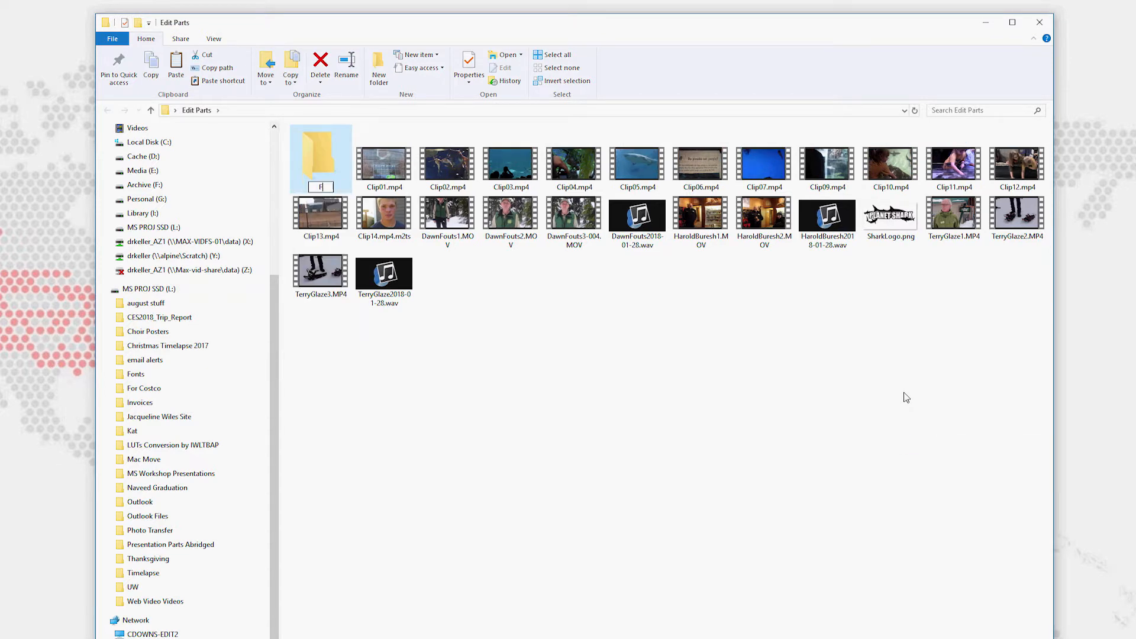
{"action": "type", "text": "Fish cover footage"}
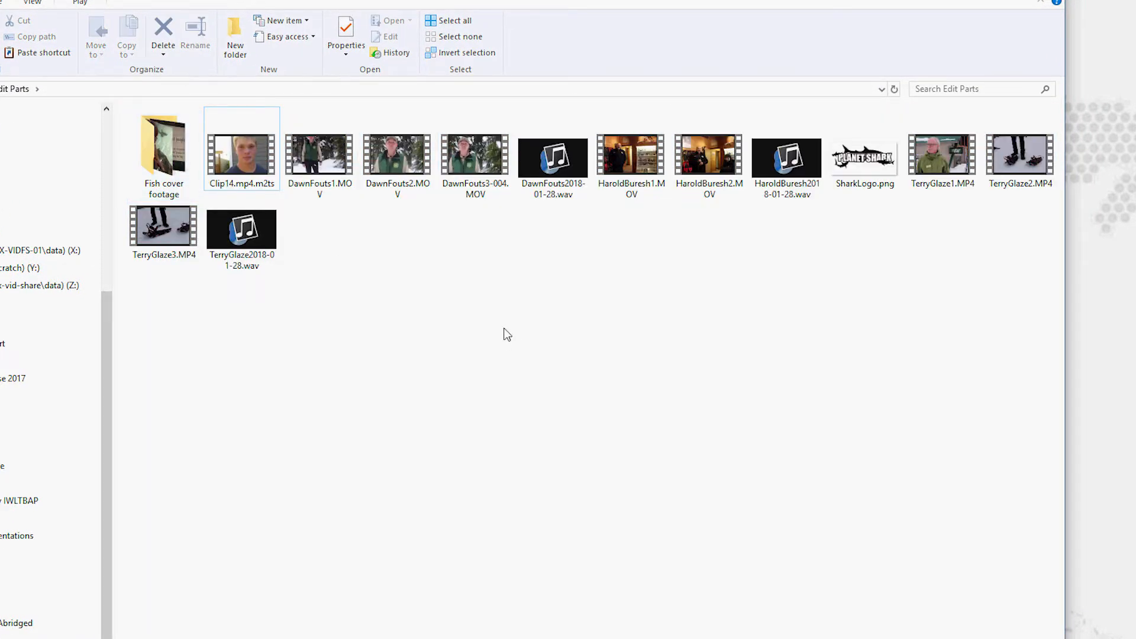
- Create a new folder in Edit Parts named Snow Interview Video
{"action": "right_click", "coordinate": [508, 333]}
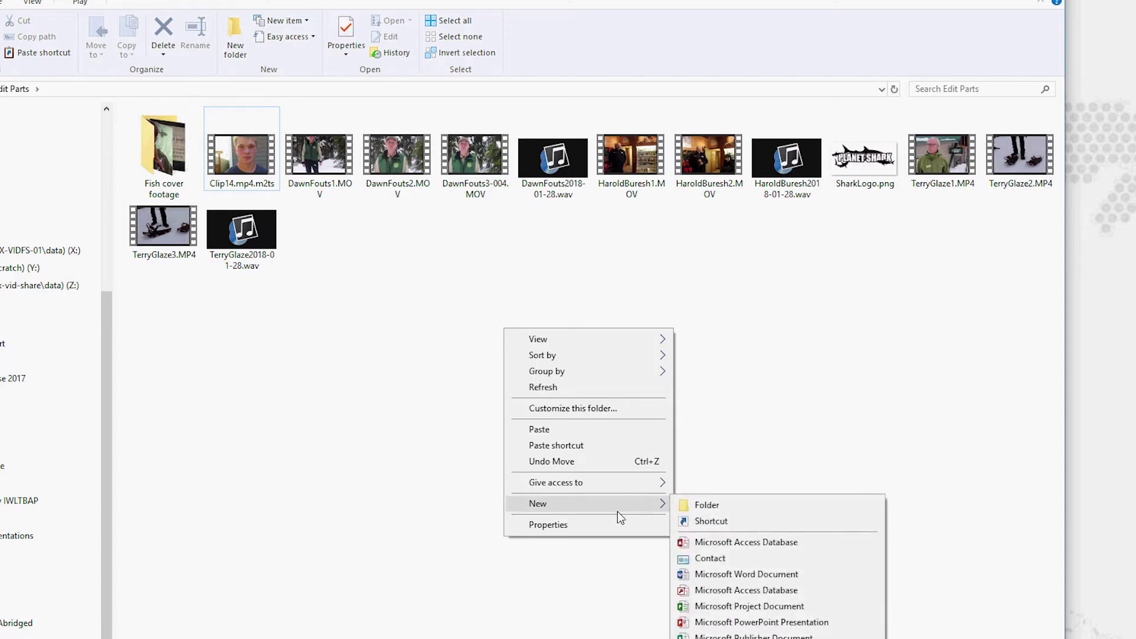
{"action": "left_click", "coordinate": [707, 505]}
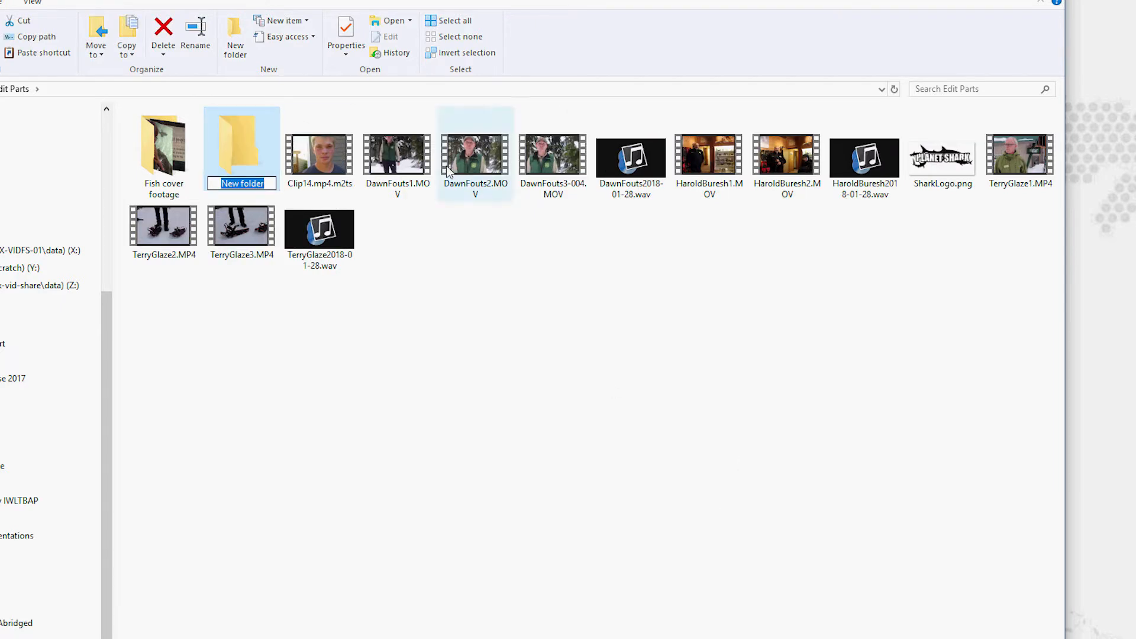
{"action": "type", "text": "Snow Intervi"}
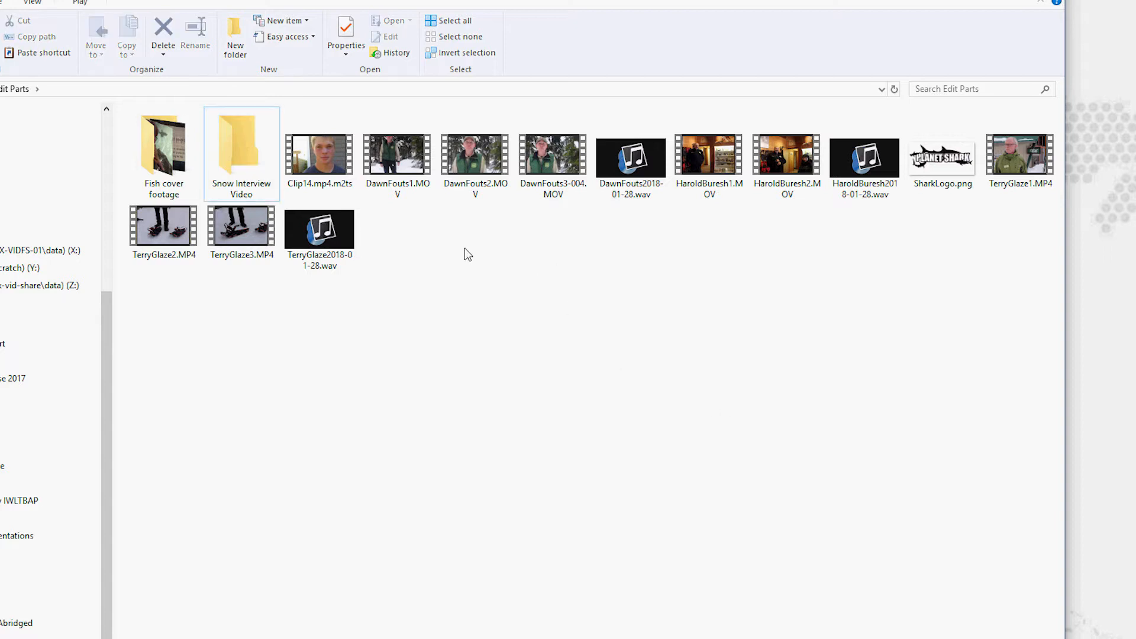
{"action": "left_click", "coordinate": [553, 156]}
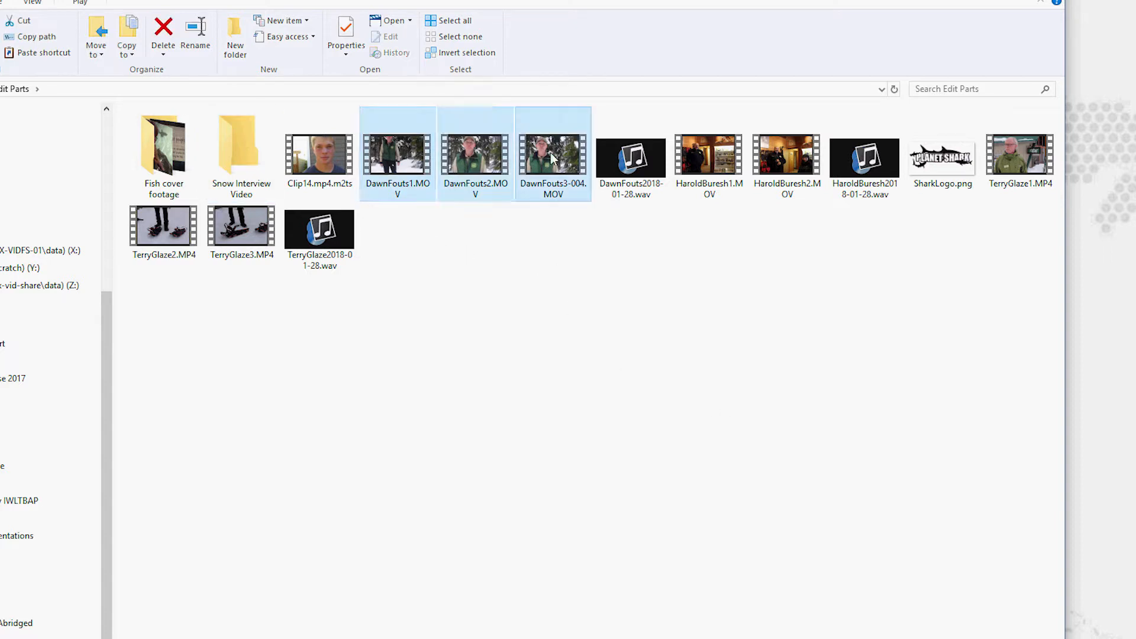
{"action": "left_click", "coordinate": [785, 152]}
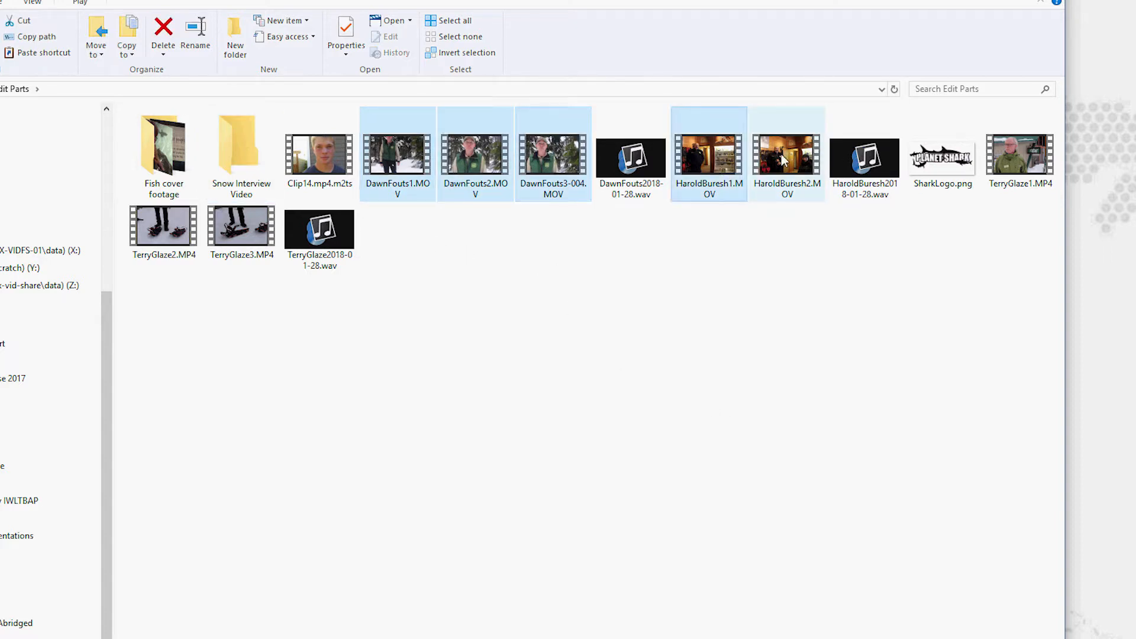
{"action": "left_click", "coordinate": [1019, 151]}
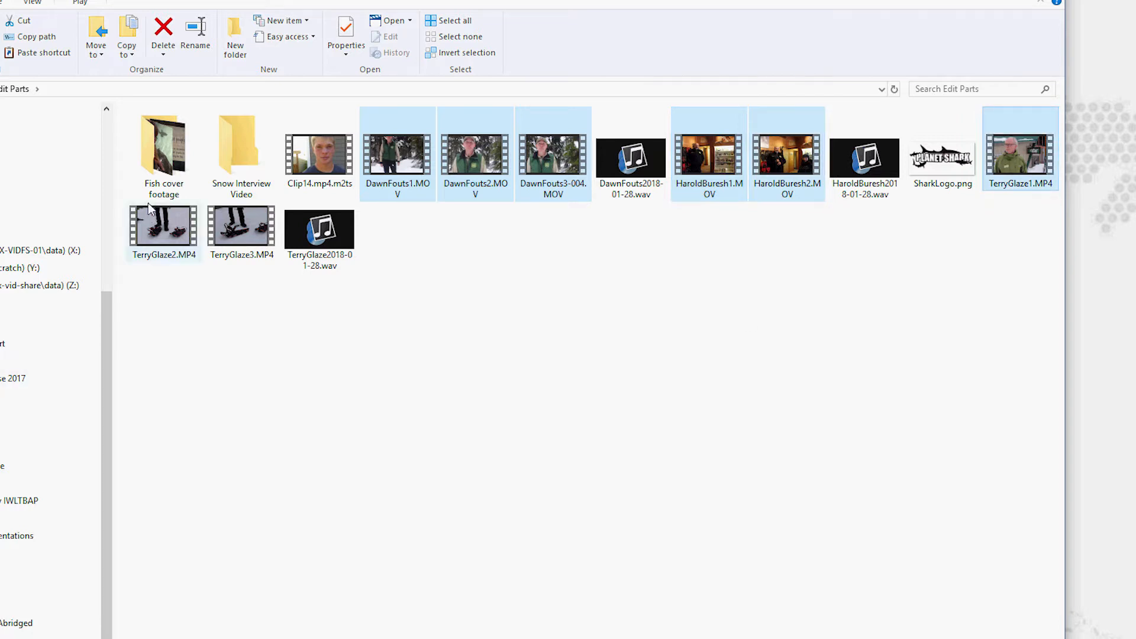
{"action": "left_click", "coordinate": [241, 227]}
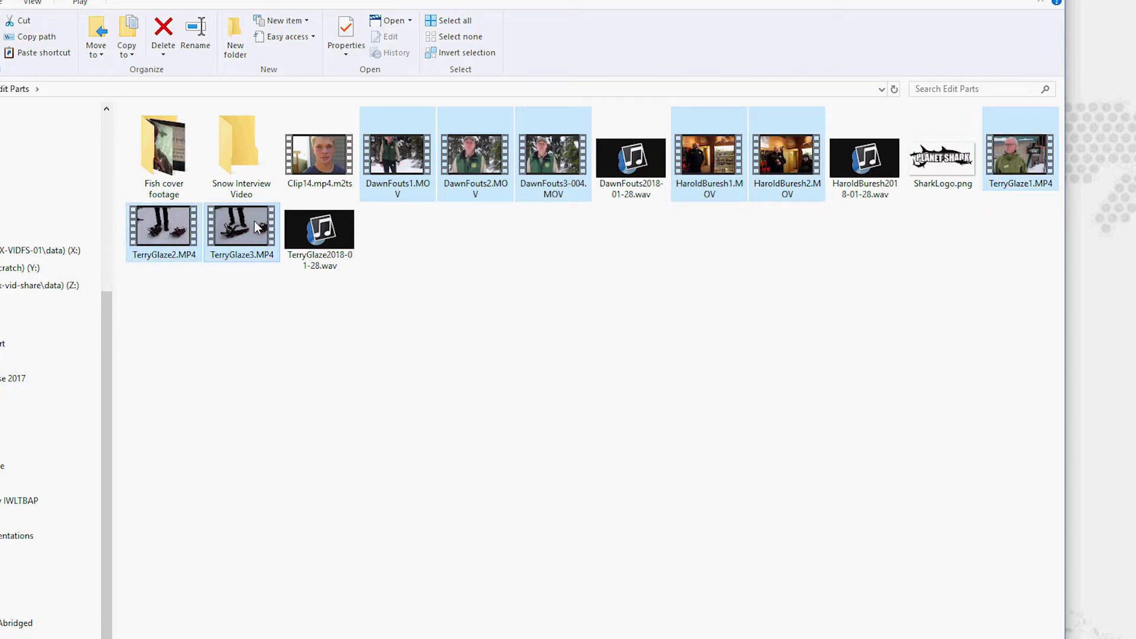
{"action": "left_click_drag", "start_coordinate": [253, 226], "coordinate": [240, 149]}
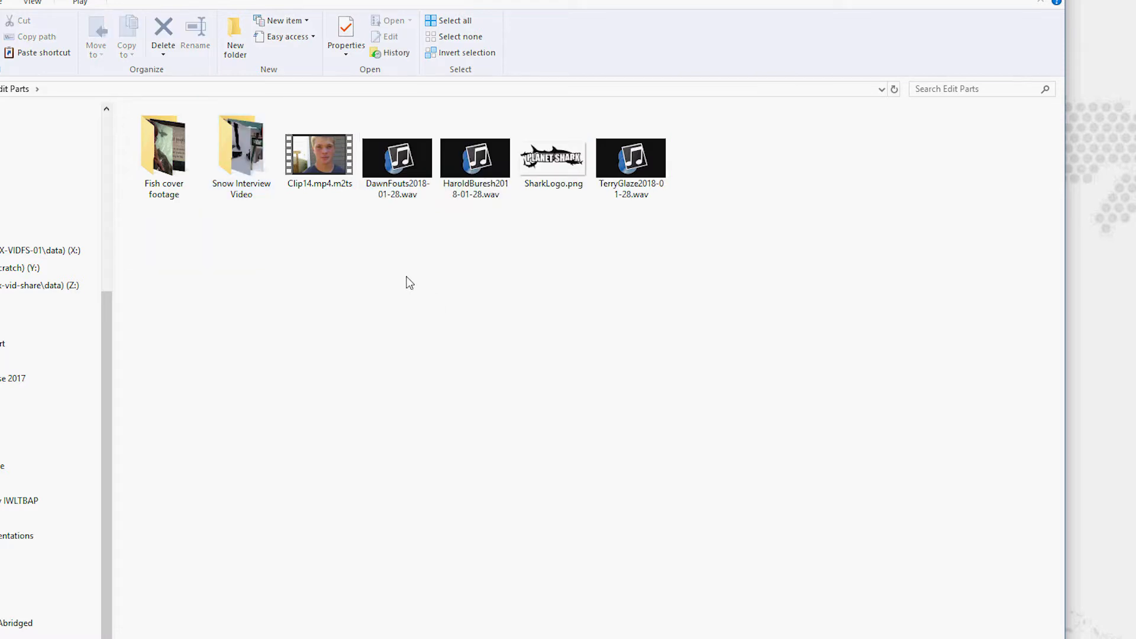
- Create a Snow Interview Audio folder and move the three interview WAV files into it
{"action": "right_click", "coordinate": [407, 282]}
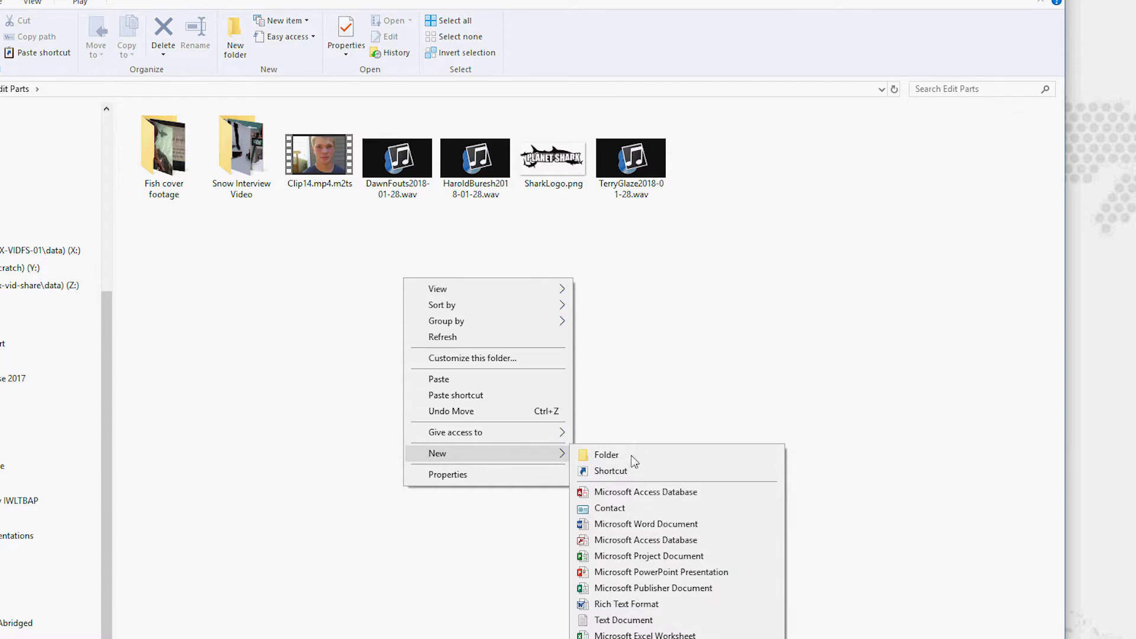
{"action": "left_click", "coordinate": [605, 454]}
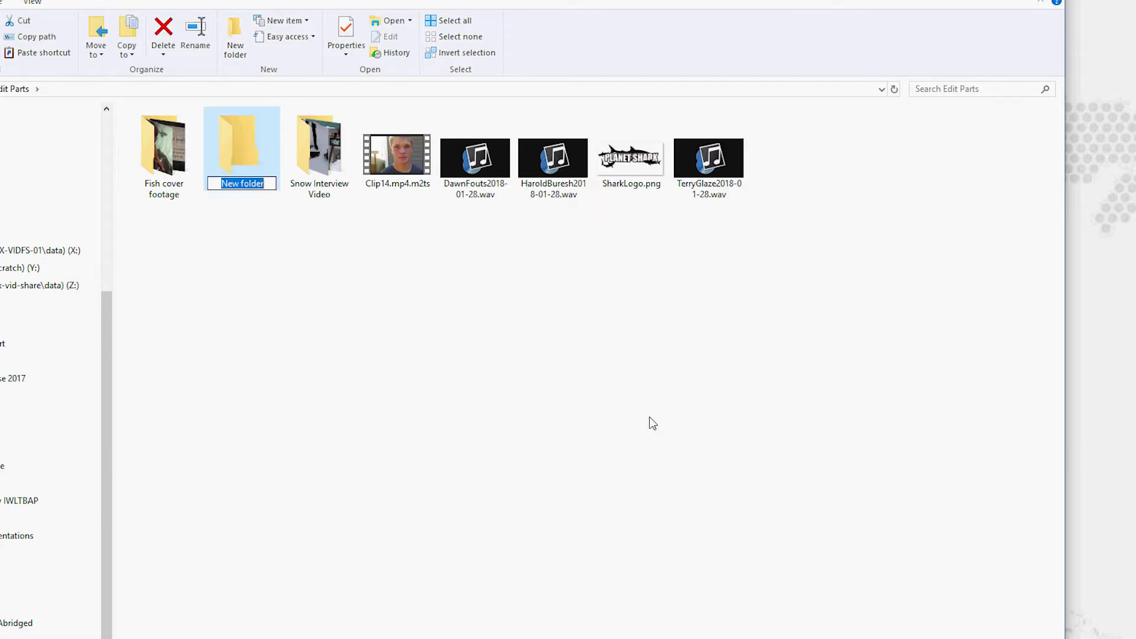
{"action": "type", "text": "Snow Interview Audio"}
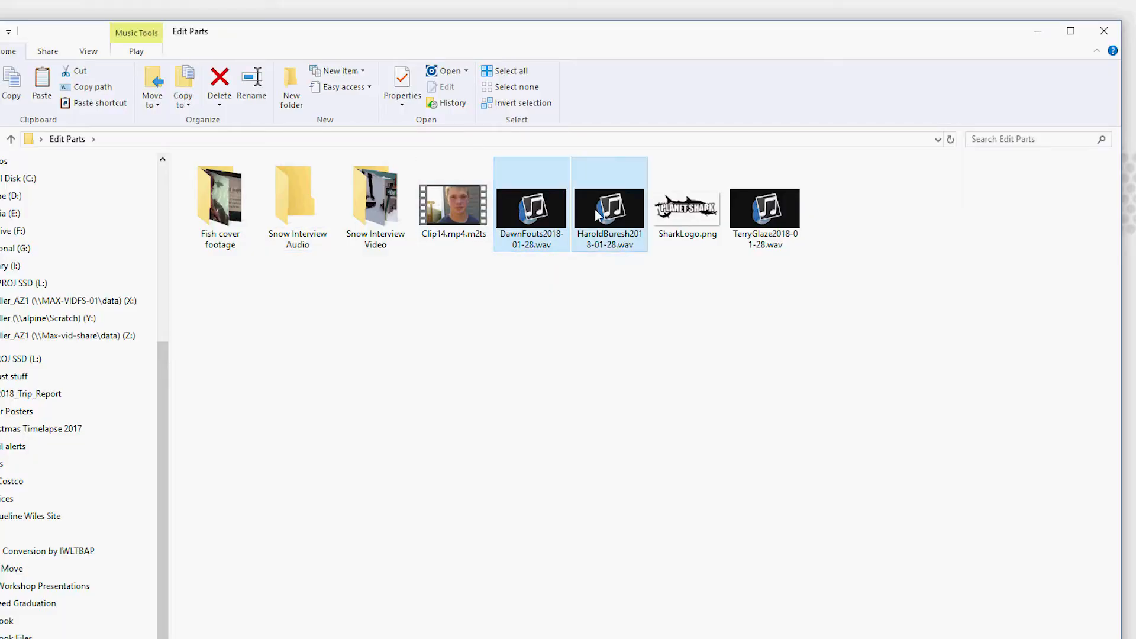
{"action": "left_click", "coordinate": [764, 210]}
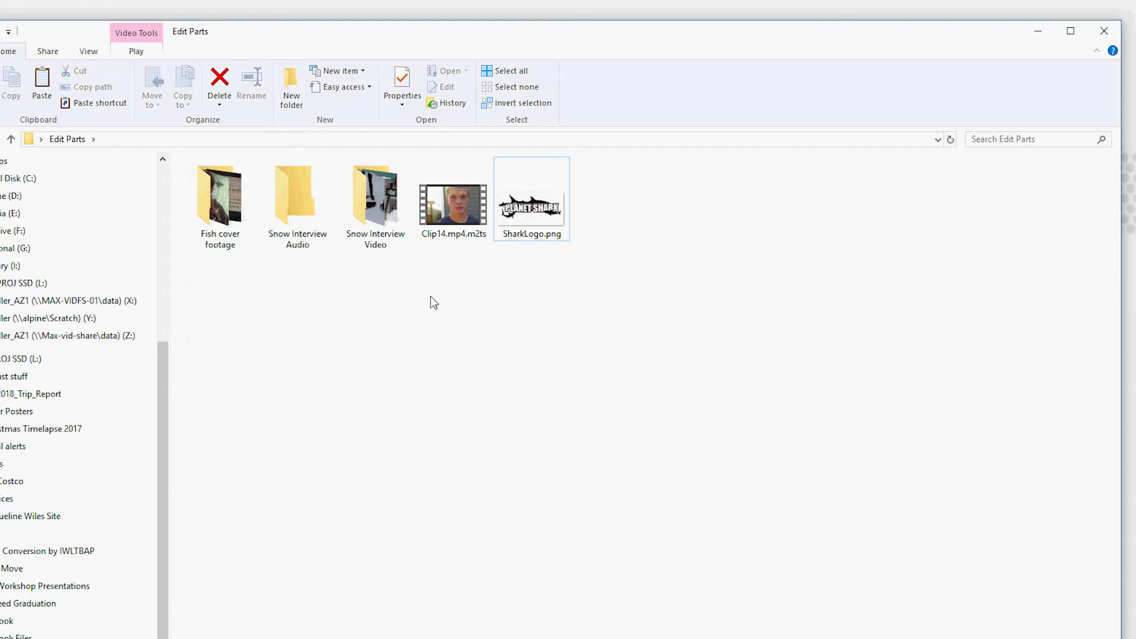
- Create another empty folder in Edit Parts named Graphics
{"action": "right_click", "coordinate": [433, 302]}
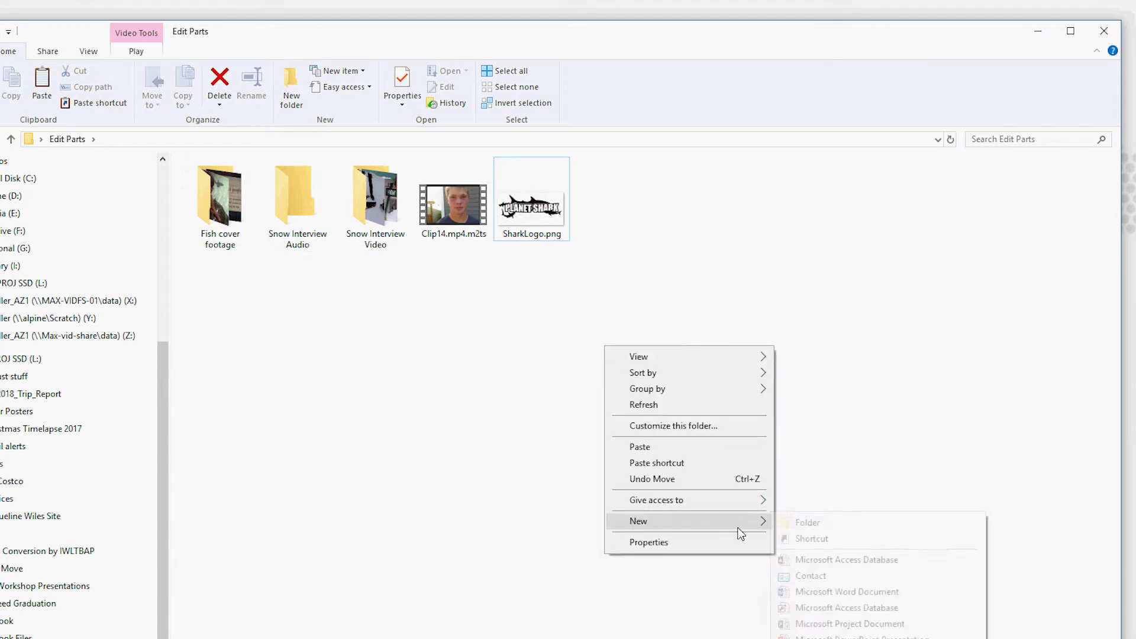
{"action": "left_click", "coordinate": [805, 522]}
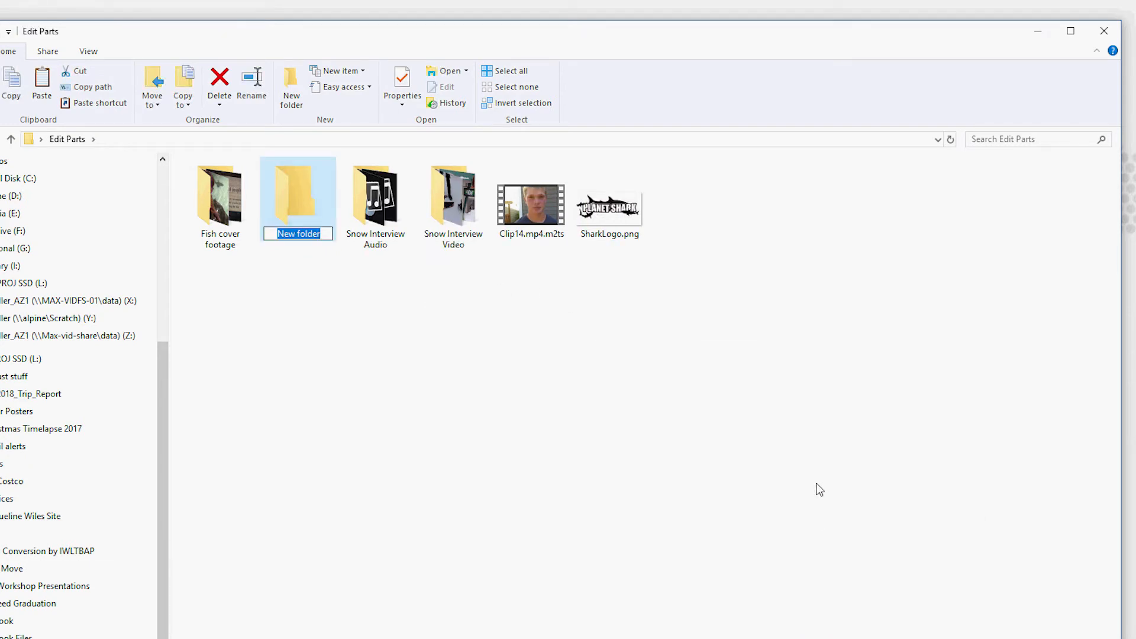
{"action": "type", "text": "Graphics"}
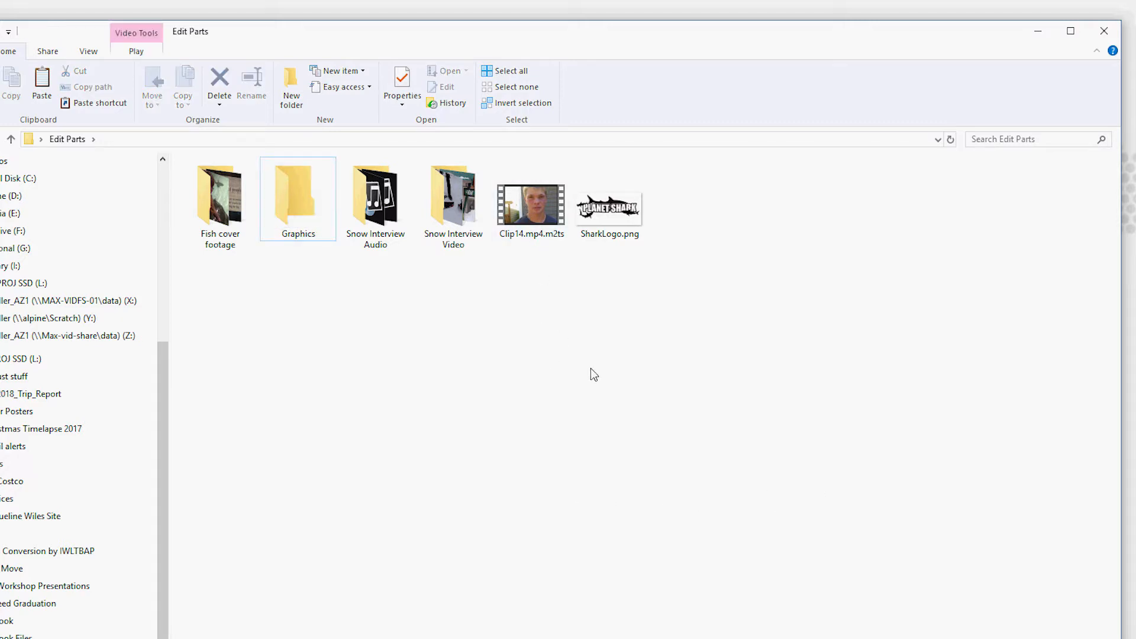
- Create a Fish Interview folder, correcting its misspelled name
{"action": "right_click", "coordinate": [593, 375]}
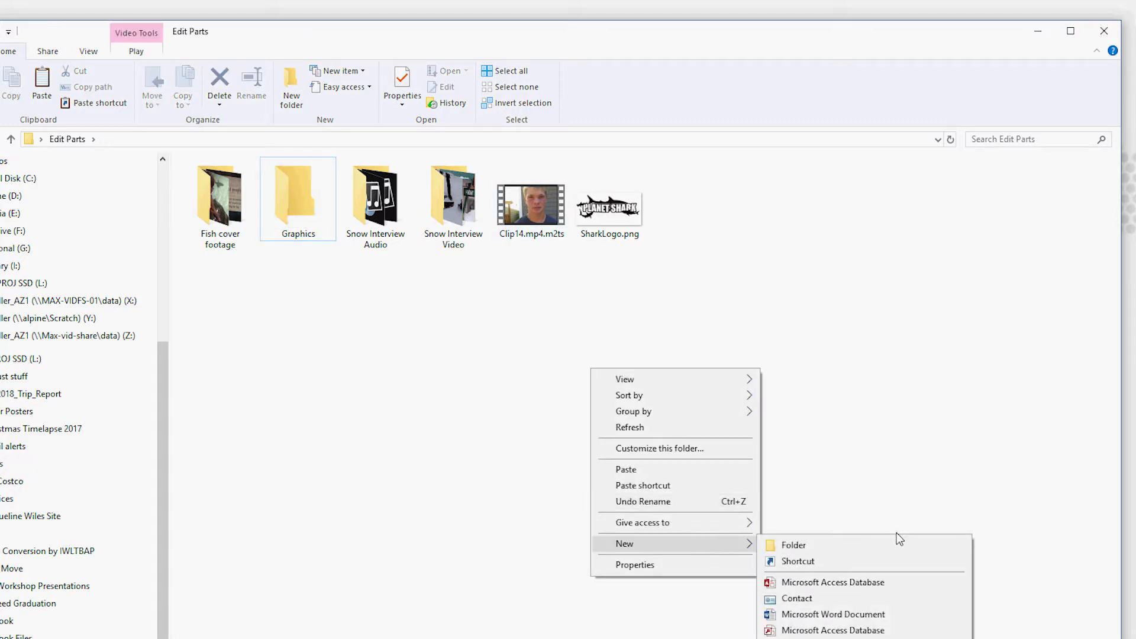
{"action": "left_click", "coordinate": [793, 545]}
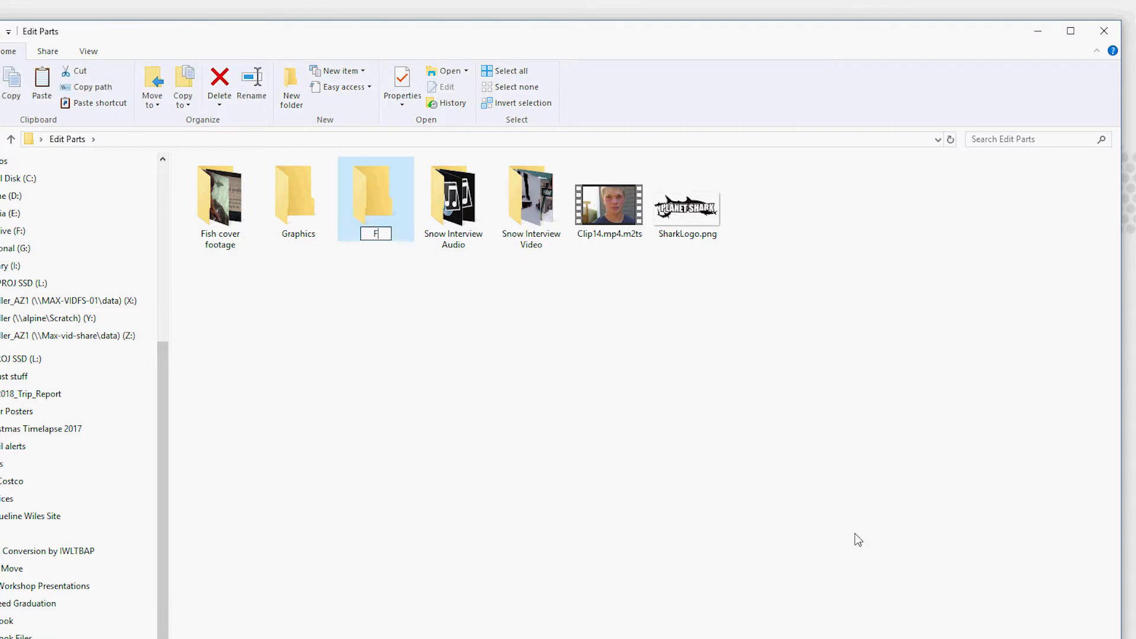
{"action": "type", "text": "iosh Interview"}
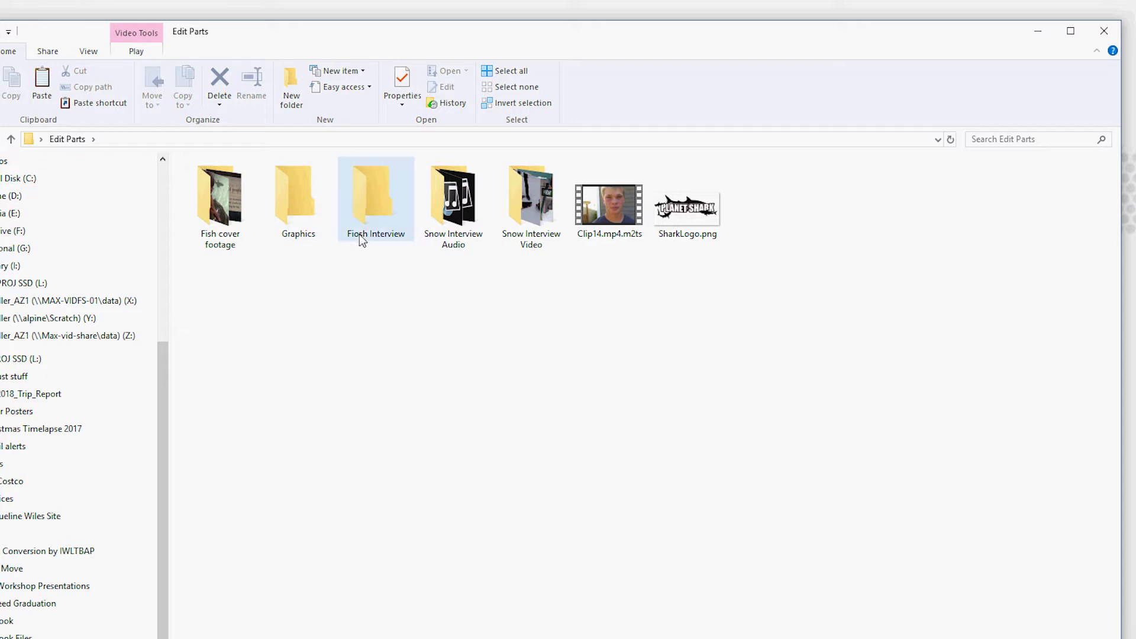
{"action": "left_click", "coordinate": [375, 195]}
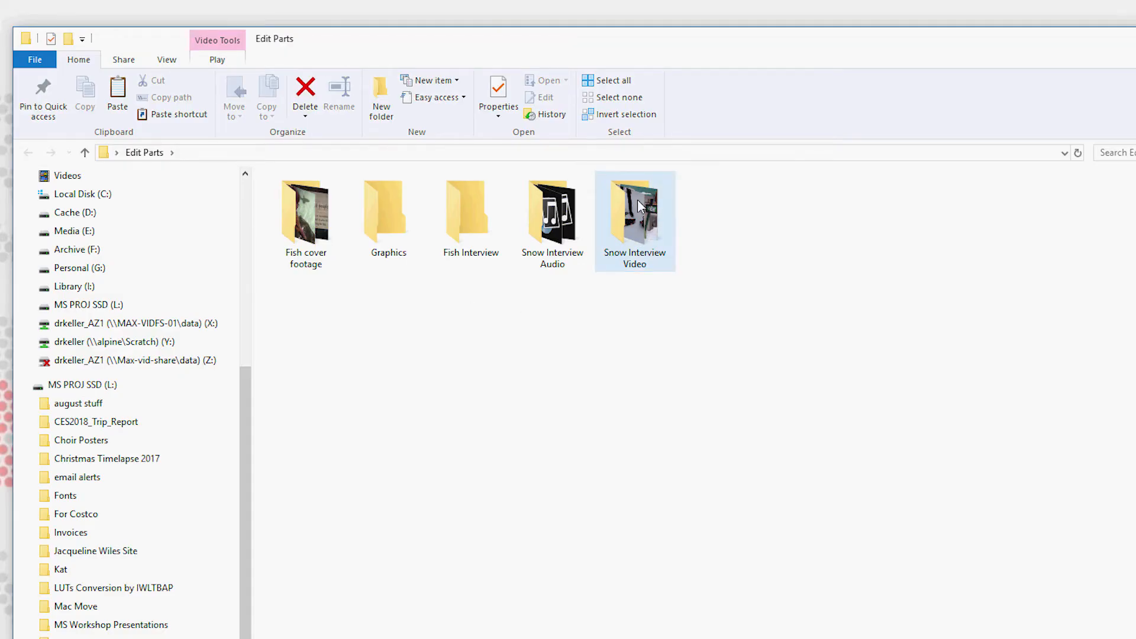
- Look inside Snow Interview Video, then return to Edit Parts showing its five folders
{"action": "double_click", "coordinate": [634, 211]}
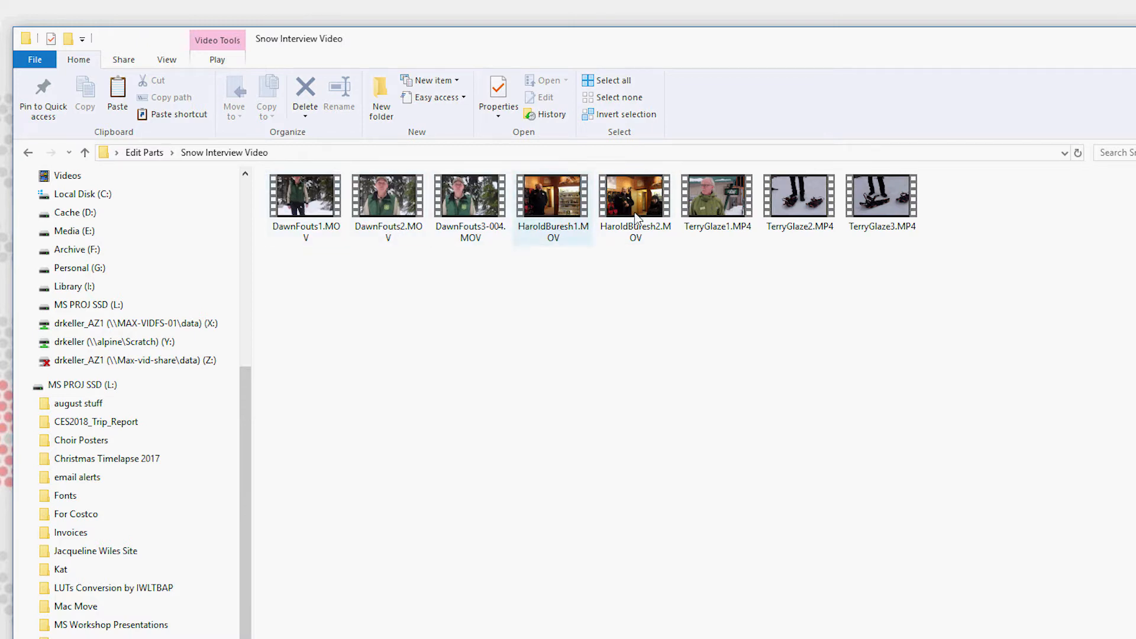
{"action": "left_click", "coordinate": [305, 195]}
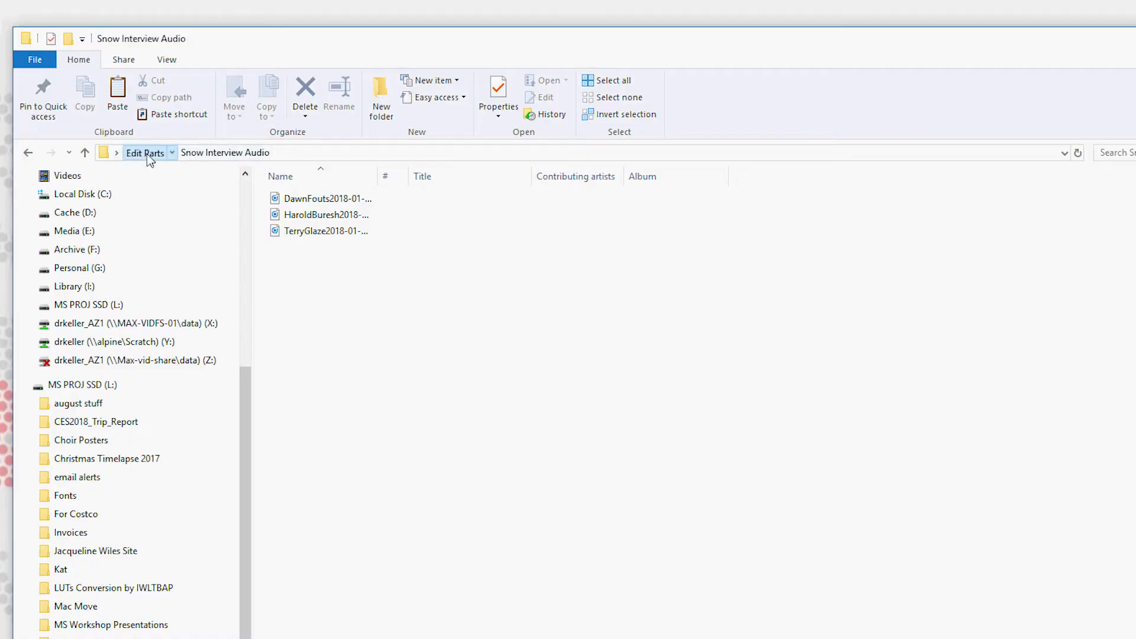
{"action": "left_click", "coordinate": [144, 153]}
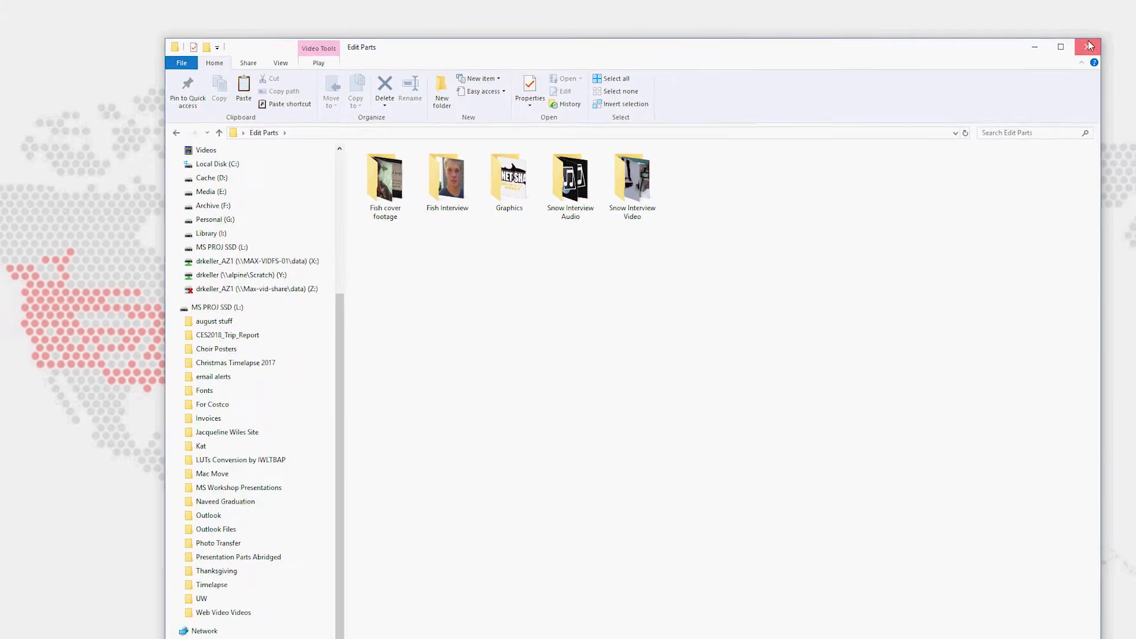
- Close the Edit Parts window and launch Premiere Pro to its start screen
{"action": "left_click", "coordinate": [1089, 46]}
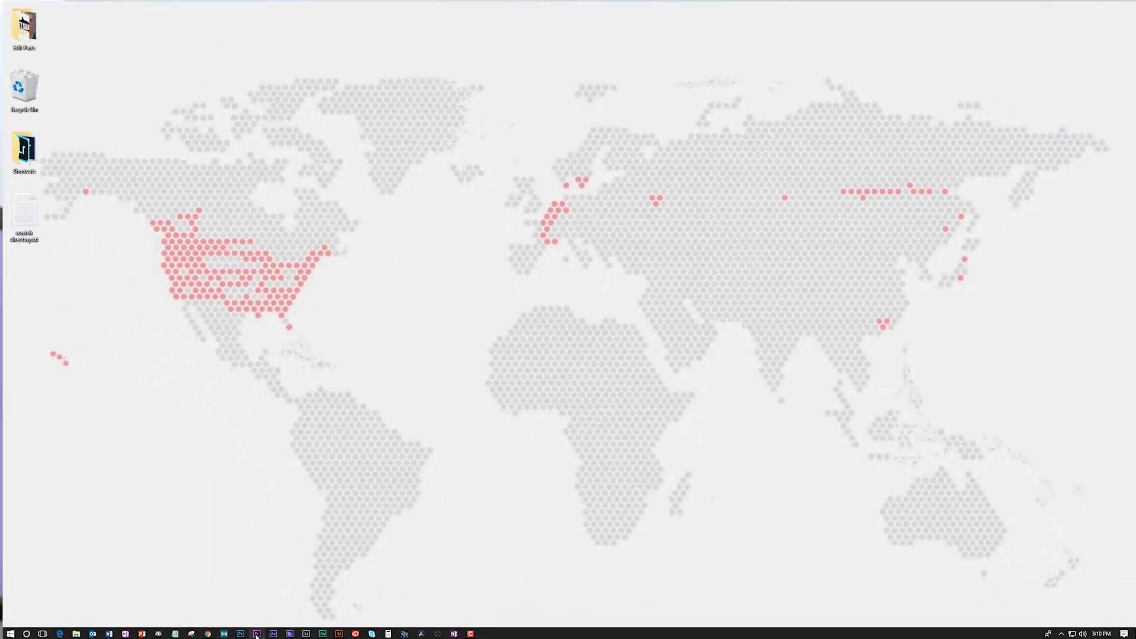
{"action": "left_click", "coordinate": [240, 634]}
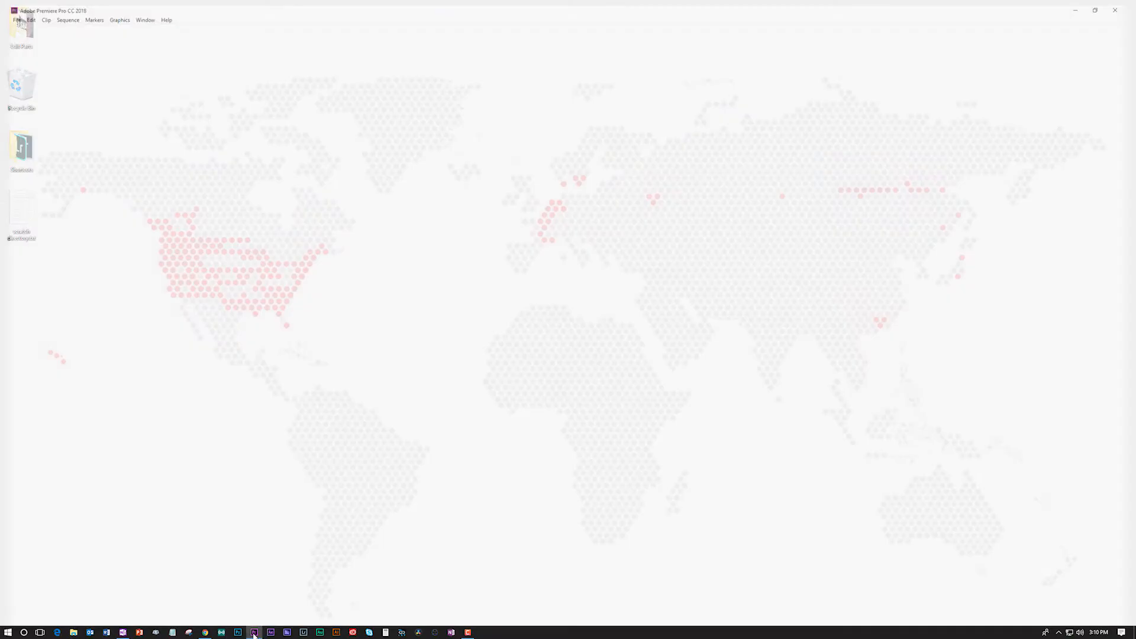
{"action": "left_click", "coordinate": [254, 632]}
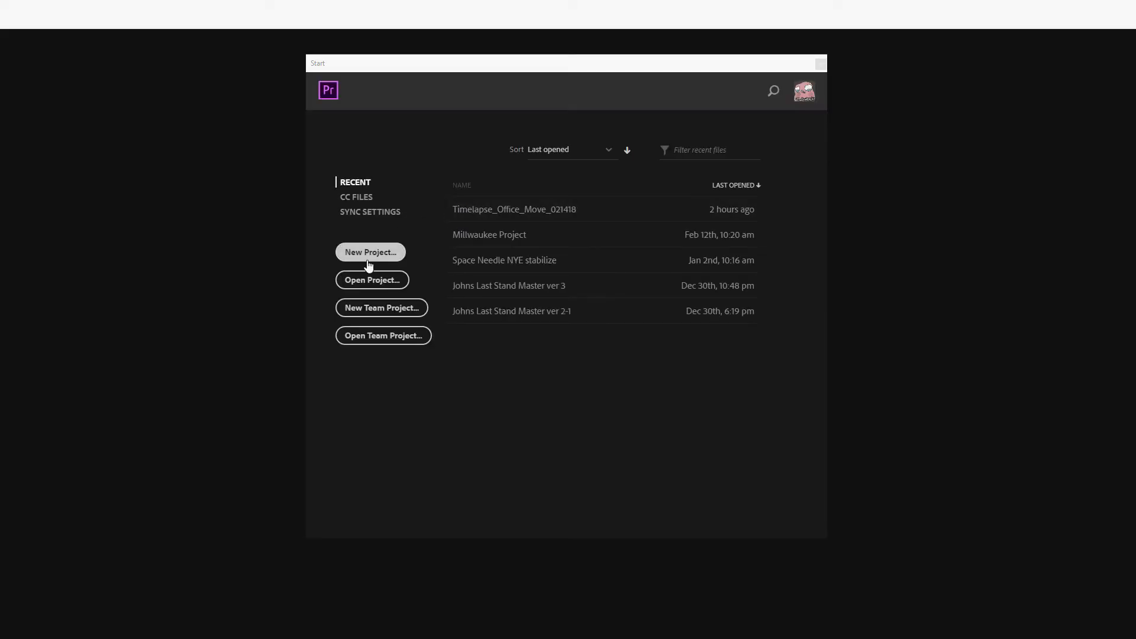
- Start a new project named Organization Demo located in the desktop Edit Parts folder
{"action": "left_click", "coordinate": [369, 251]}
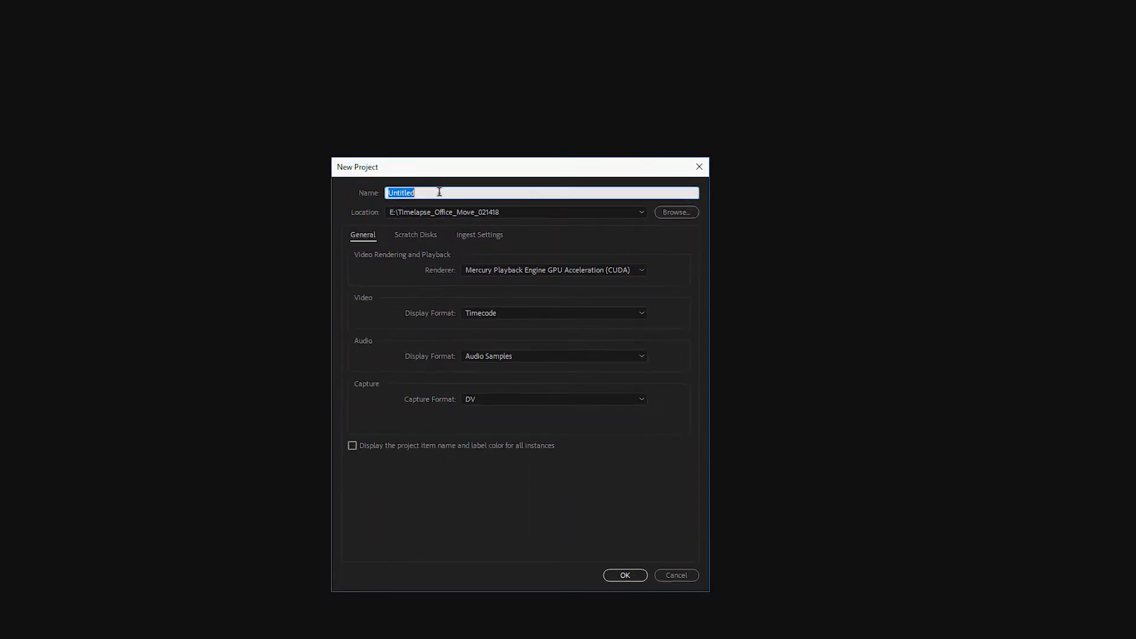
{"action": "type", "text": "Or"}
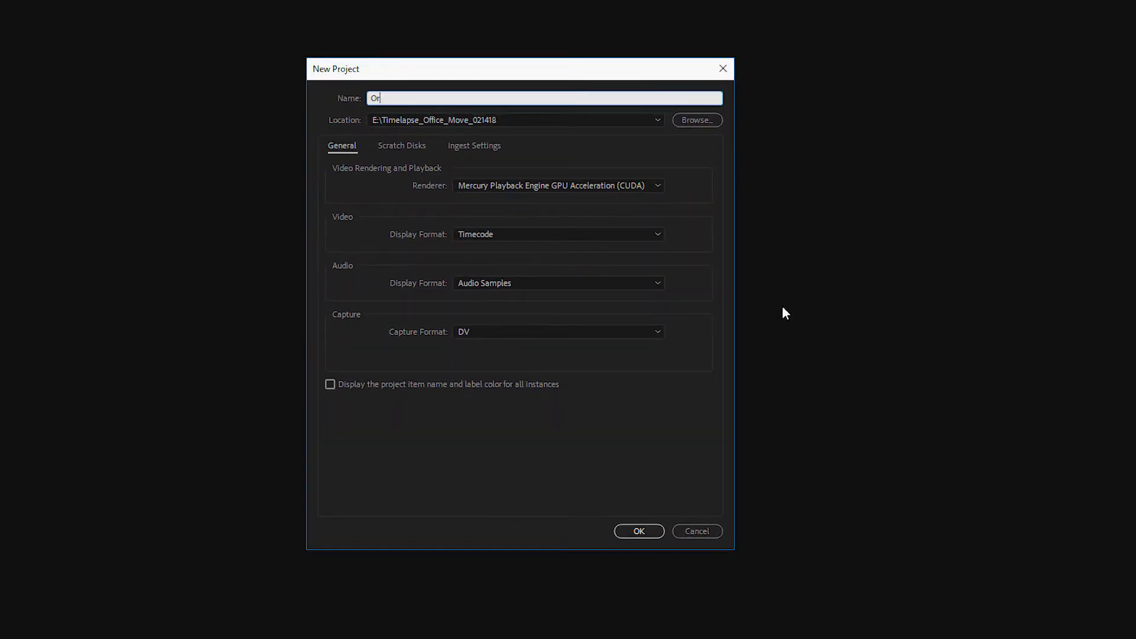
{"action": "type", "text": "ganization"}
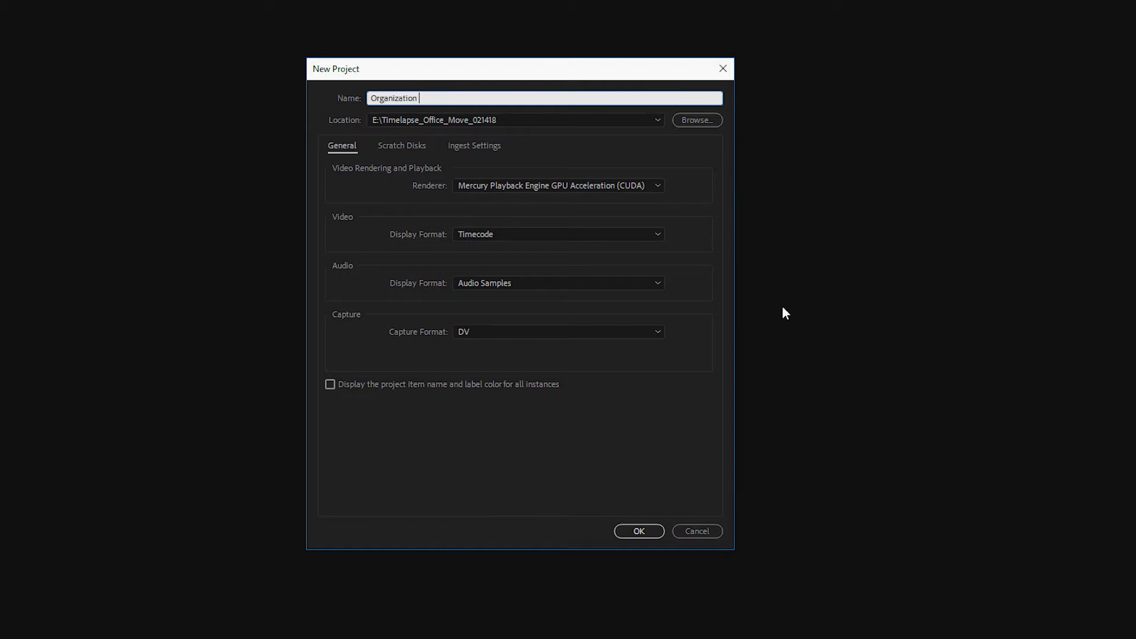
{"action": "type", "text": "Demo"}
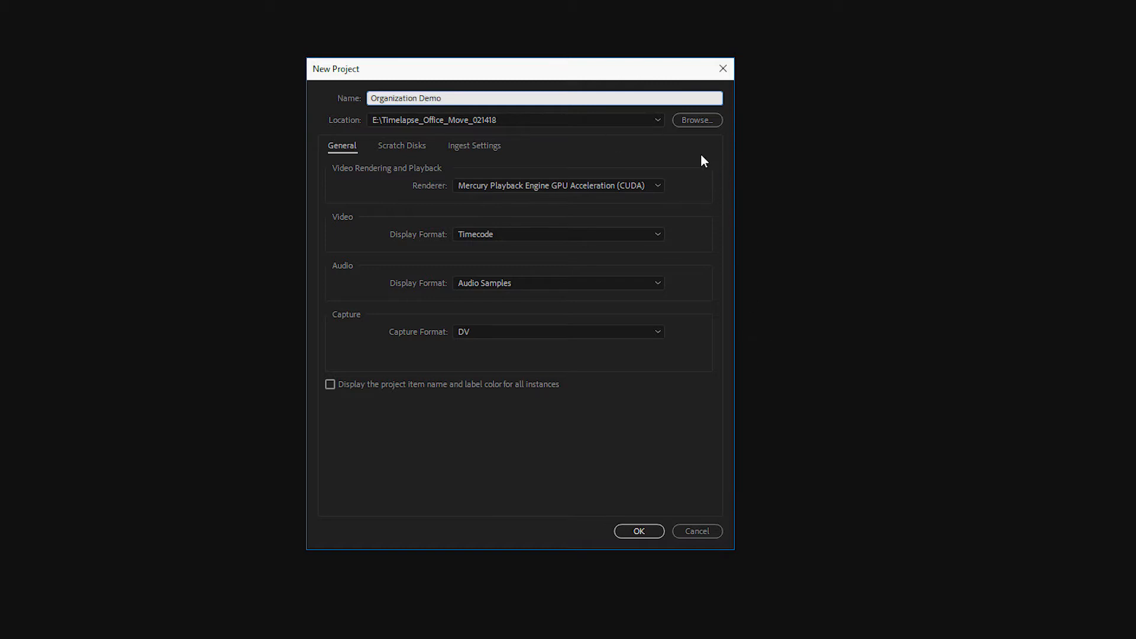
{"action": "left_click", "coordinate": [696, 120]}
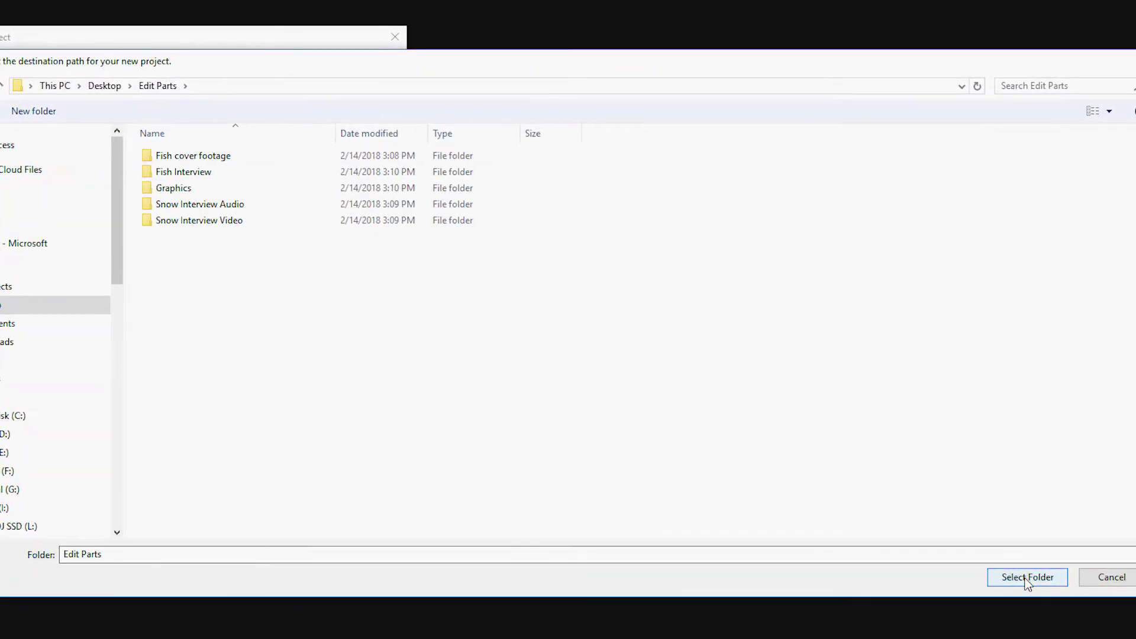
{"action": "left_click", "coordinate": [1025, 576]}
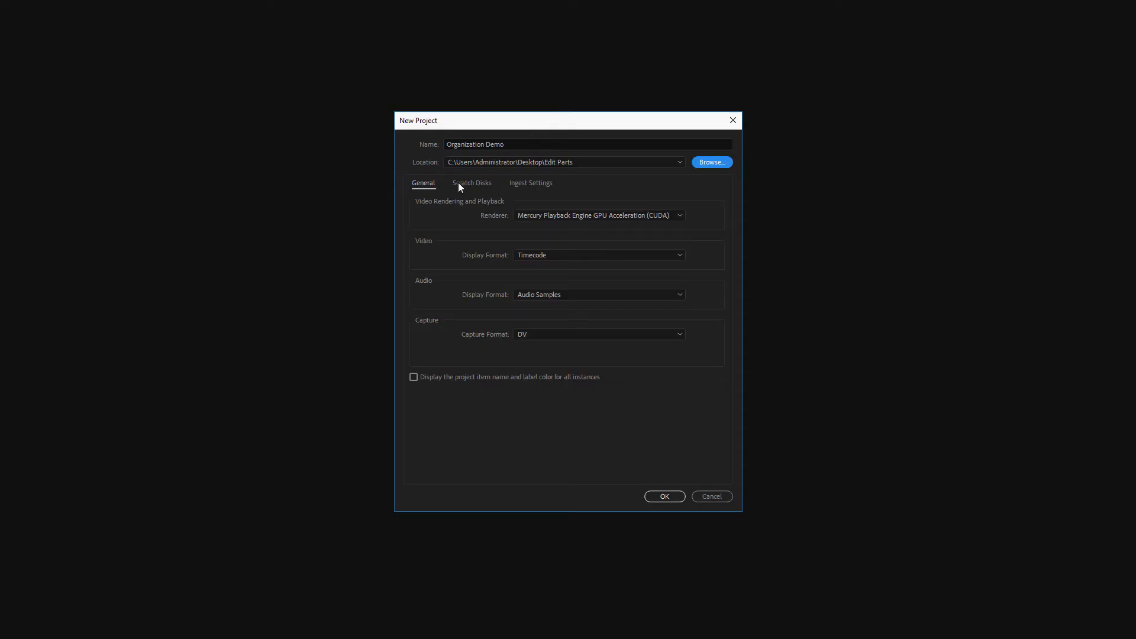
- Show the new project's Scratch Disks settings
{"action": "left_click", "coordinate": [471, 183]}
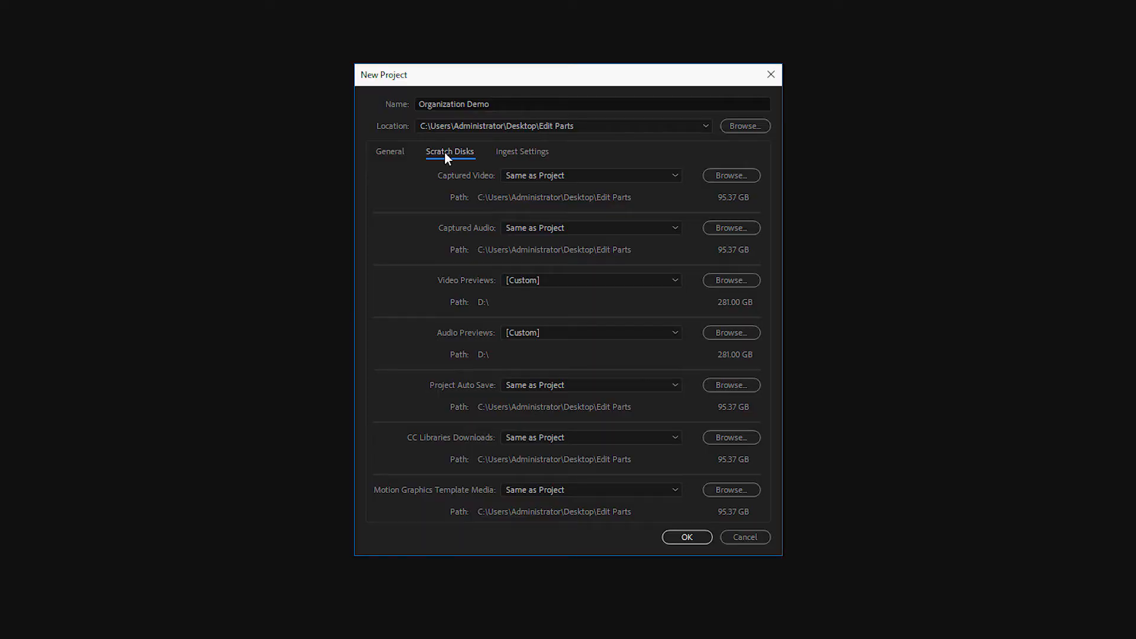
{"action": "mouse_move", "coordinate": [549, 201]}
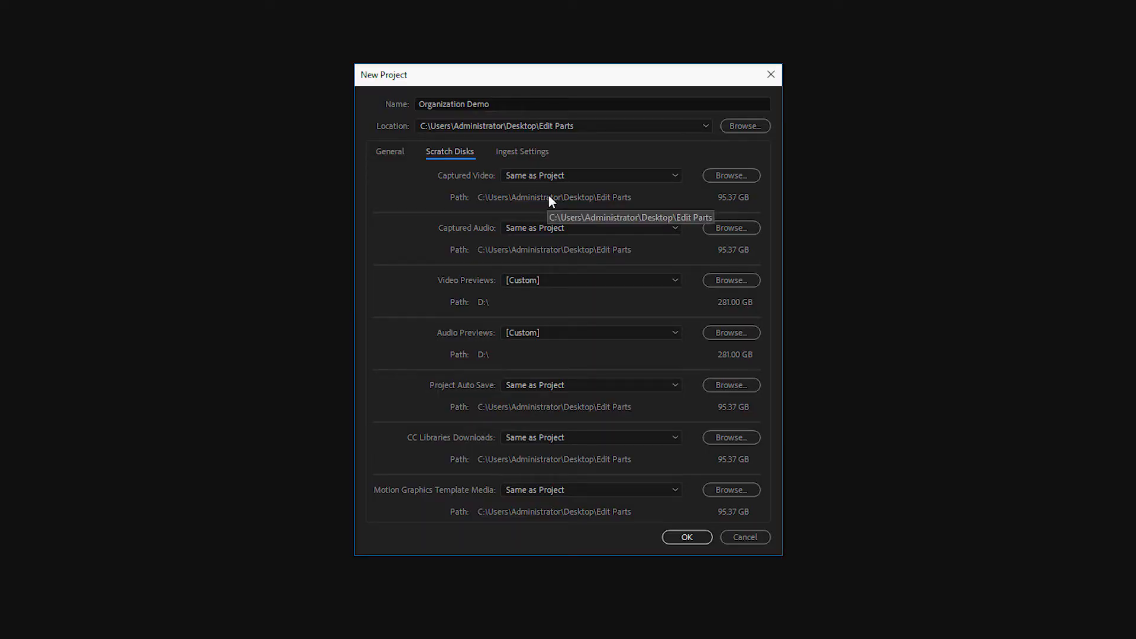
{"action": "mouse_move", "coordinate": [543, 257]}
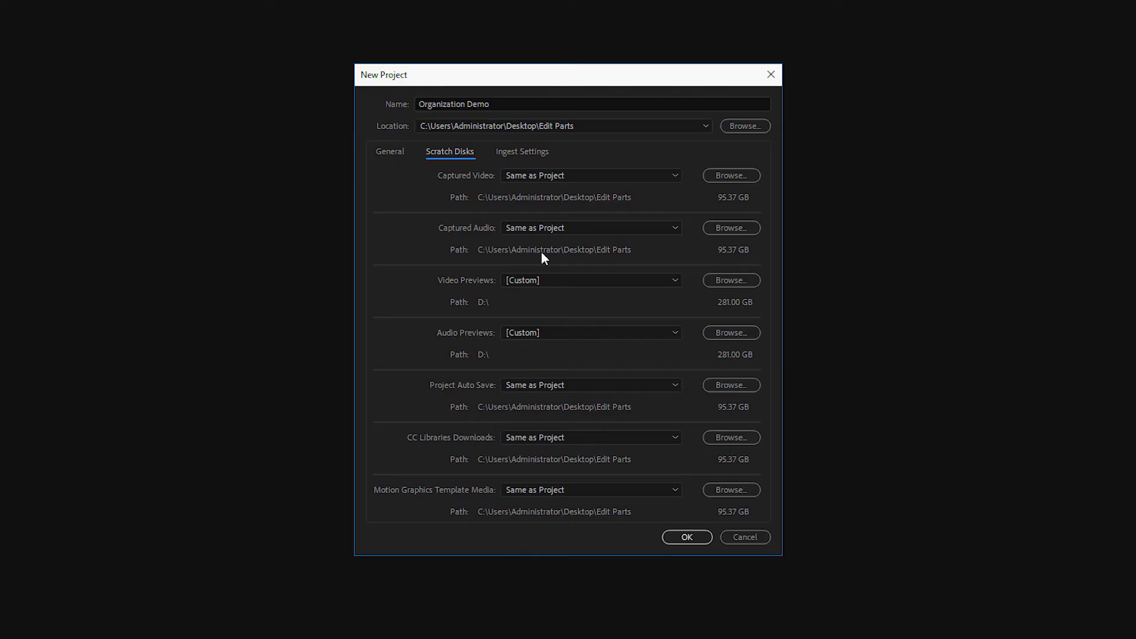
{"action": "mouse_move", "coordinate": [482, 309]}
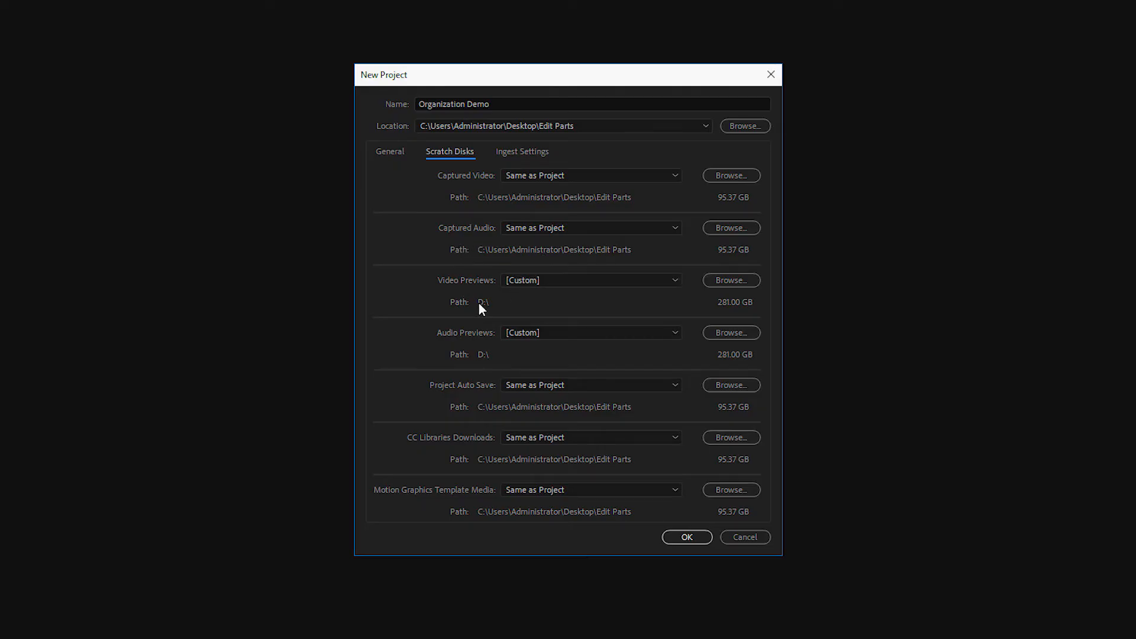
{"action": "mouse_move", "coordinate": [534, 294]}
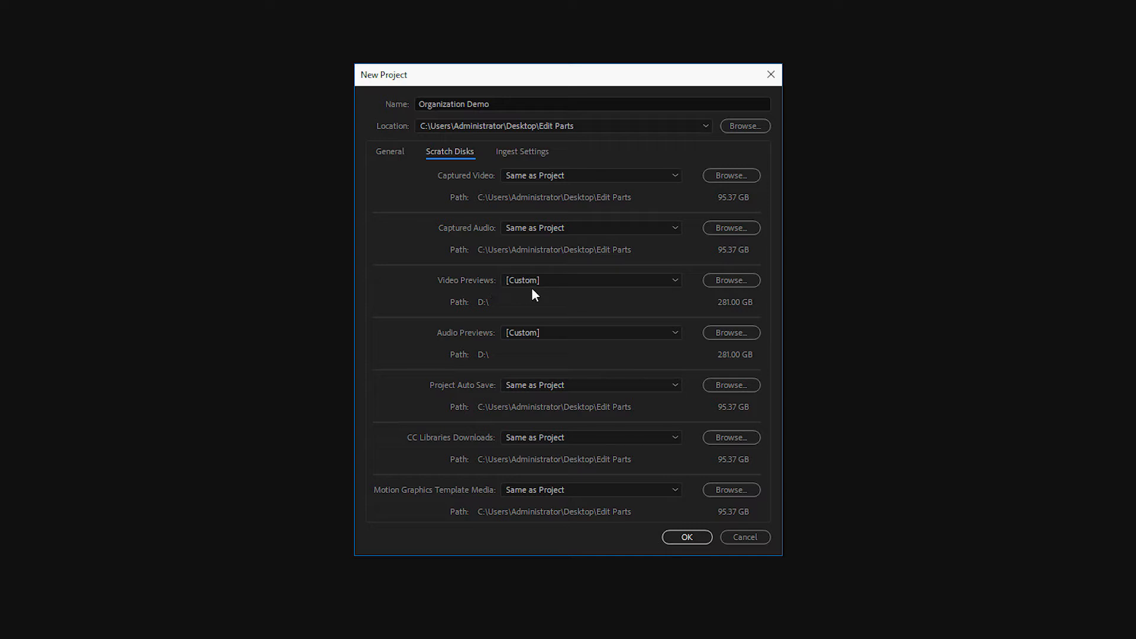
{"action": "mouse_move", "coordinate": [509, 309]}
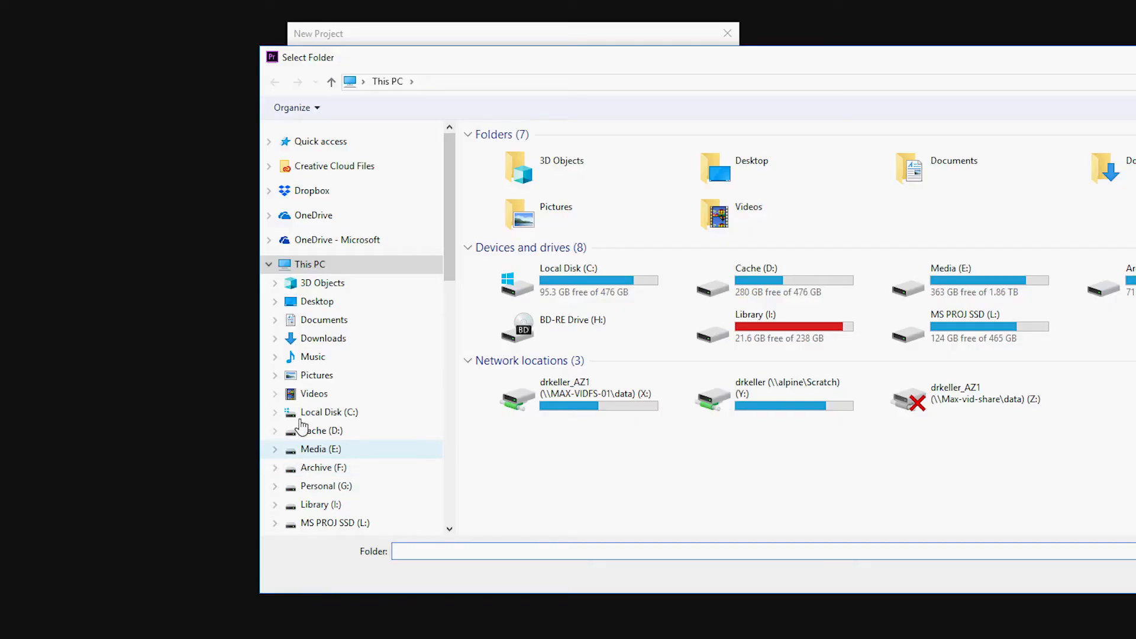
- Browse the folder picker into C: > Users > Administrator > Documents > Adobe > Premiere Pro 12.0
{"action": "double_click", "coordinate": [327, 412]}
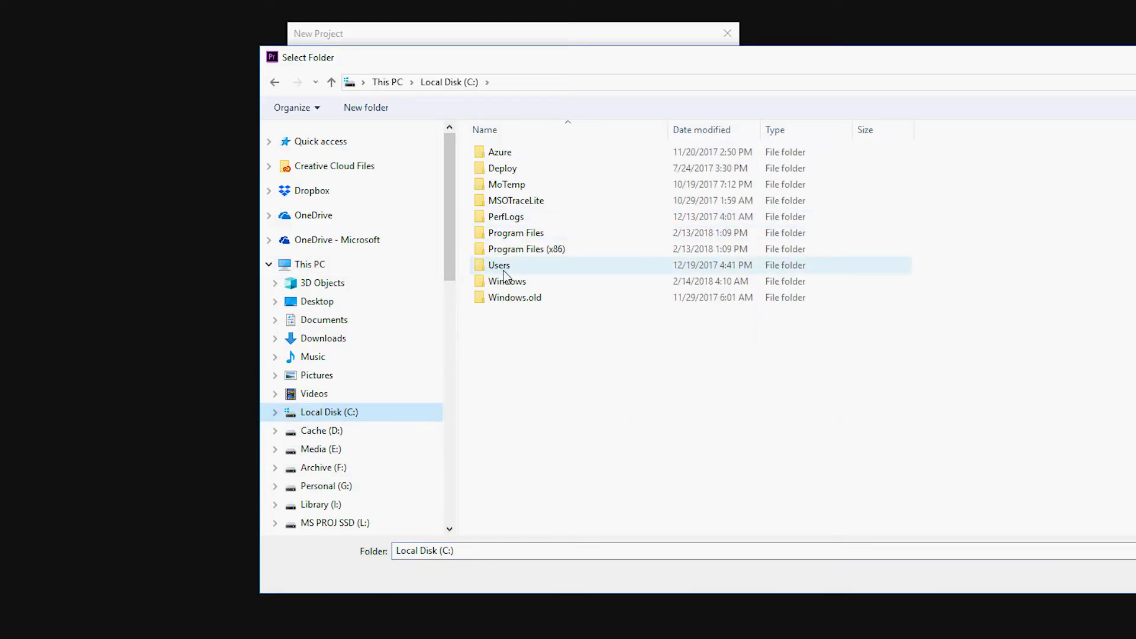
{"action": "double_click", "coordinate": [499, 264]}
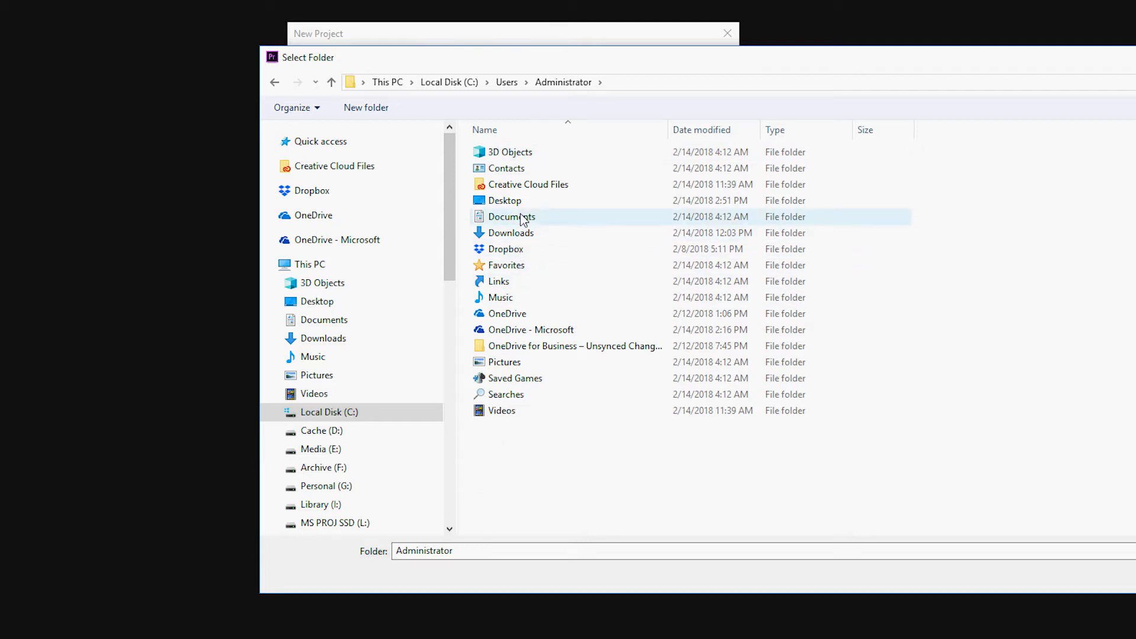
{"action": "double_click", "coordinate": [511, 217]}
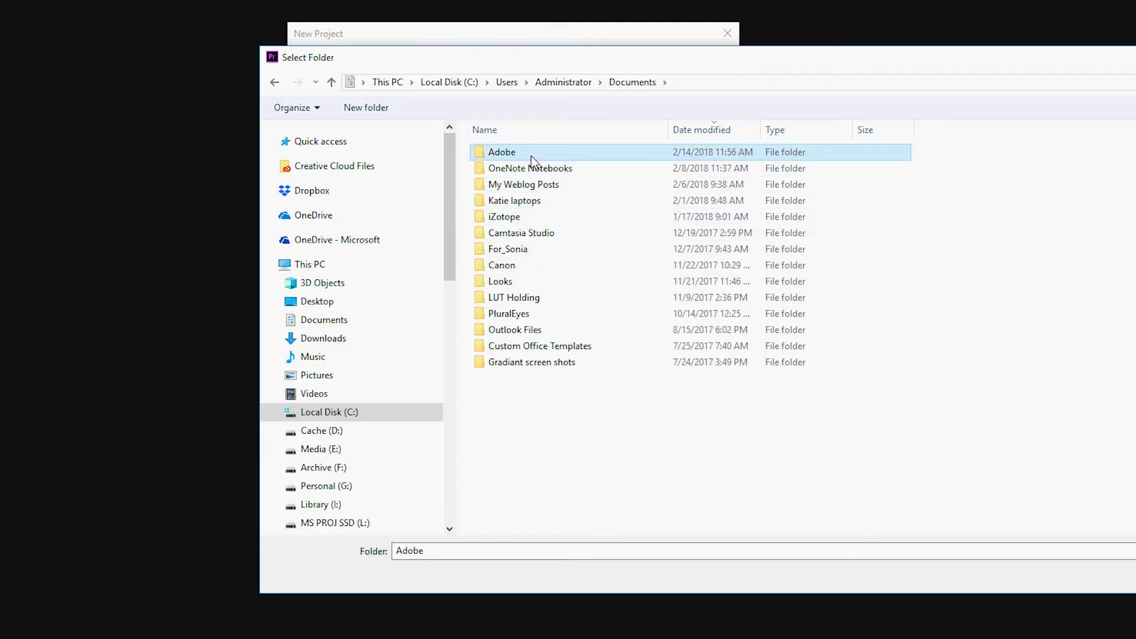
{"action": "double_click", "coordinate": [501, 152]}
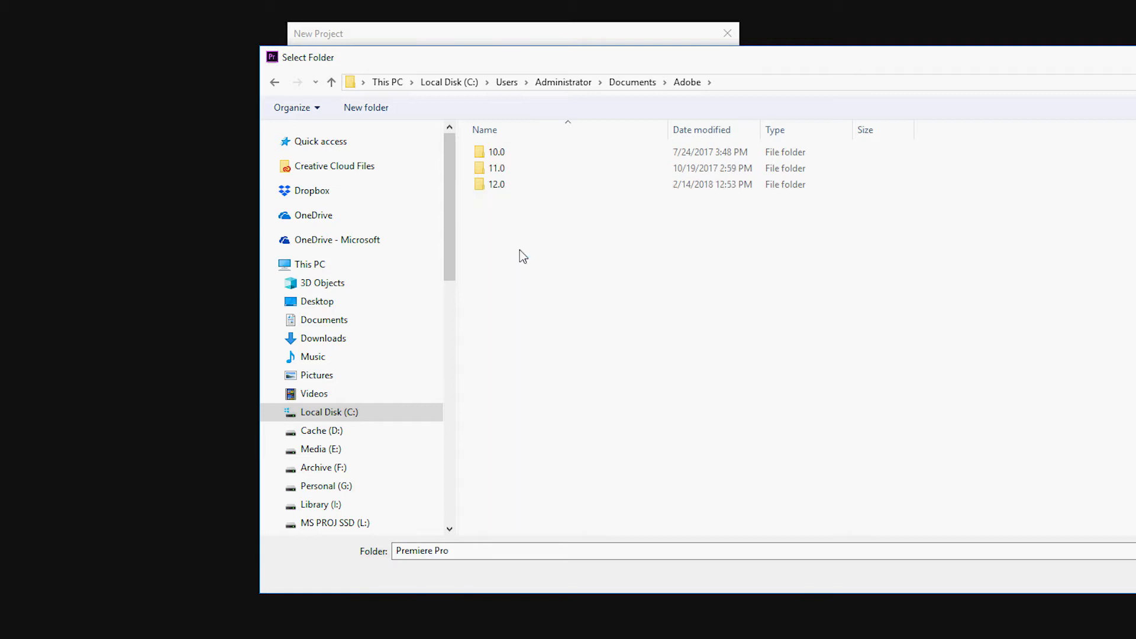
{"action": "double_click", "coordinate": [496, 184]}
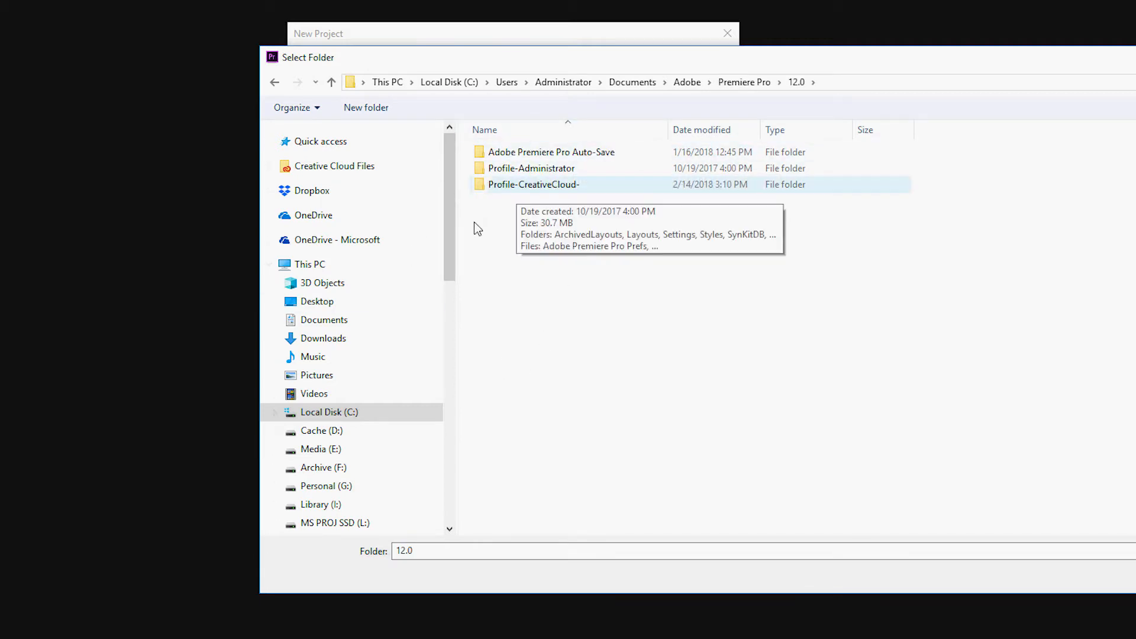
{"action": "mouse_move", "coordinate": [627, 369]}
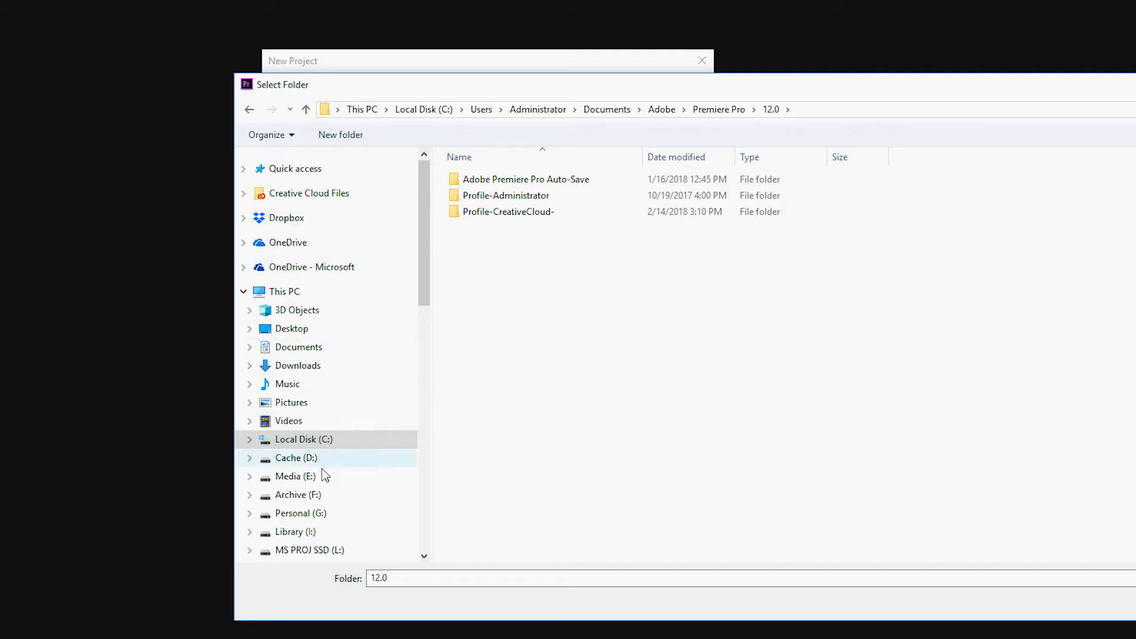
- Choose the desktop Edit Parts folder as the Video Previews scratch disk path
{"action": "left_click", "coordinate": [291, 328]}
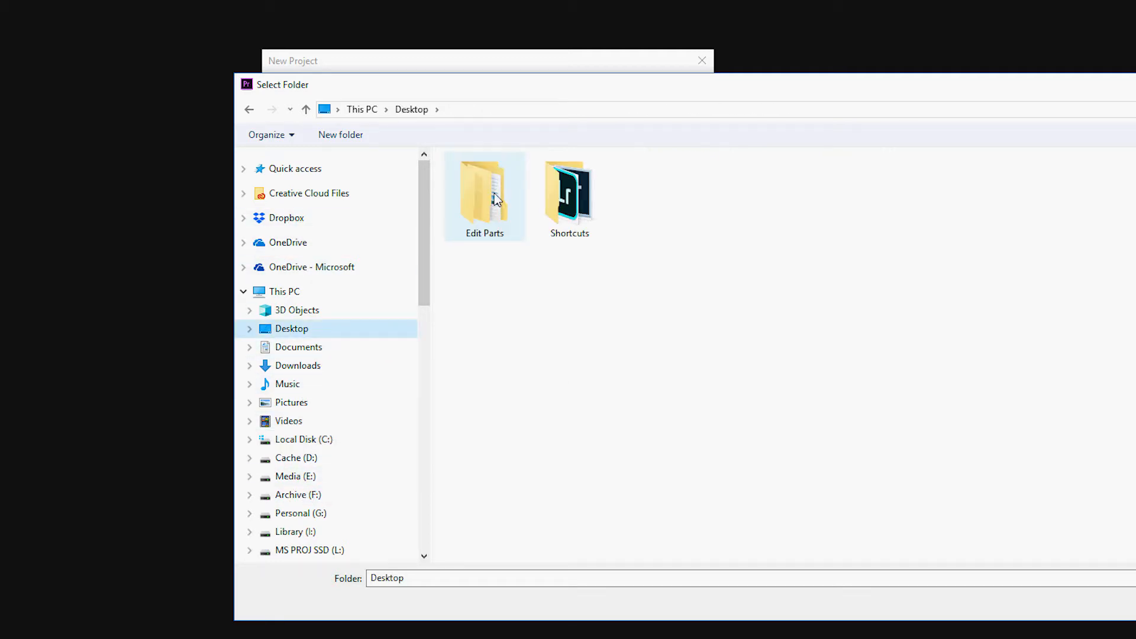
{"action": "double_click", "coordinate": [484, 187]}
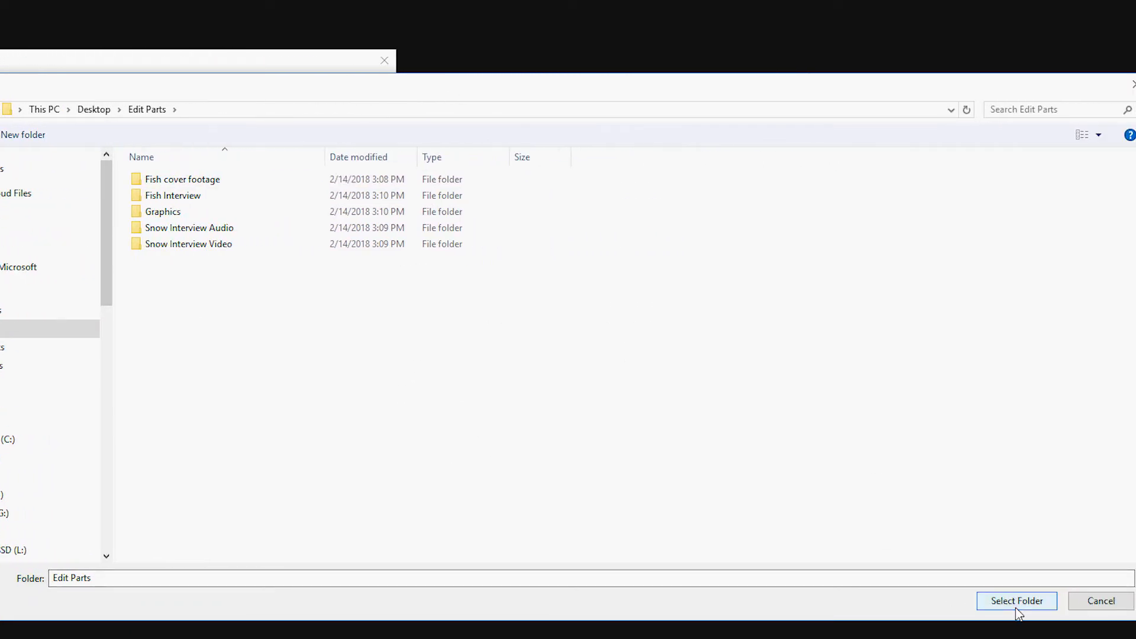
{"action": "left_click", "coordinate": [1015, 601]}
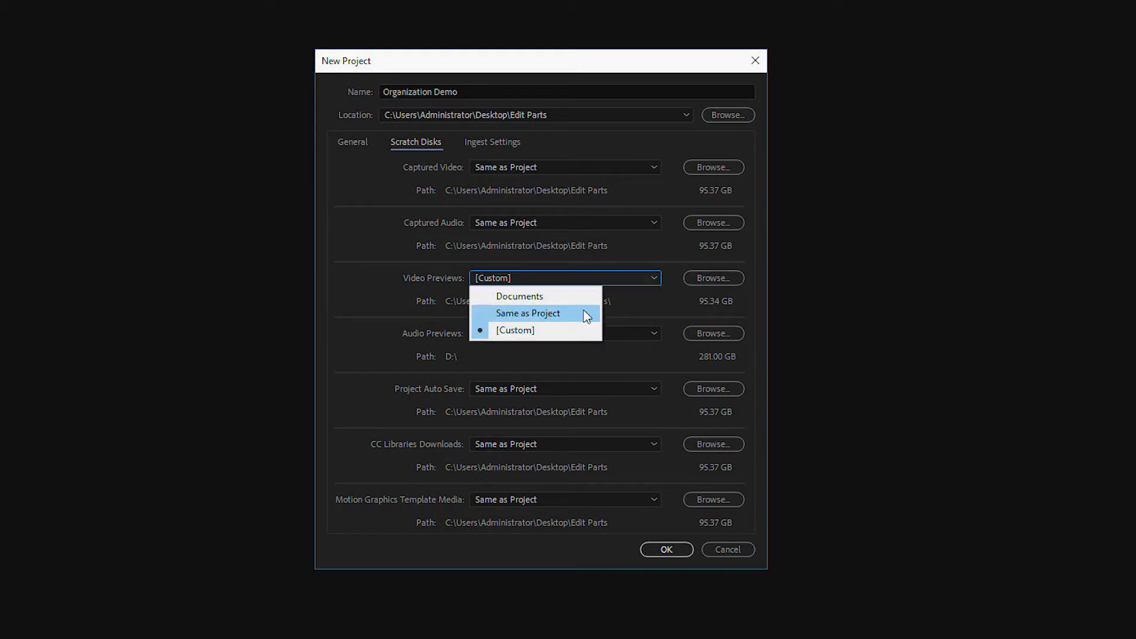
- Set every scratch disk back to Same as Project and create the Organization Demo project
{"action": "left_click", "coordinate": [528, 312]}
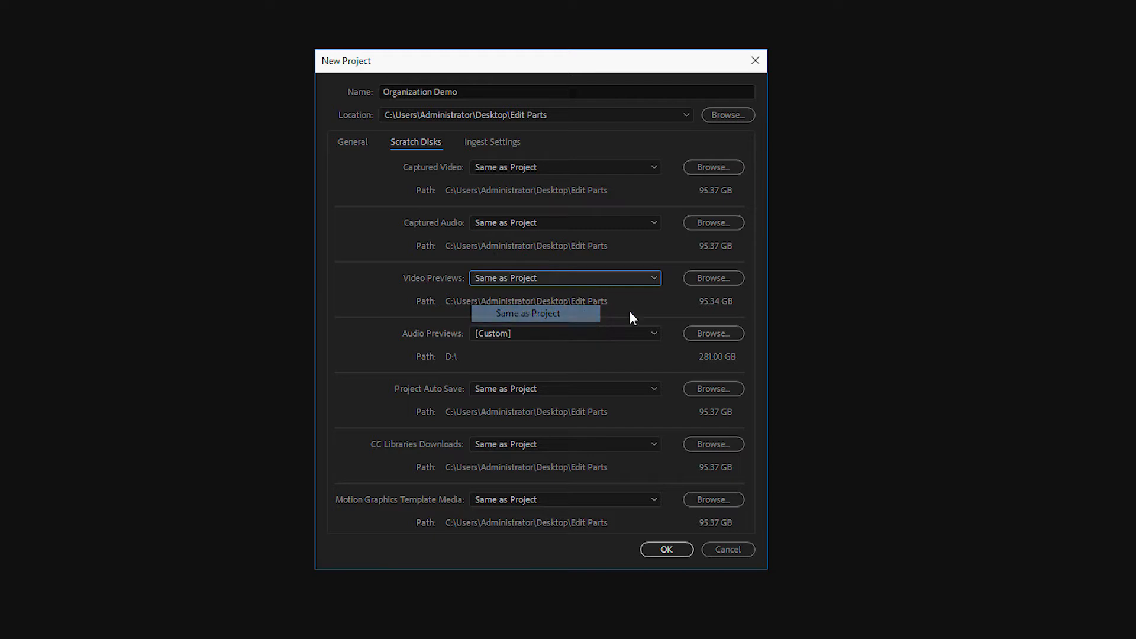
{"action": "left_click", "coordinate": [564, 334]}
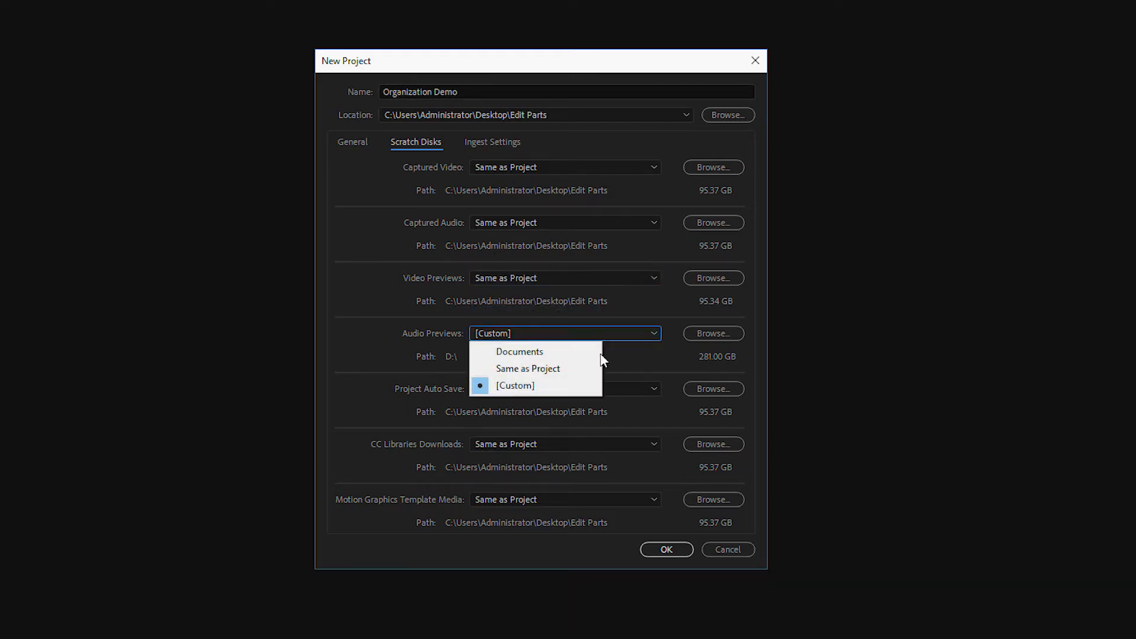
{"action": "left_click", "coordinate": [528, 368]}
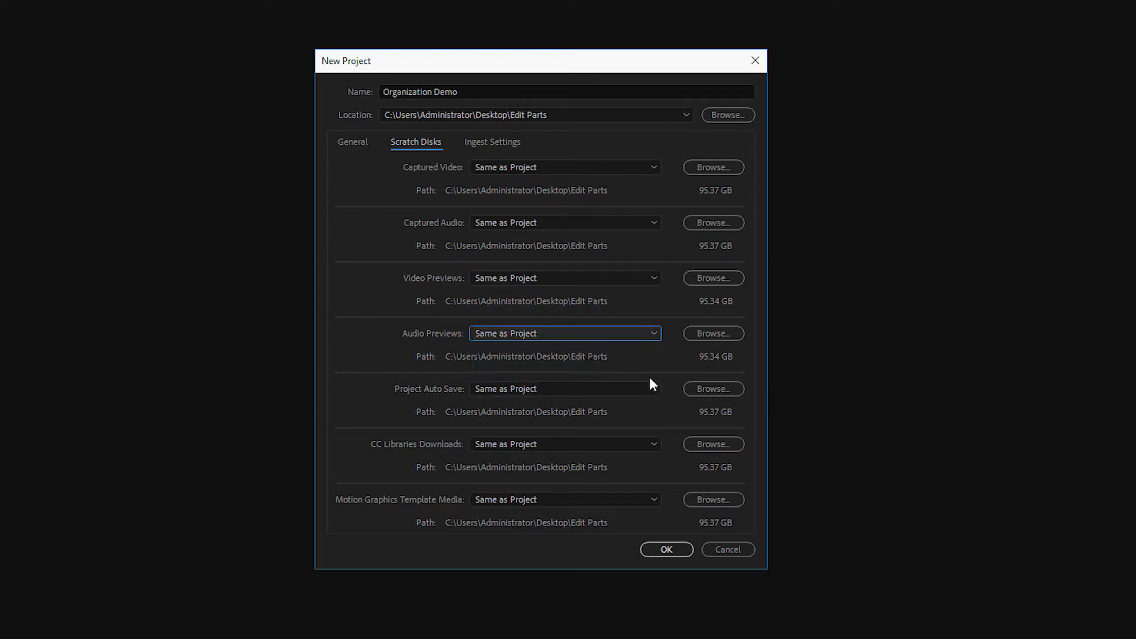
{"action": "mouse_move", "coordinate": [532, 411]}
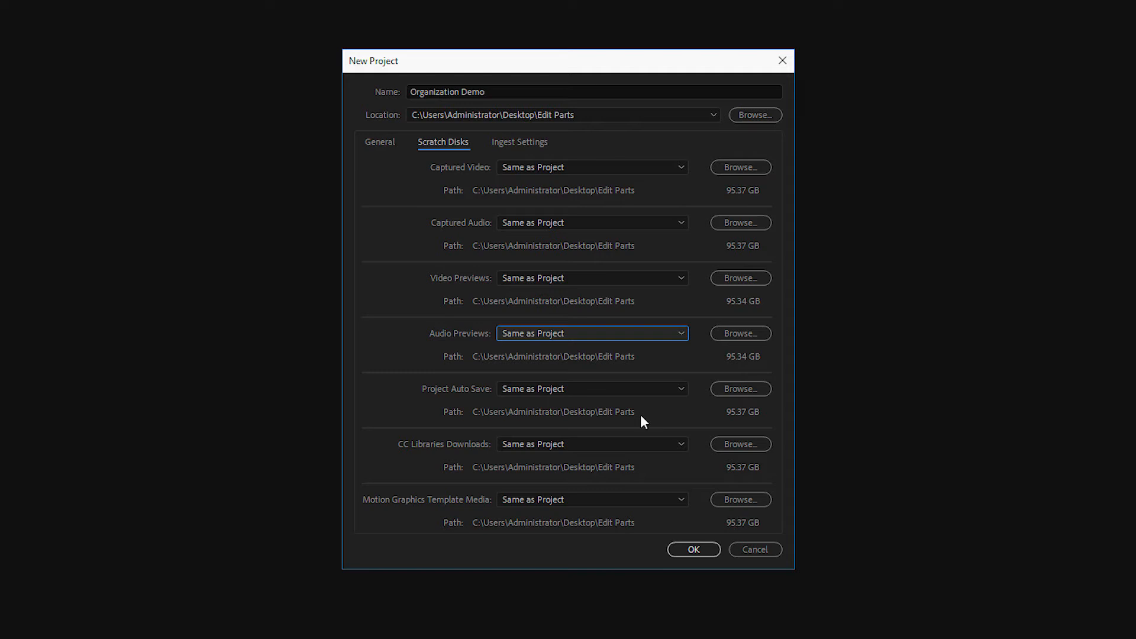
{"action": "mouse_move", "coordinate": [741, 390]}
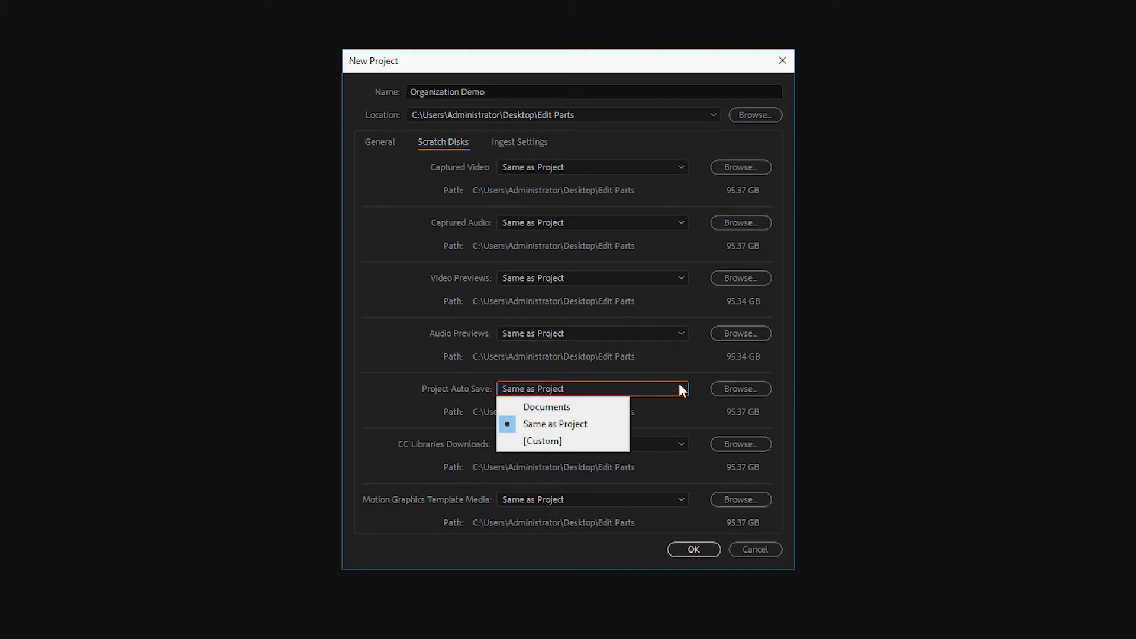
{"action": "left_click", "coordinate": [554, 423]}
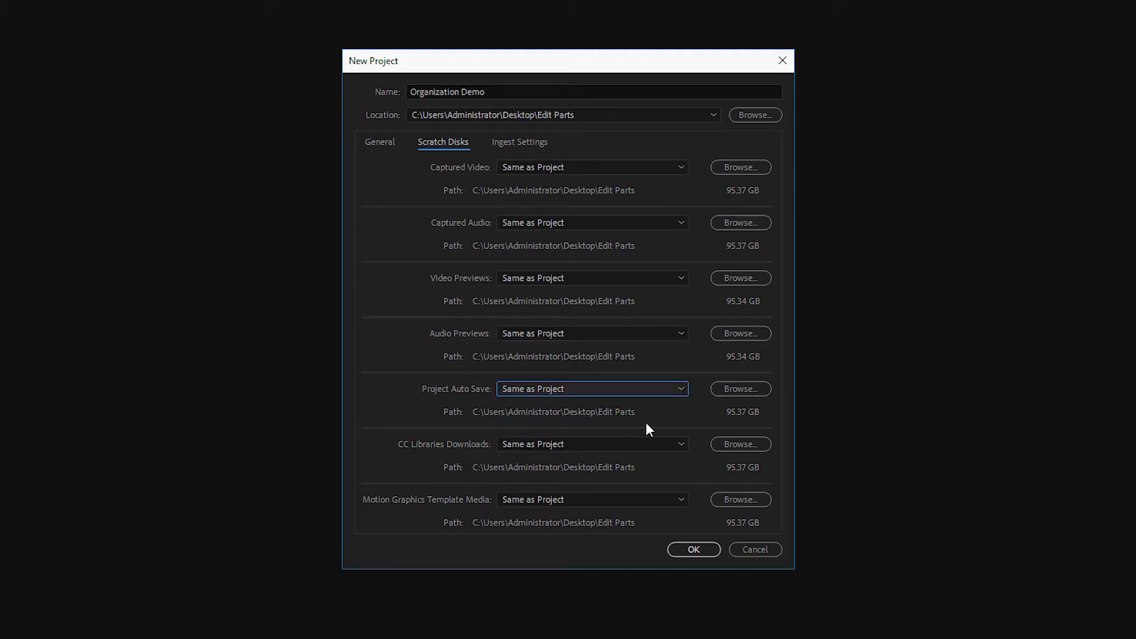
{"action": "mouse_move", "coordinate": [693, 549]}
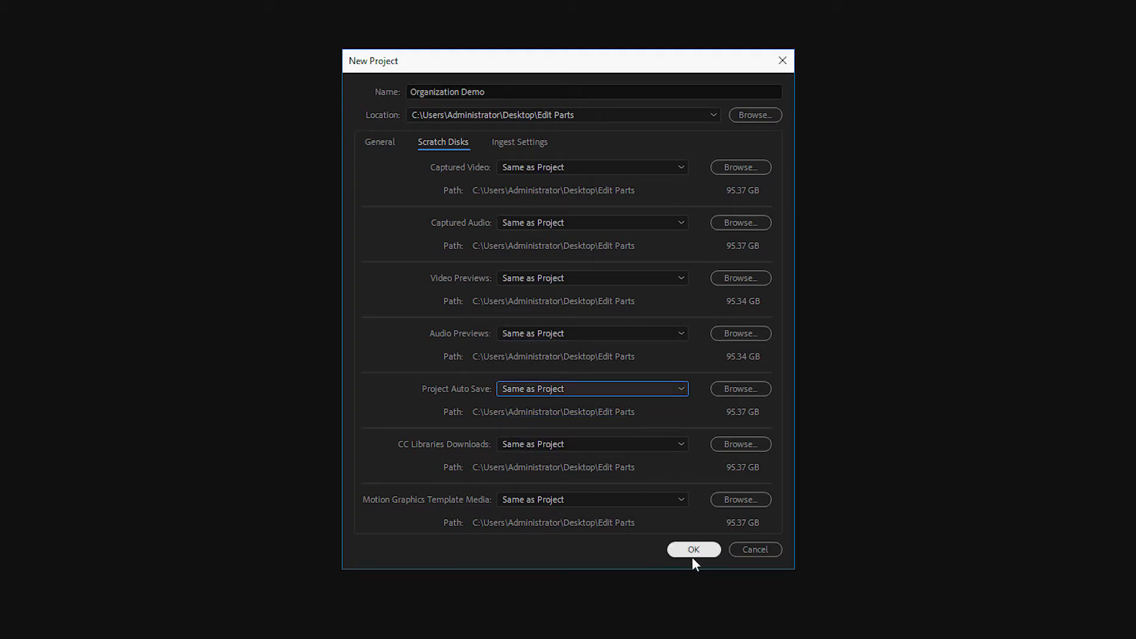
{"action": "left_click", "coordinate": [692, 549]}
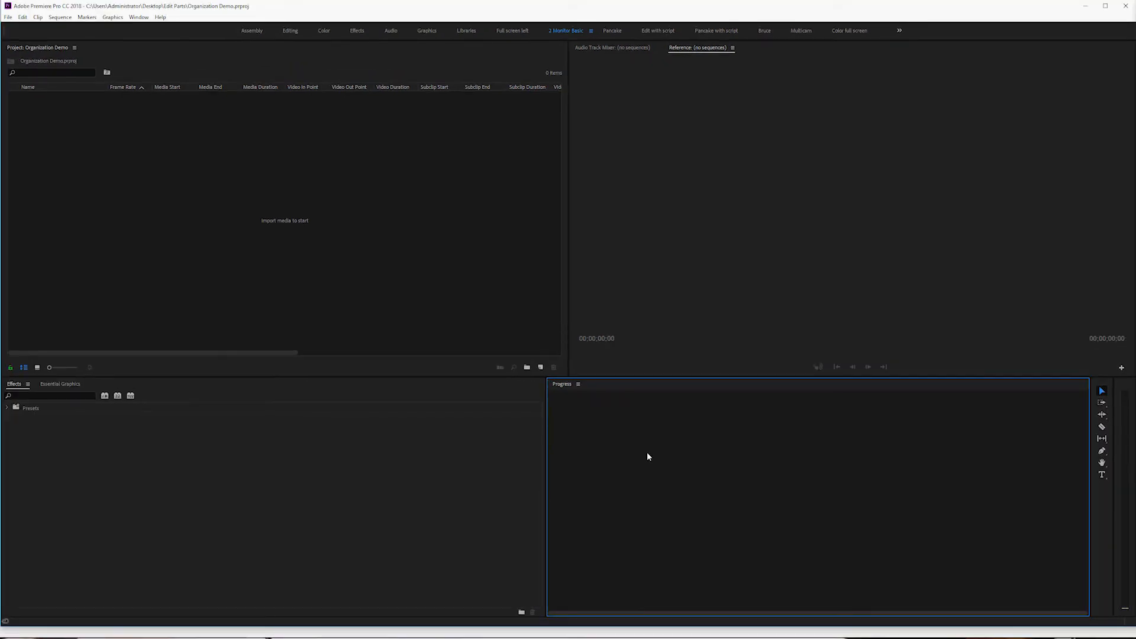
- Switch the empty Organization Demo project to the Editing workspace
{"action": "left_click", "coordinate": [290, 31]}
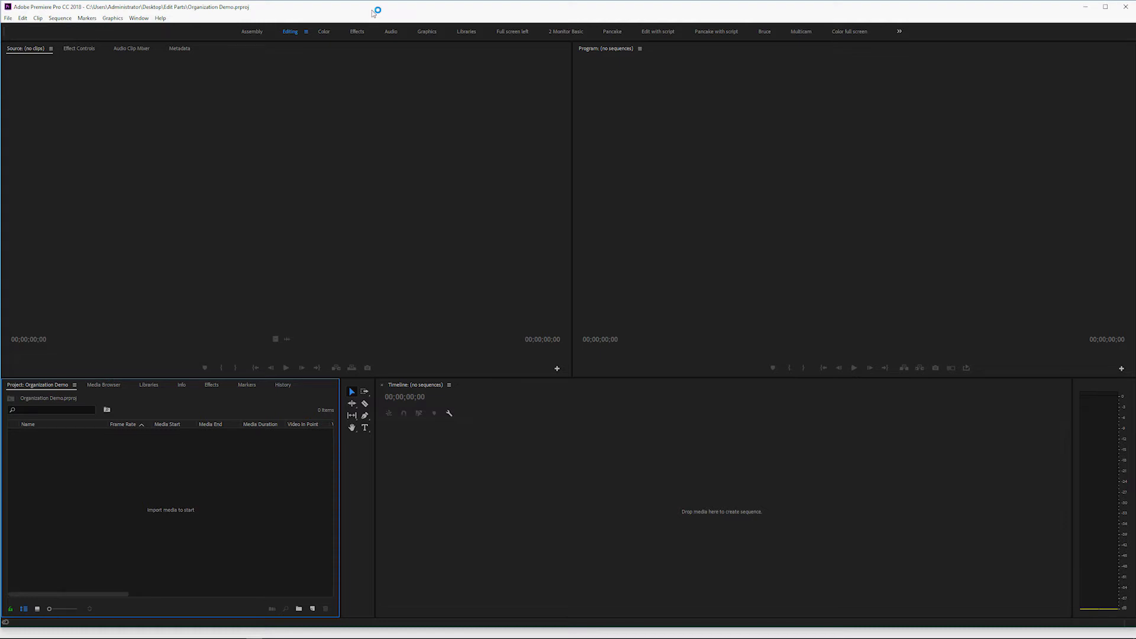
{"action": "mouse_move", "coordinate": [557, 509]}
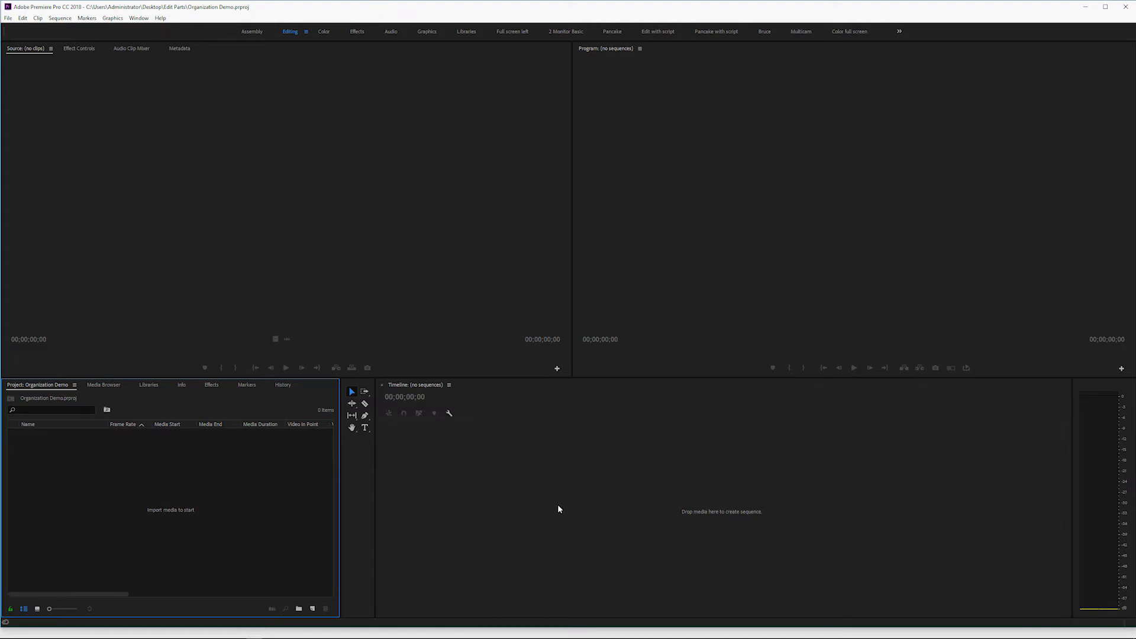
{"action": "mouse_move", "coordinate": [535, 515]}
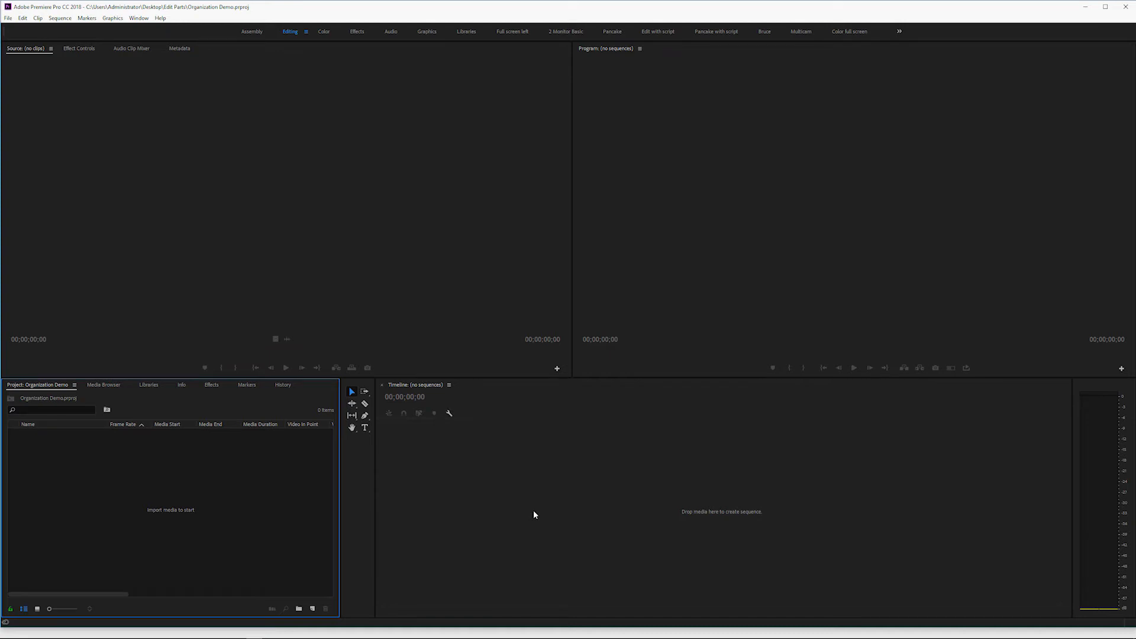
{"action": "mouse_move", "coordinate": [239, 116]}
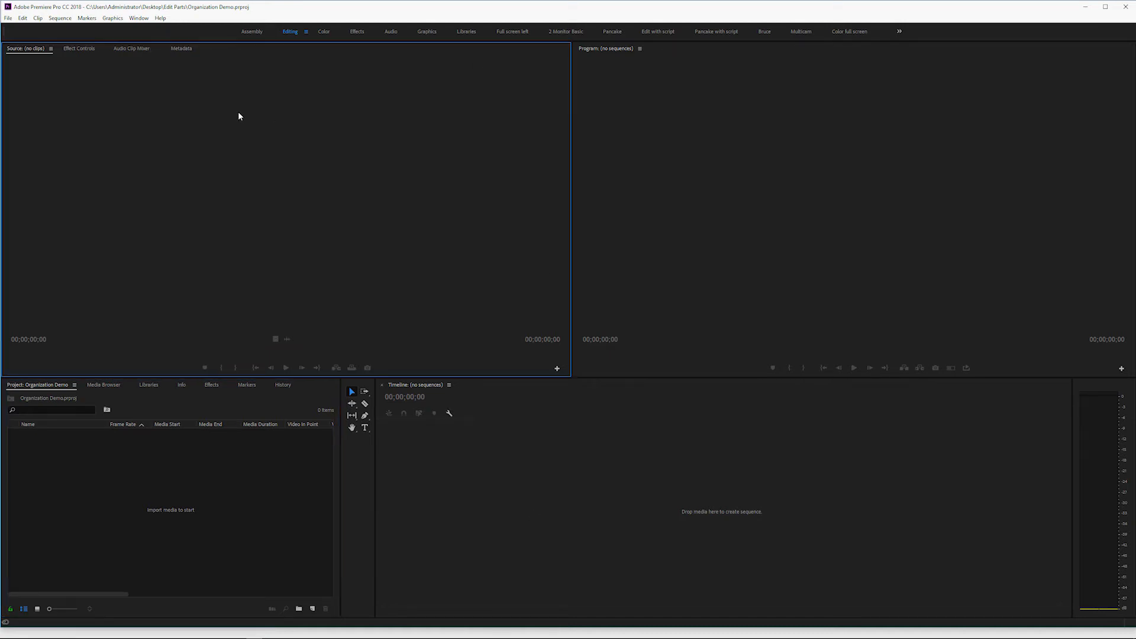
{"action": "mouse_move", "coordinate": [170, 172]}
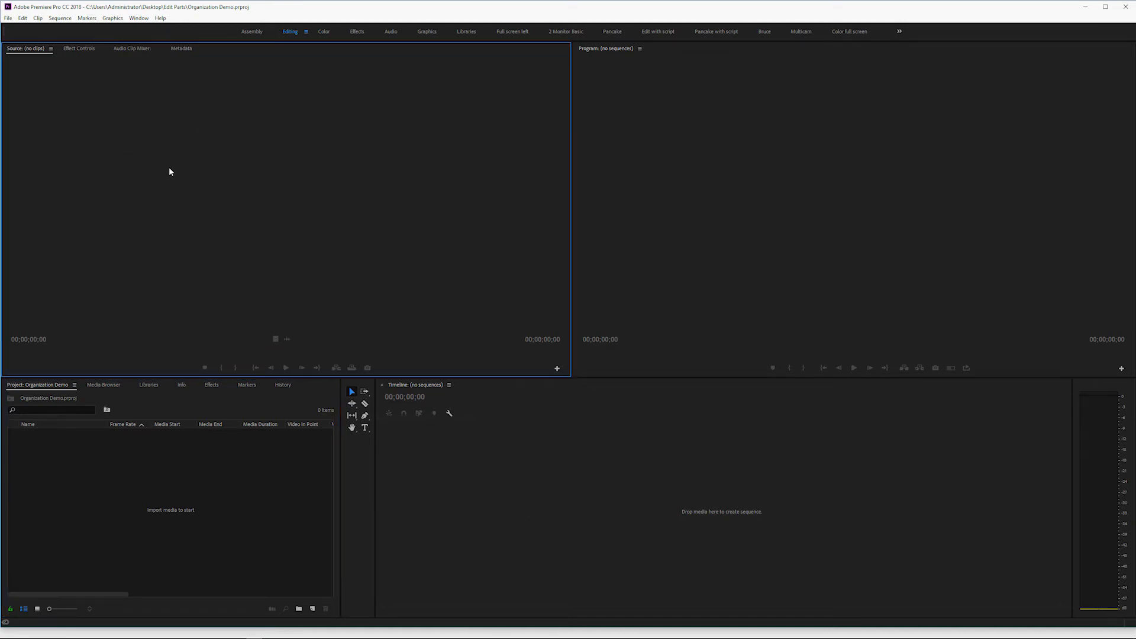
{"action": "mouse_move", "coordinate": [253, 167]}
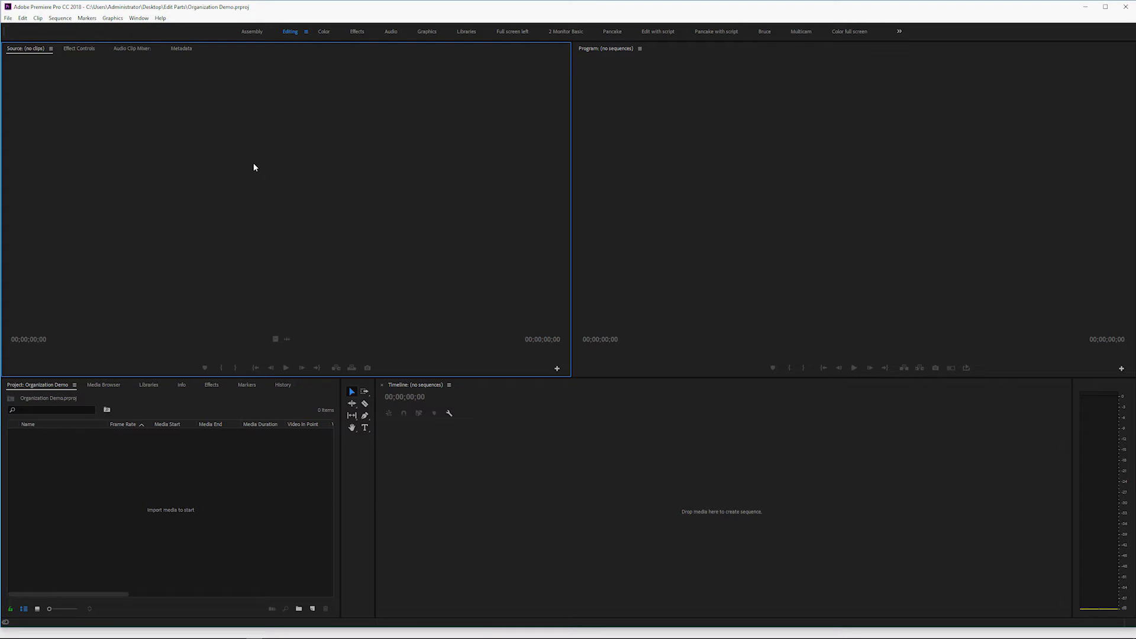
{"action": "mouse_move", "coordinate": [622, 207]}
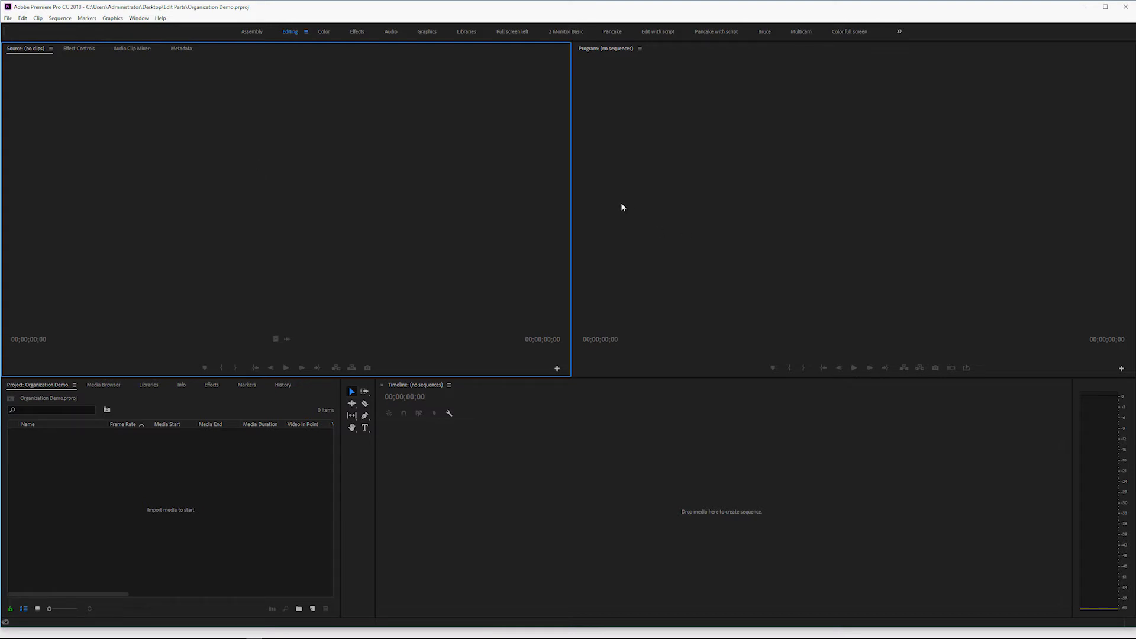
{"action": "mouse_move", "coordinate": [795, 204]}
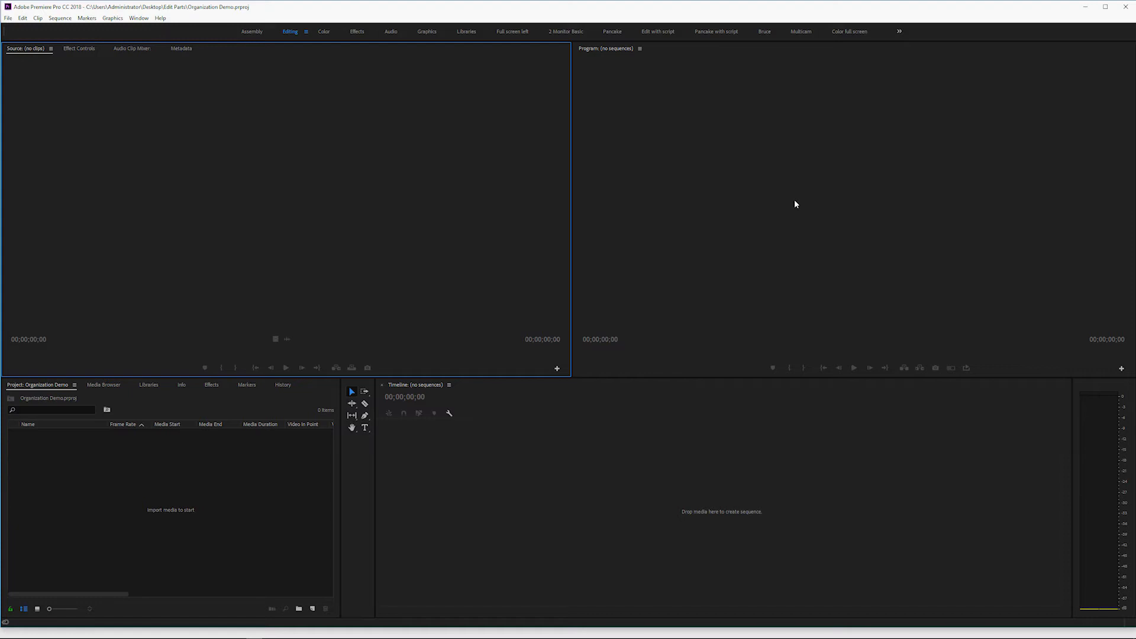
{"action": "mouse_move", "coordinate": [653, 531]}
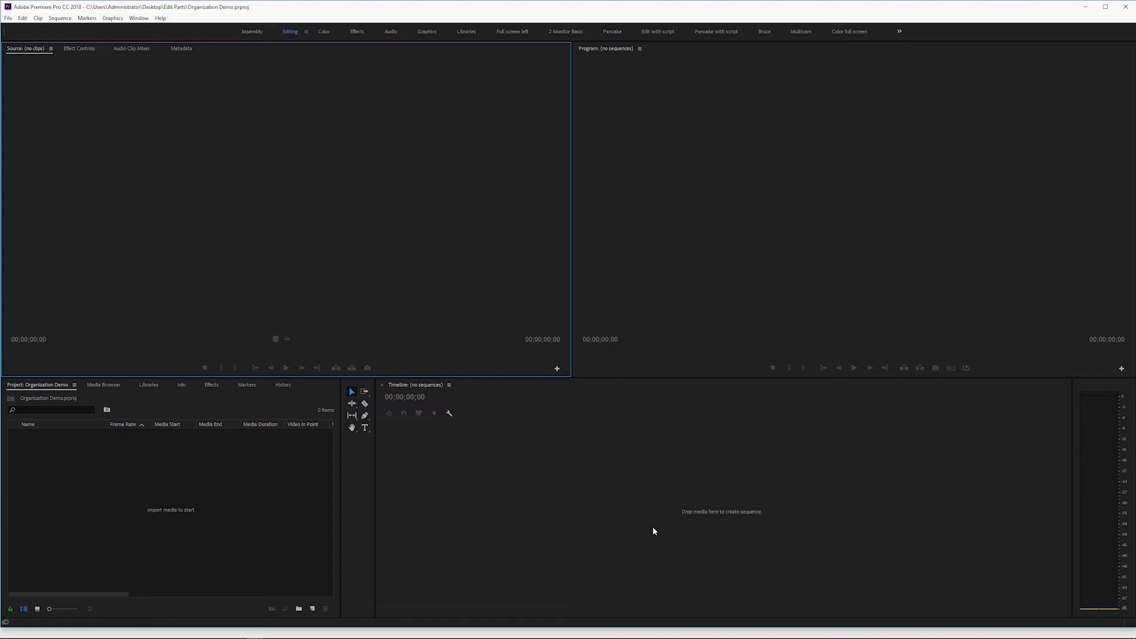
{"action": "mouse_move", "coordinate": [220, 534]}
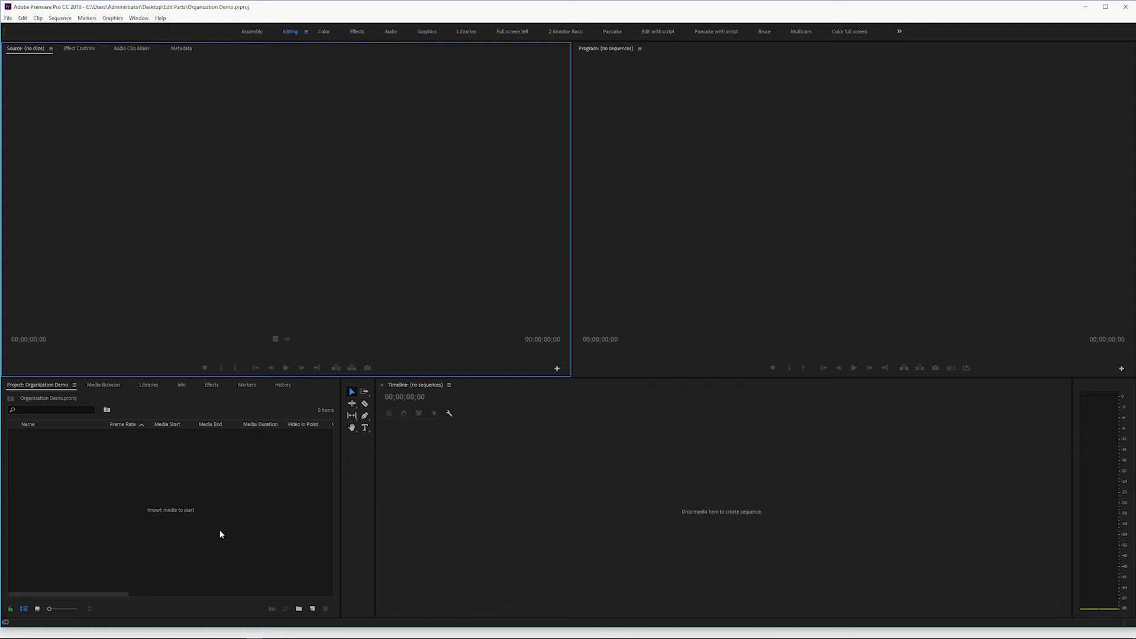
{"action": "mouse_move", "coordinate": [193, 499]}
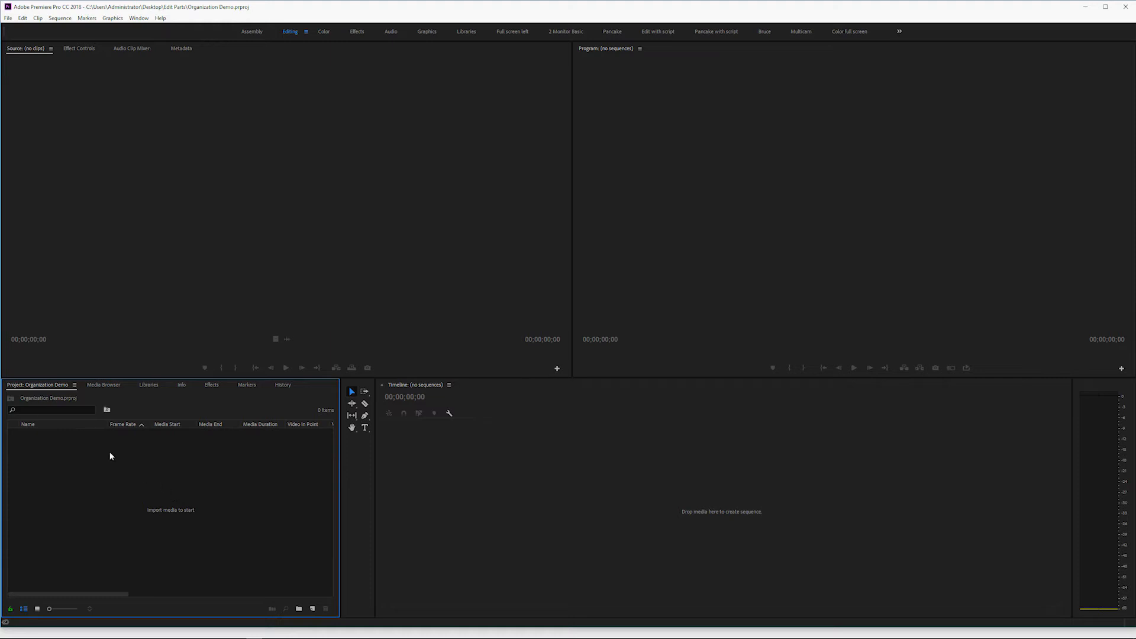
{"action": "mouse_move", "coordinate": [47, 389]}
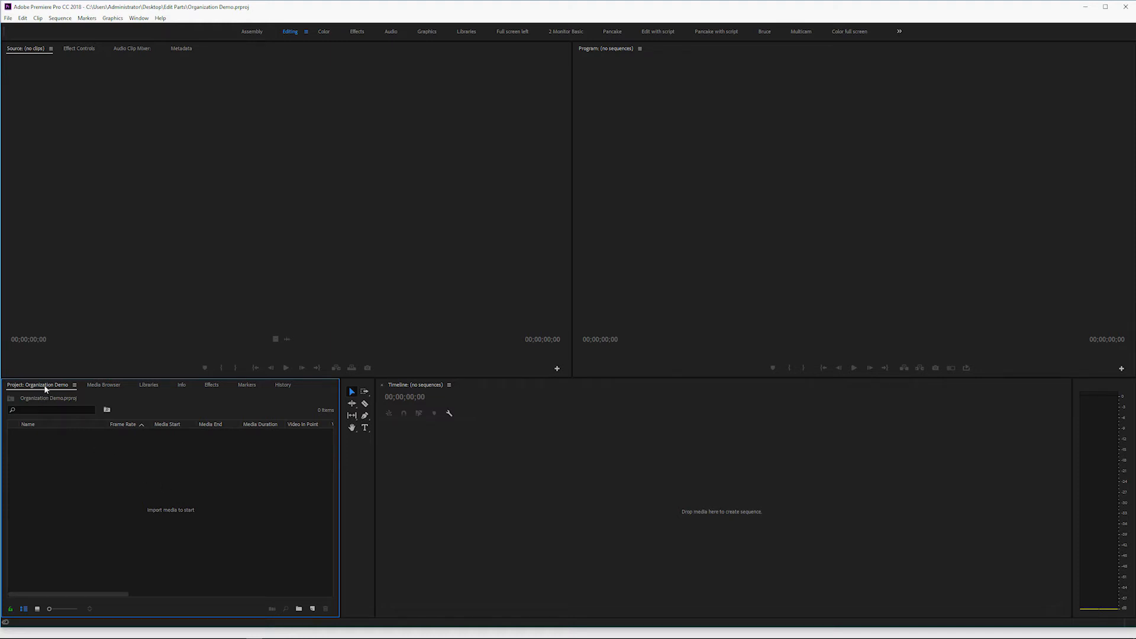
{"action": "mouse_move", "coordinate": [60, 388]}
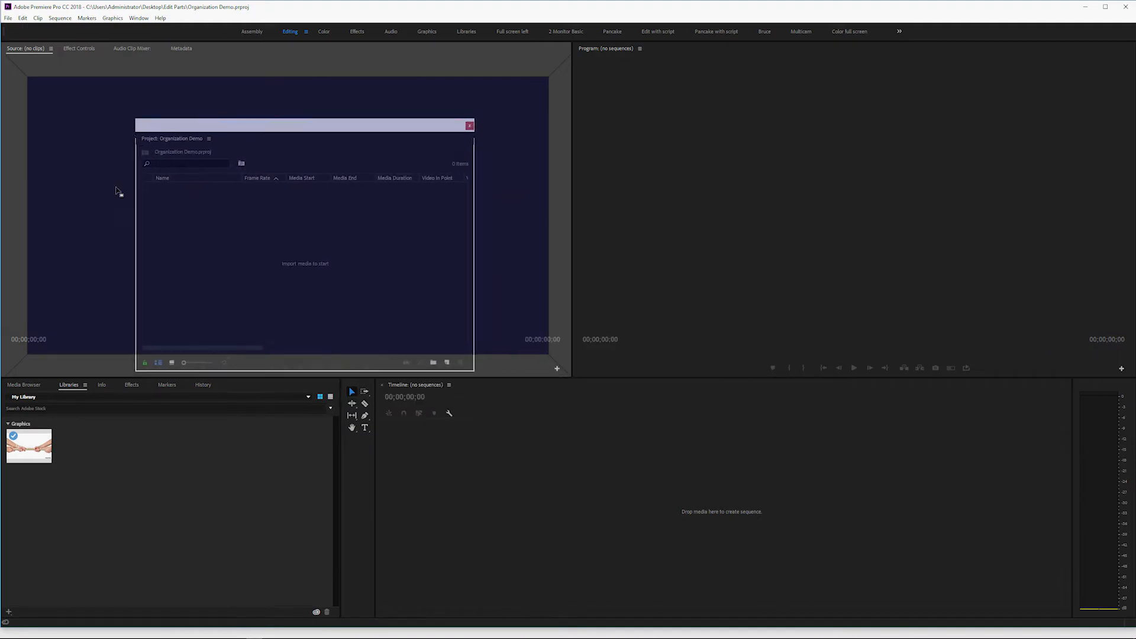
- Dock the Project panel in the upper-left frame beside the Source monitor
{"action": "left_click_drag", "start_coordinate": [304, 124], "coordinate": [284, 100]}
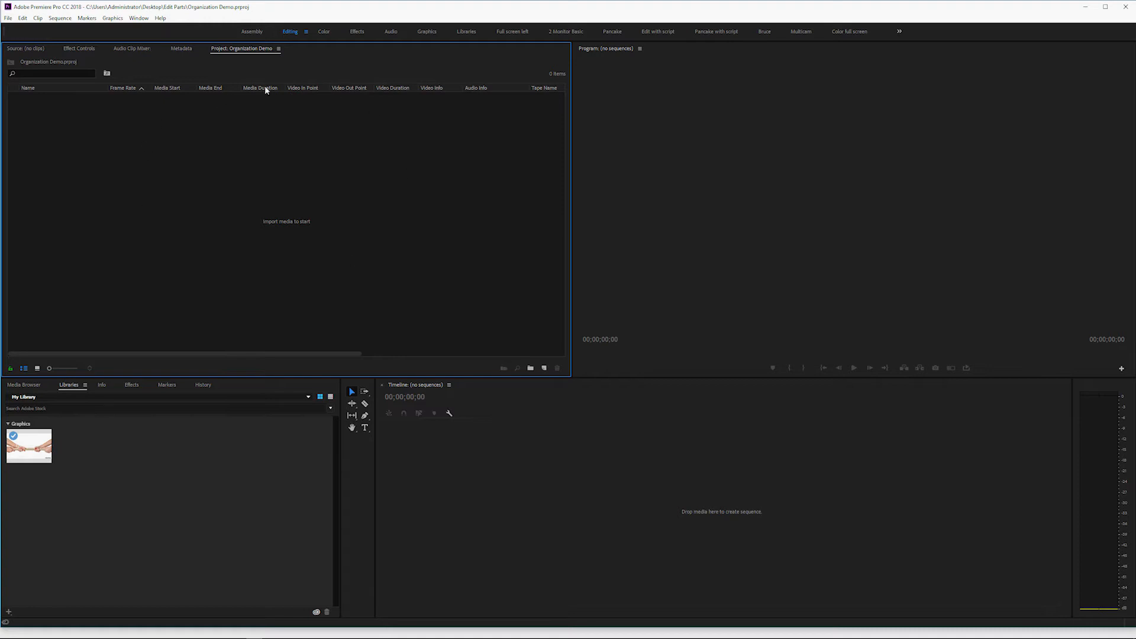
{"action": "mouse_move", "coordinate": [215, 199]}
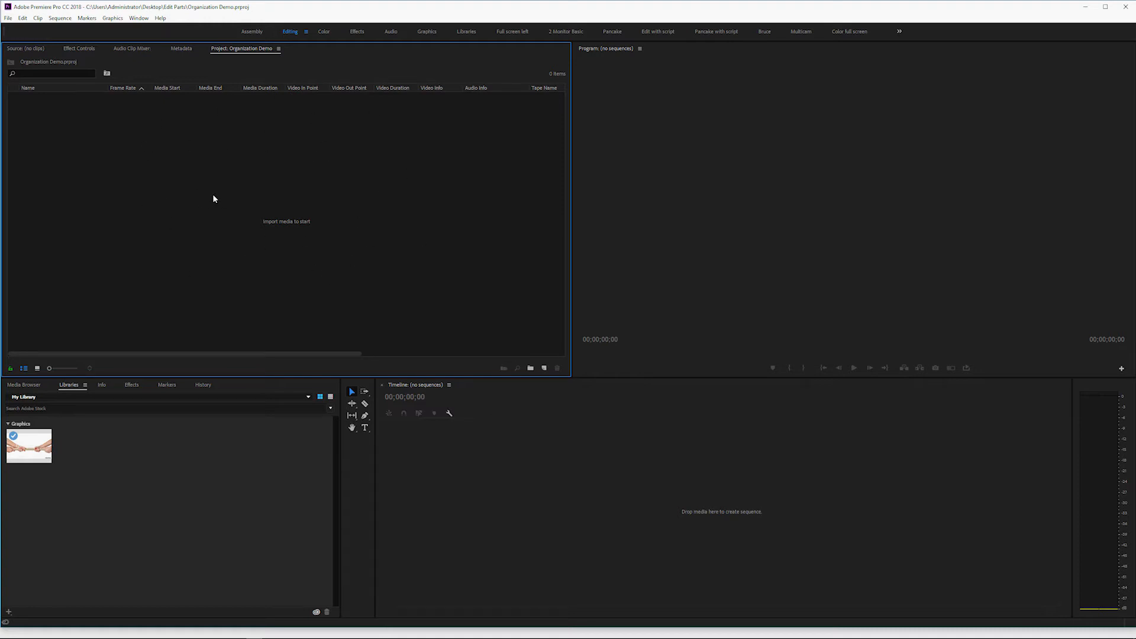
{"action": "mouse_move", "coordinate": [259, 166]}
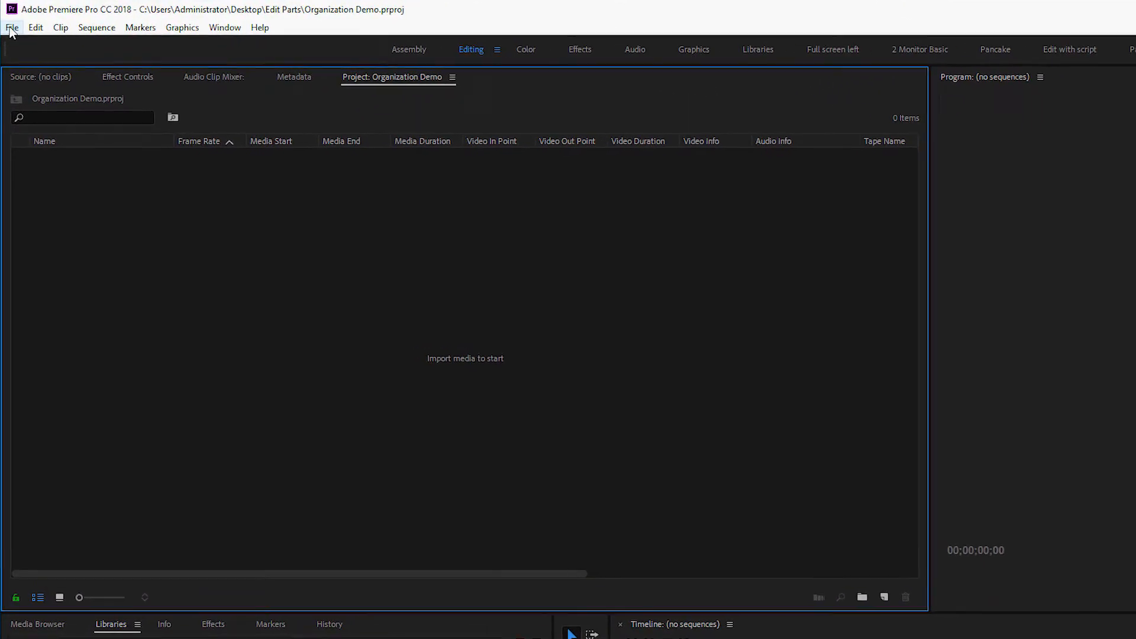
- Import the Fish cover footage folder from Edit Parts as a bin with Clip01–Clip13
{"action": "left_click", "coordinate": [12, 27]}
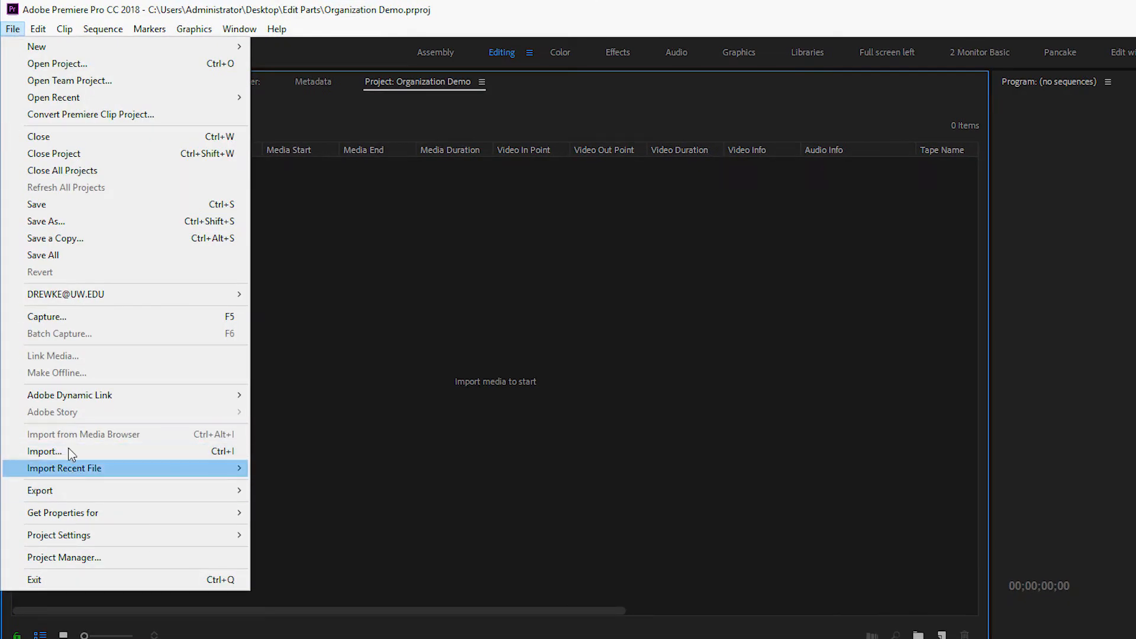
{"action": "left_click", "coordinate": [44, 451]}
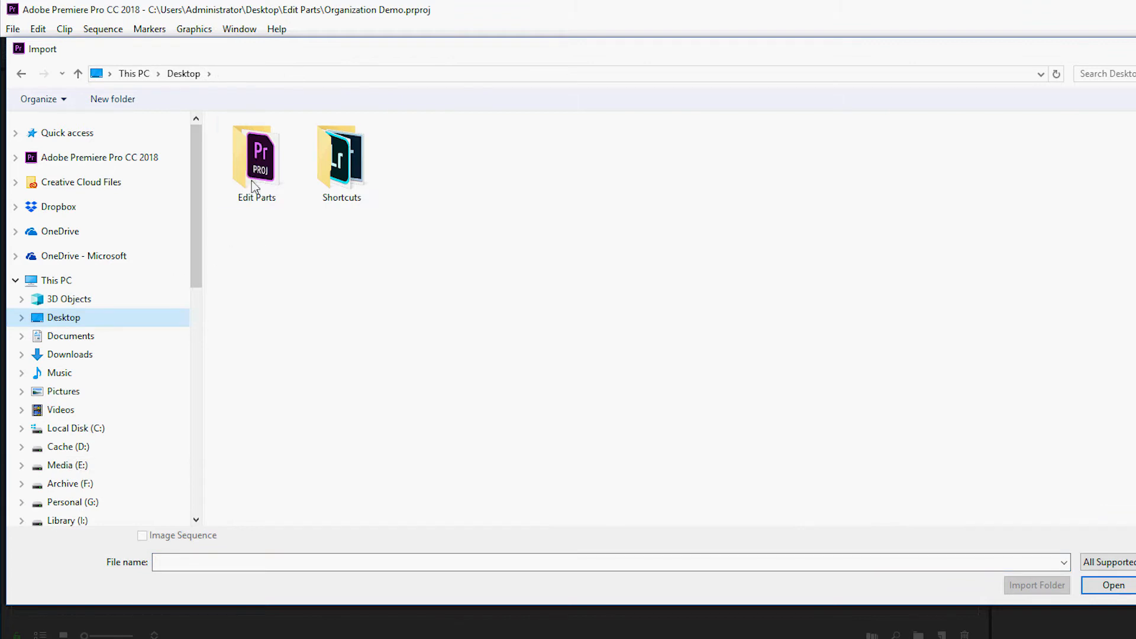
{"action": "double_click", "coordinate": [255, 154]}
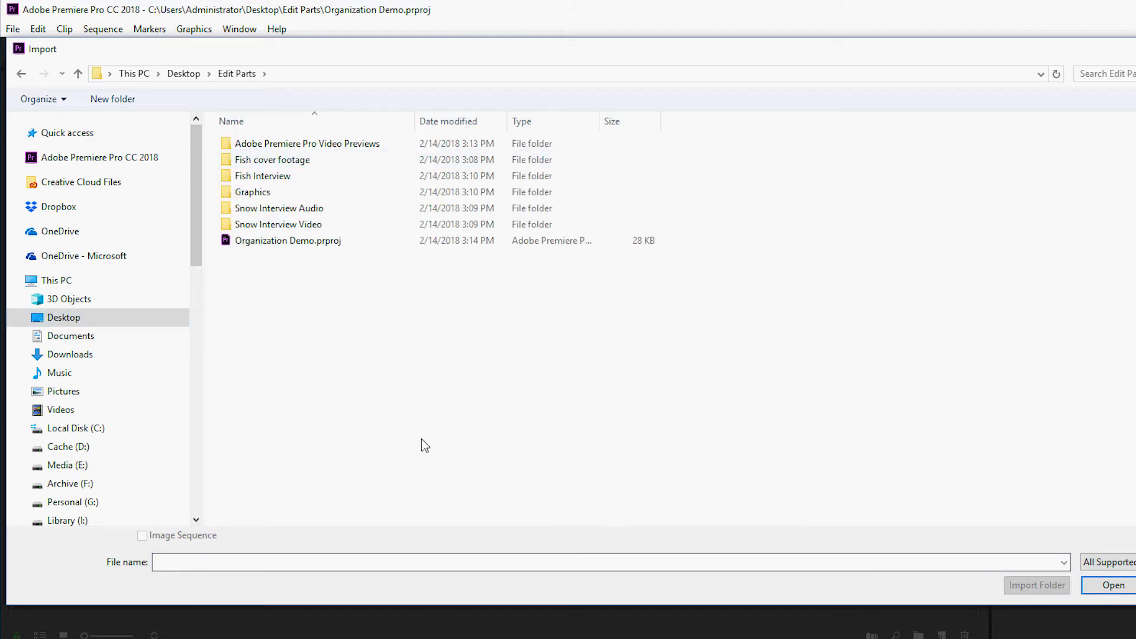
{"action": "left_click", "coordinate": [272, 162]}
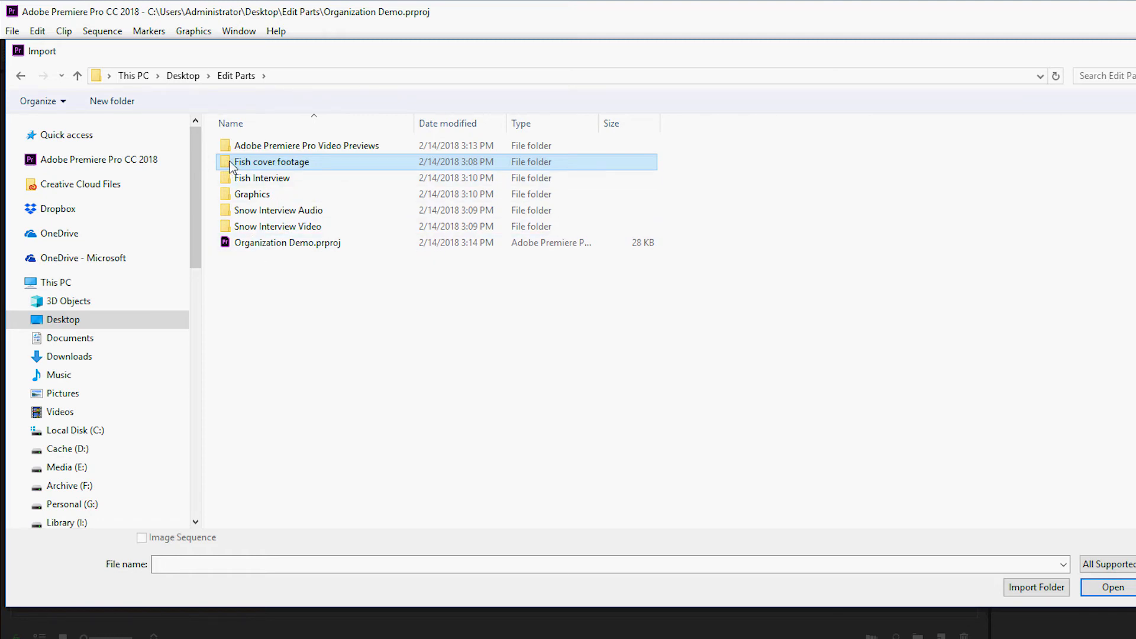
{"action": "double_click", "coordinate": [272, 162]}
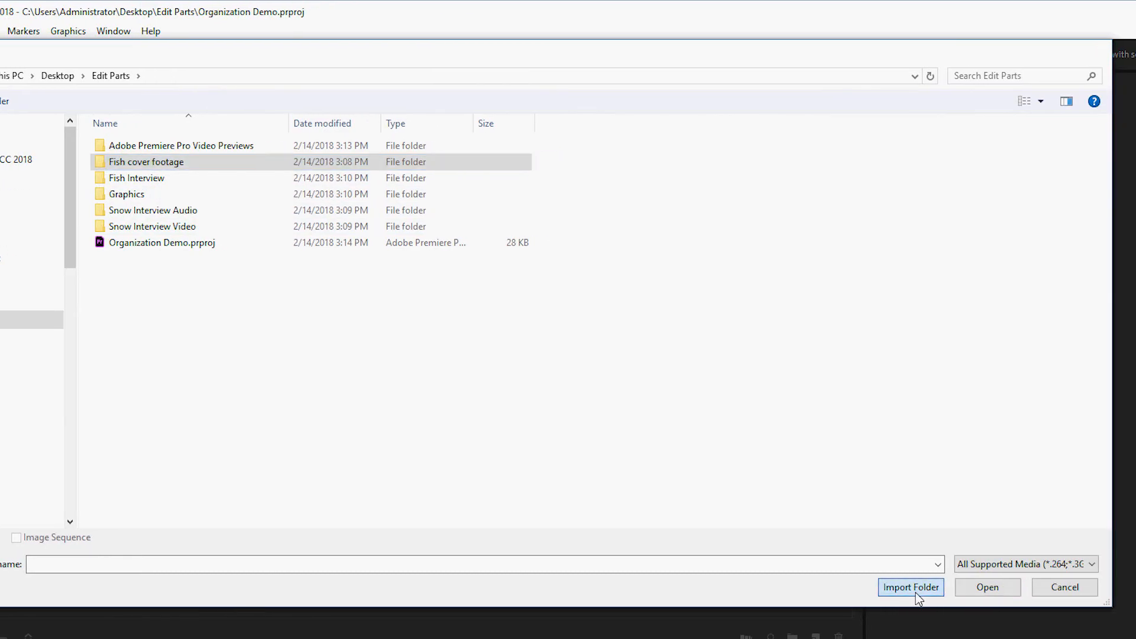
{"action": "left_click", "coordinate": [911, 586]}
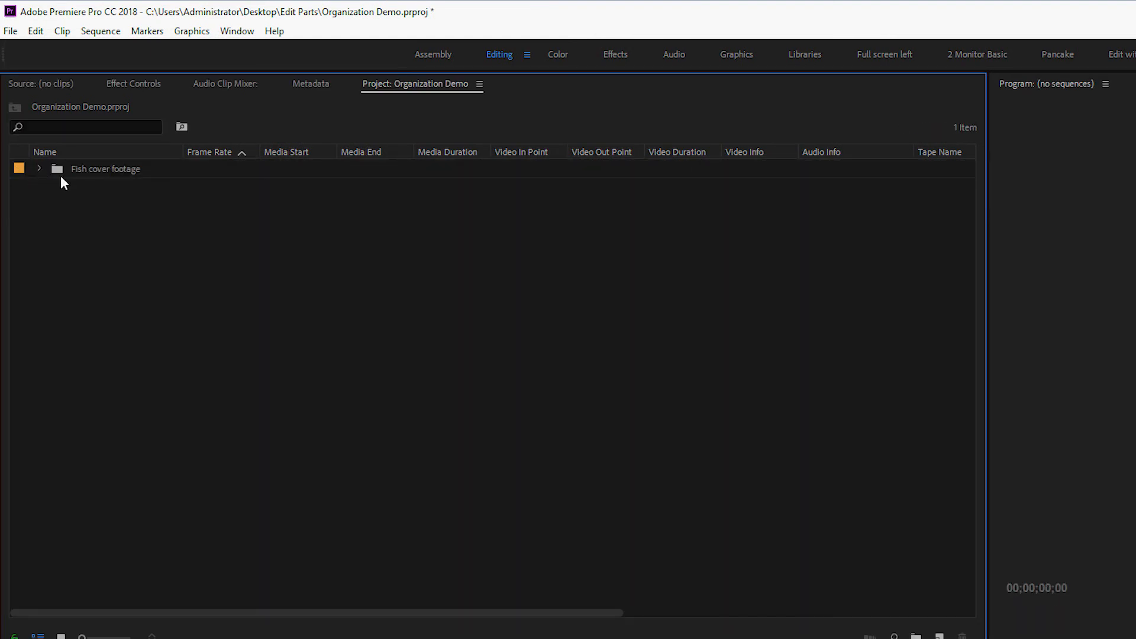
{"action": "left_click", "coordinate": [39, 170]}
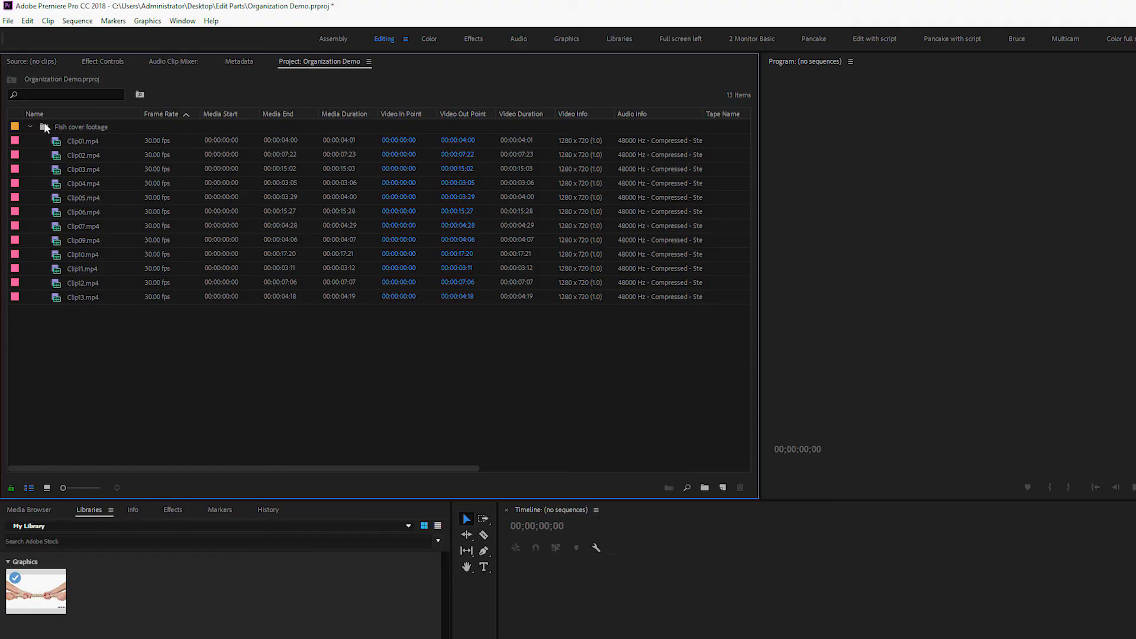
- Import the Fish Interview, Graphics, Snow Interview Audio and Snow Interview Video folders as bins
{"action": "left_click", "coordinate": [31, 128]}
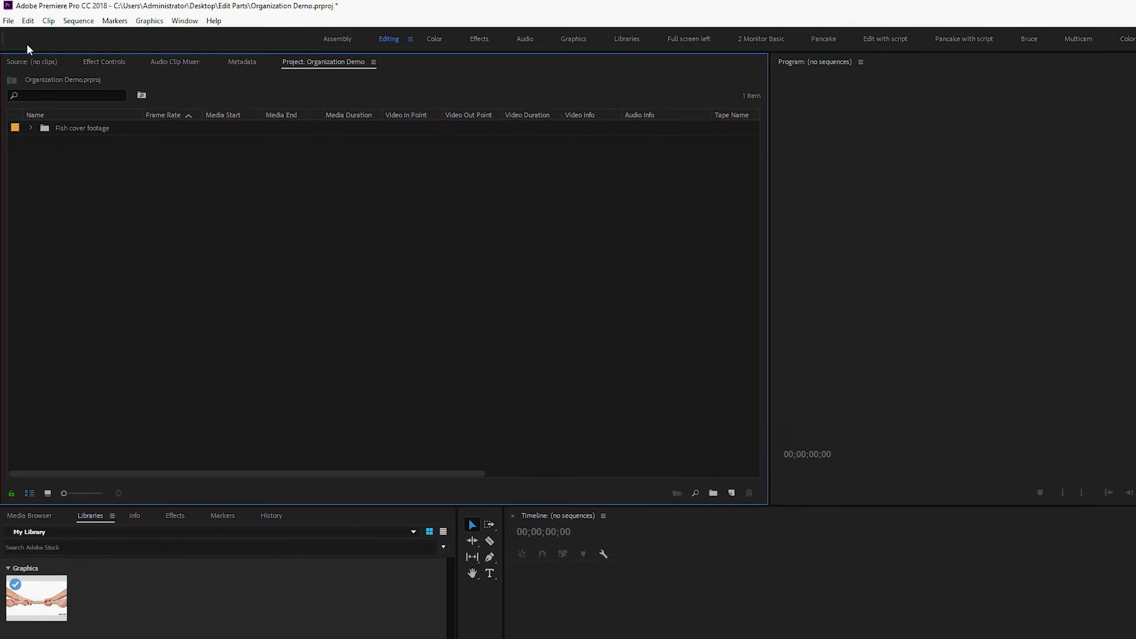
{"action": "left_click", "coordinate": [8, 20]}
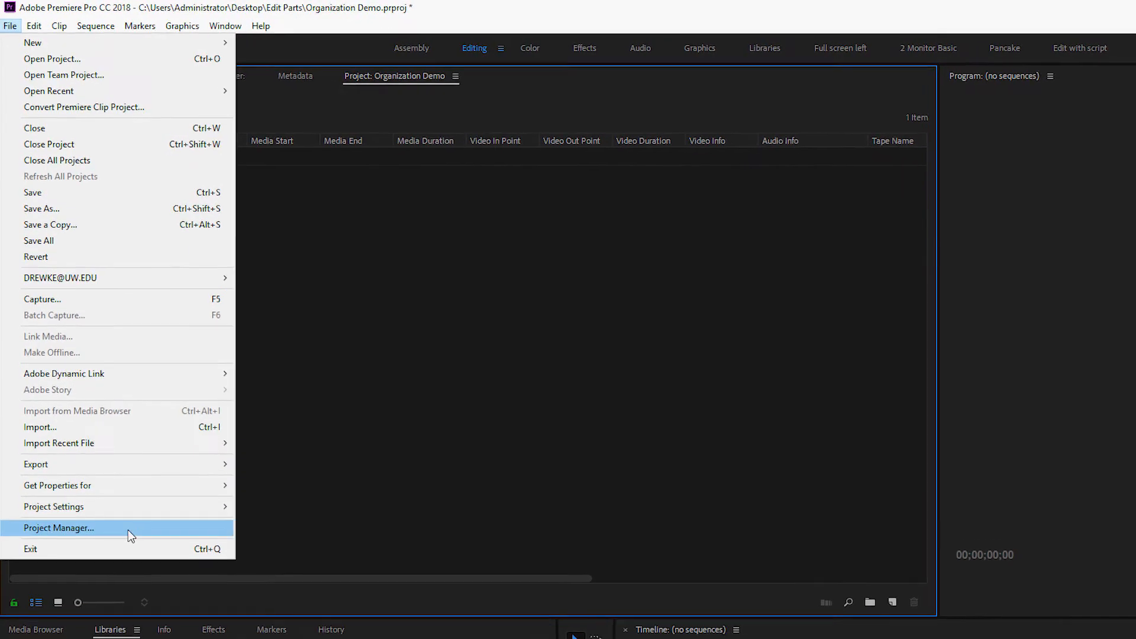
{"action": "left_click", "coordinate": [40, 427]}
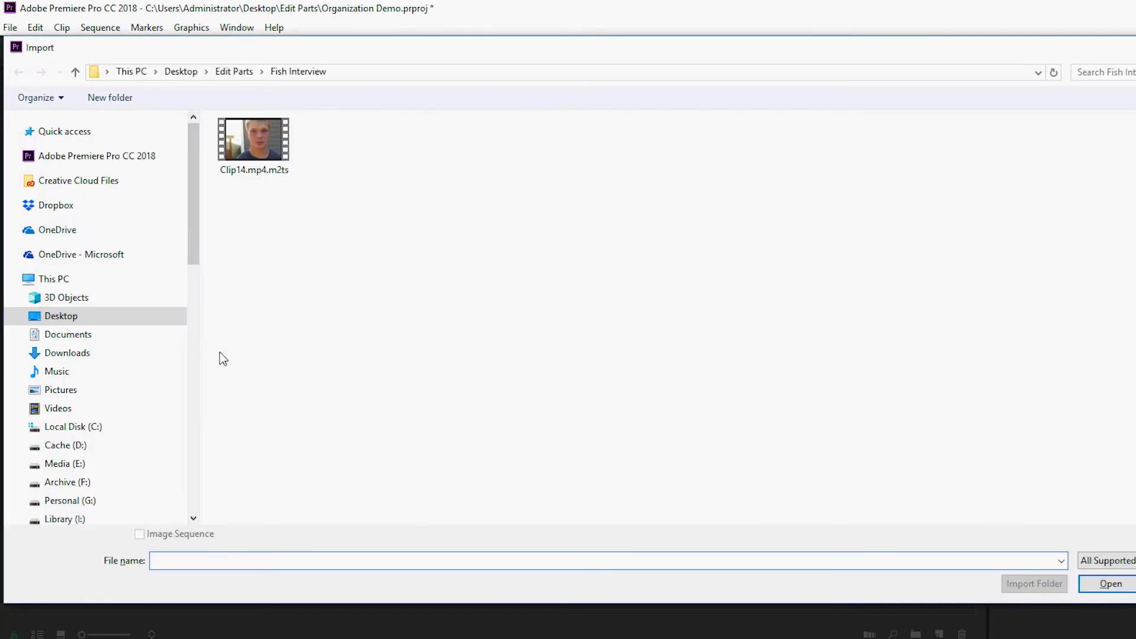
{"action": "left_click", "coordinate": [233, 71]}
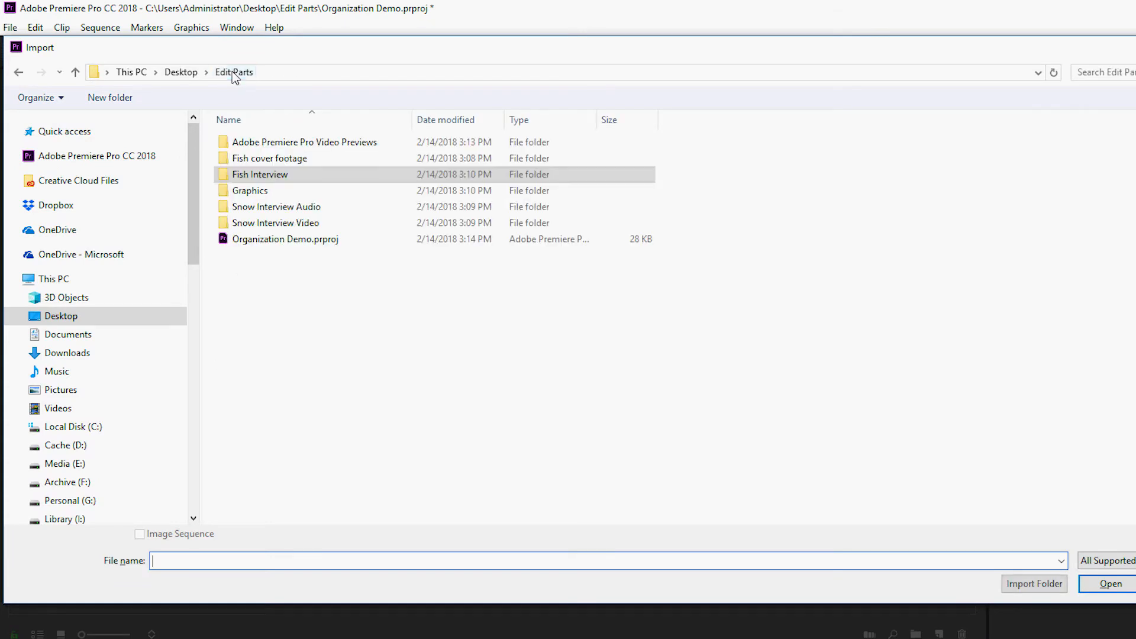
{"action": "left_click", "coordinate": [250, 189]}
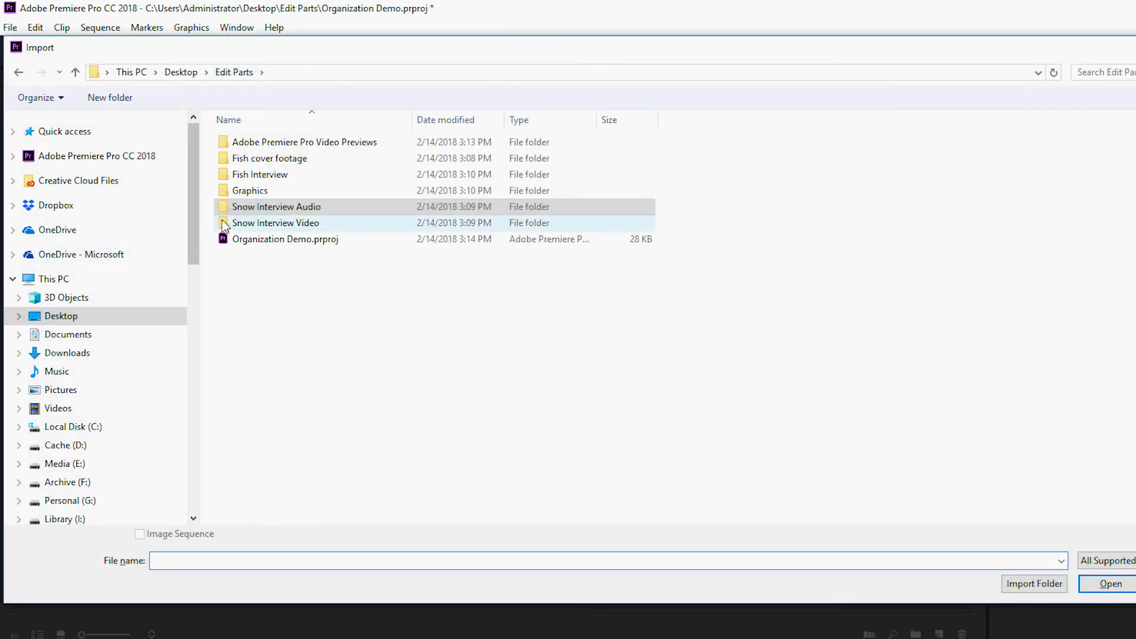
{"action": "left_click", "coordinate": [276, 222]}
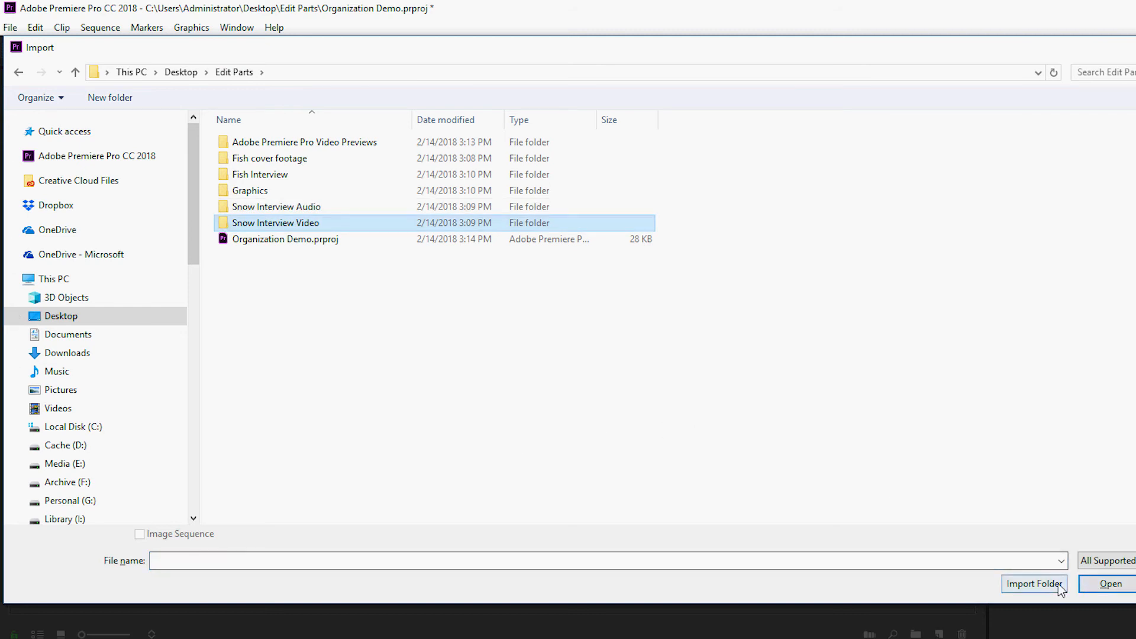
{"action": "left_click", "coordinate": [1034, 583]}
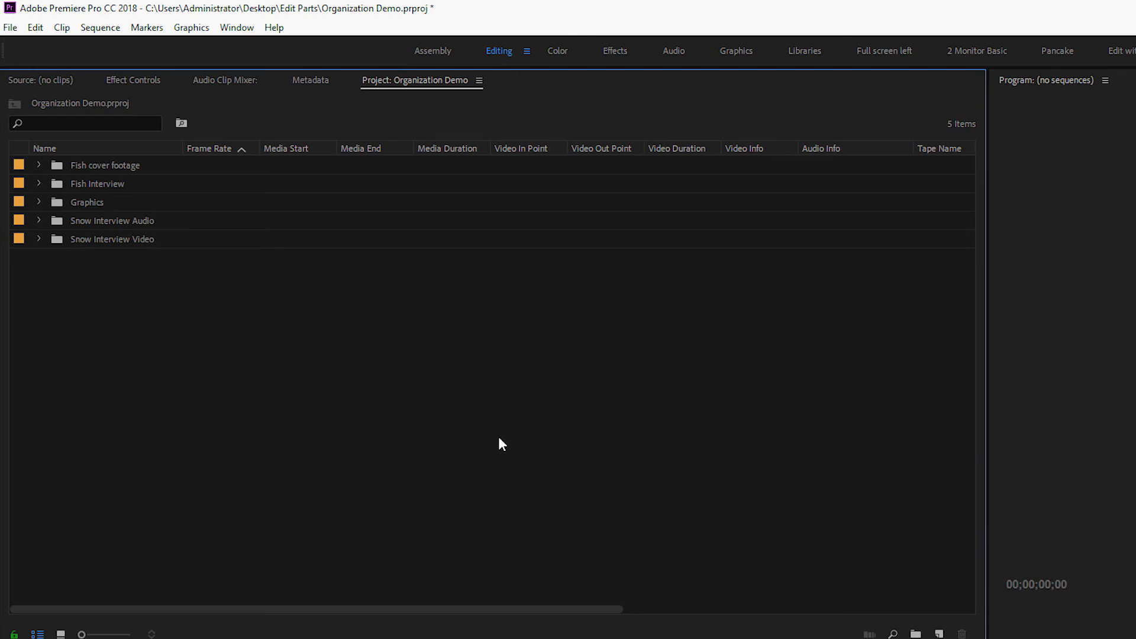
{"action": "mouse_move", "coordinate": [210, 215]}
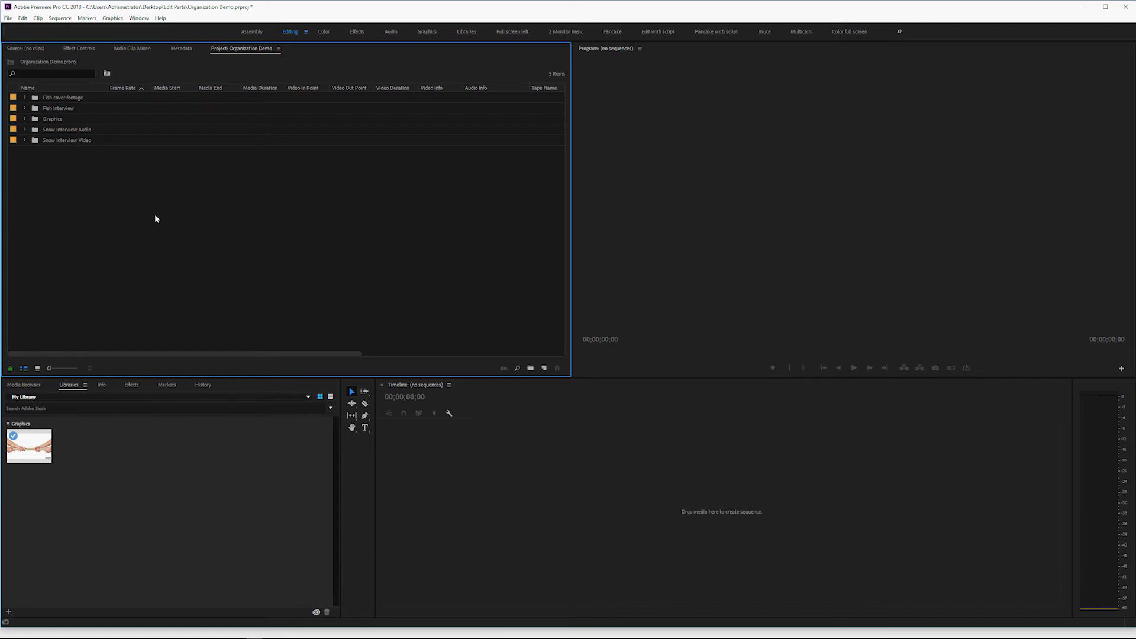
{"action": "mouse_move", "coordinate": [71, 191]}
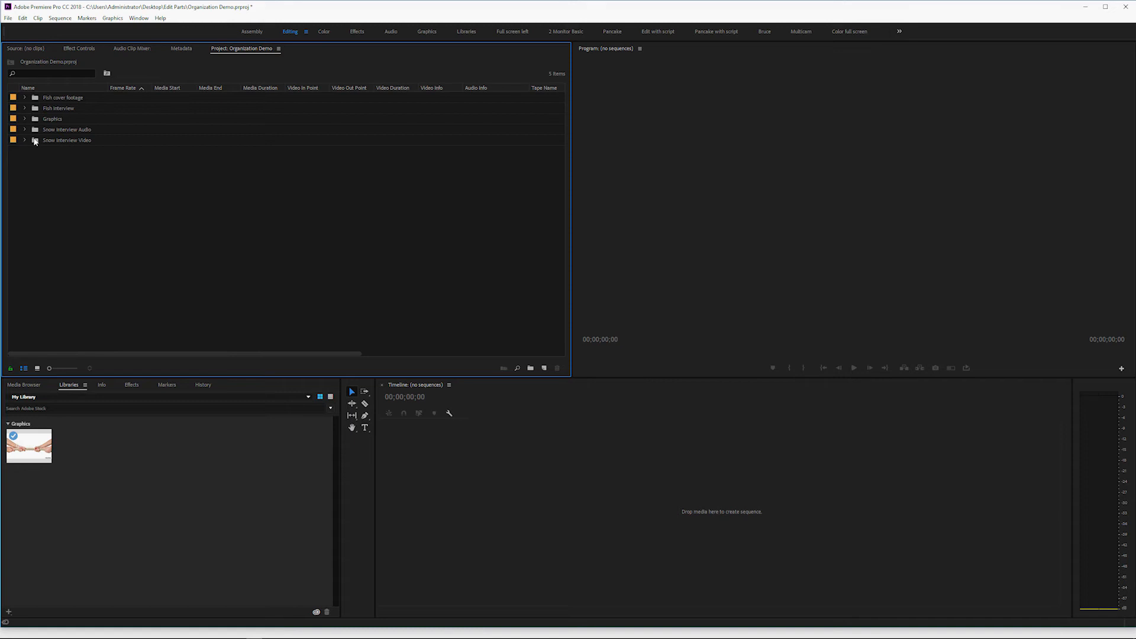
{"action": "left_click", "coordinate": [25, 139]}
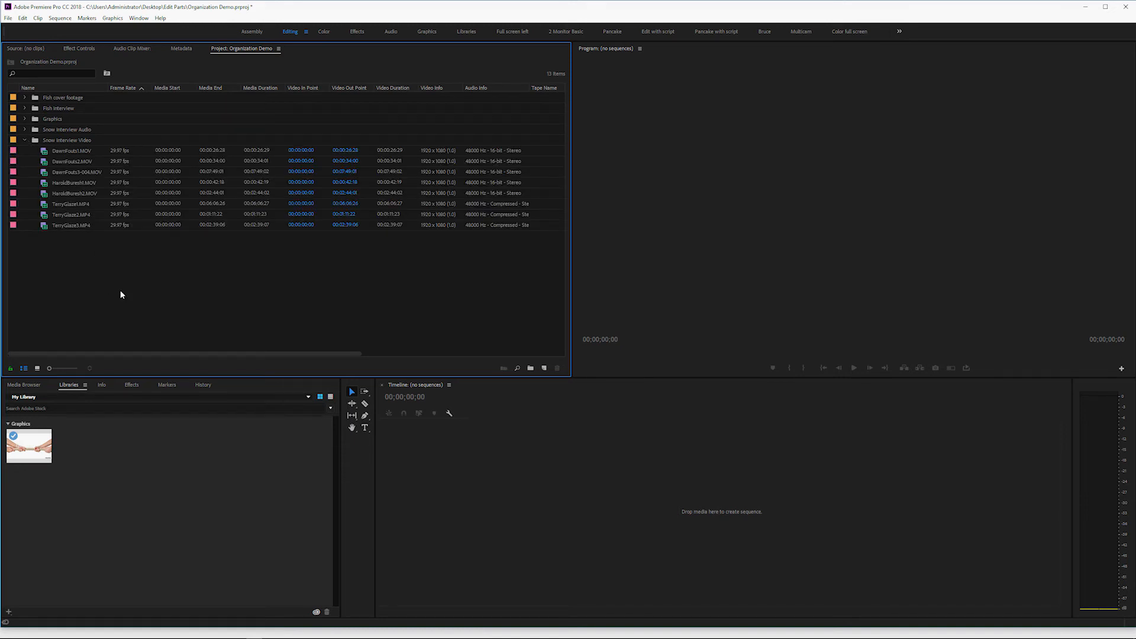
{"action": "mouse_move", "coordinate": [82, 154]}
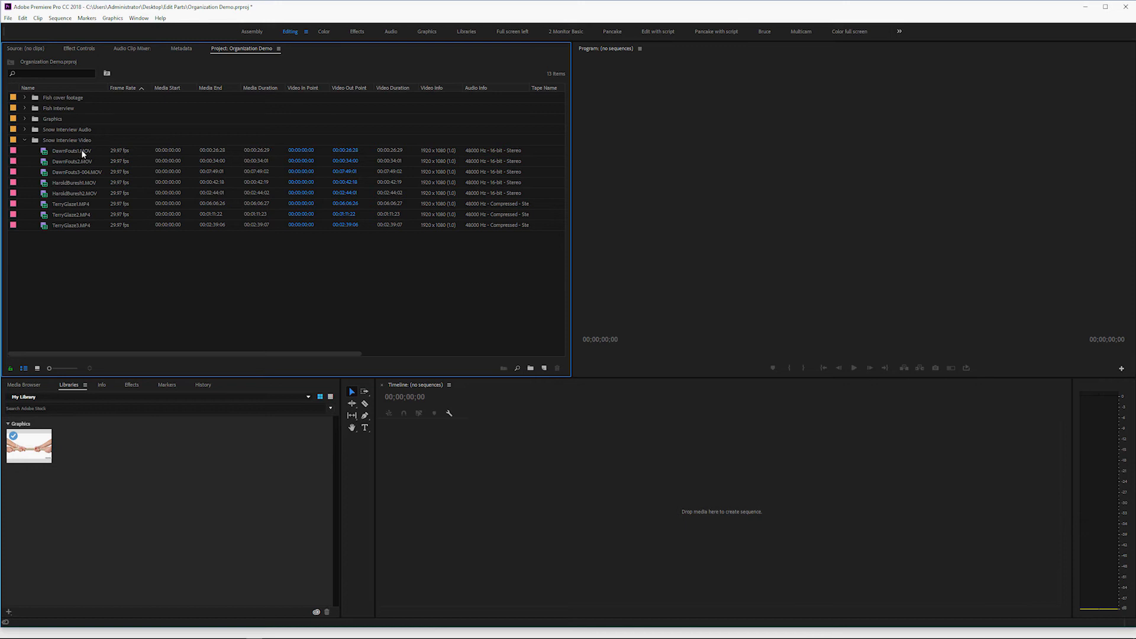
{"action": "mouse_move", "coordinate": [82, 154]}
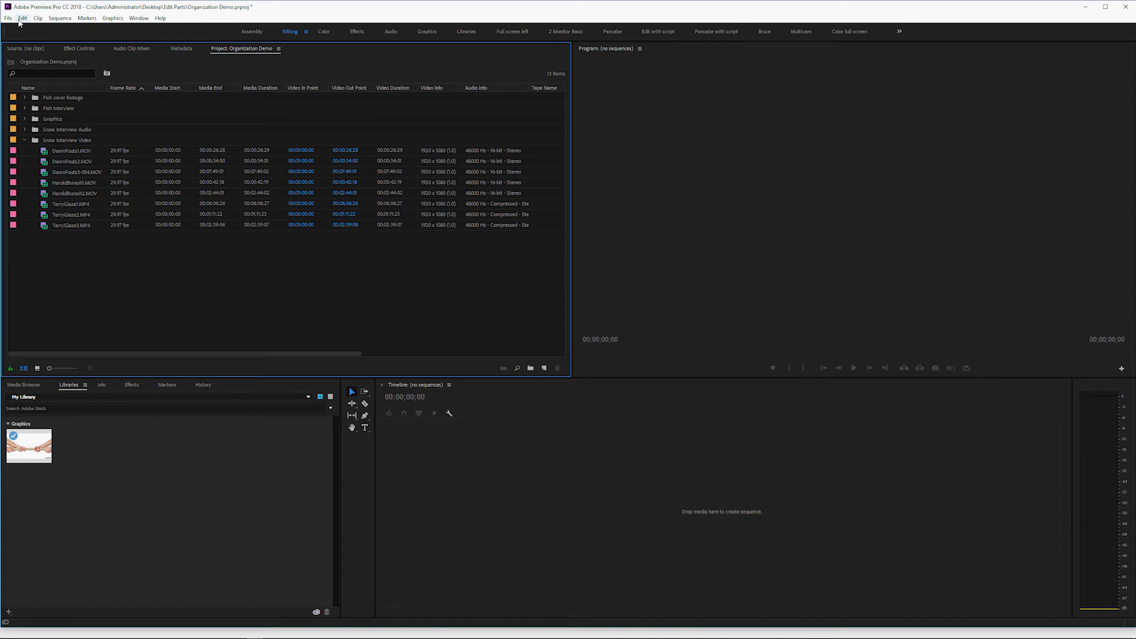
{"action": "left_click", "coordinate": [8, 18]}
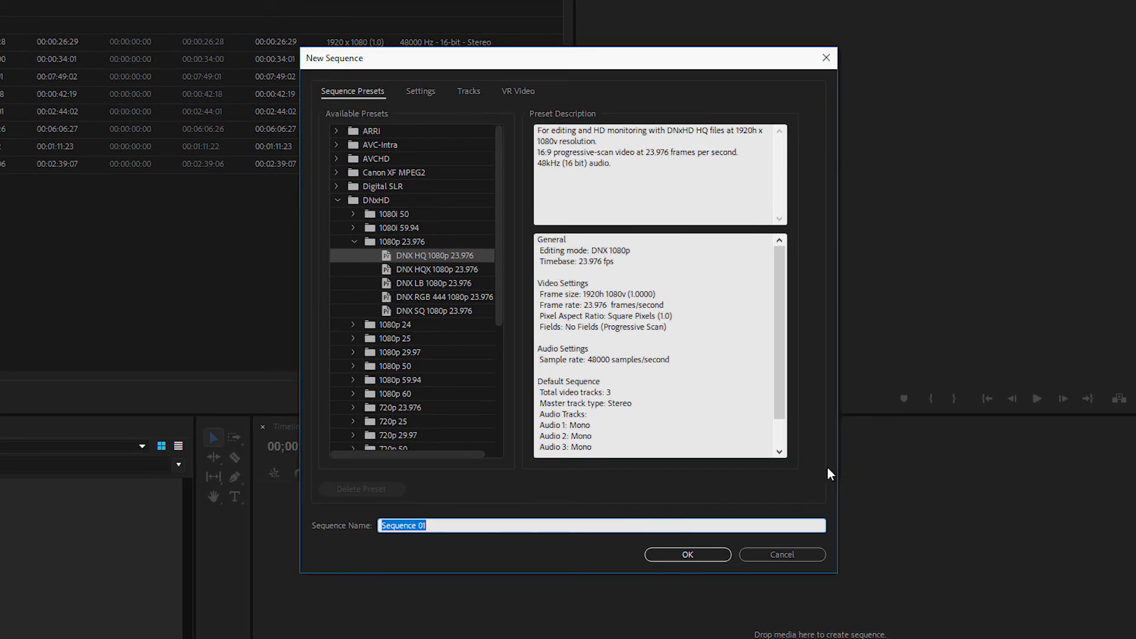
{"action": "left_click", "coordinate": [782, 554]}
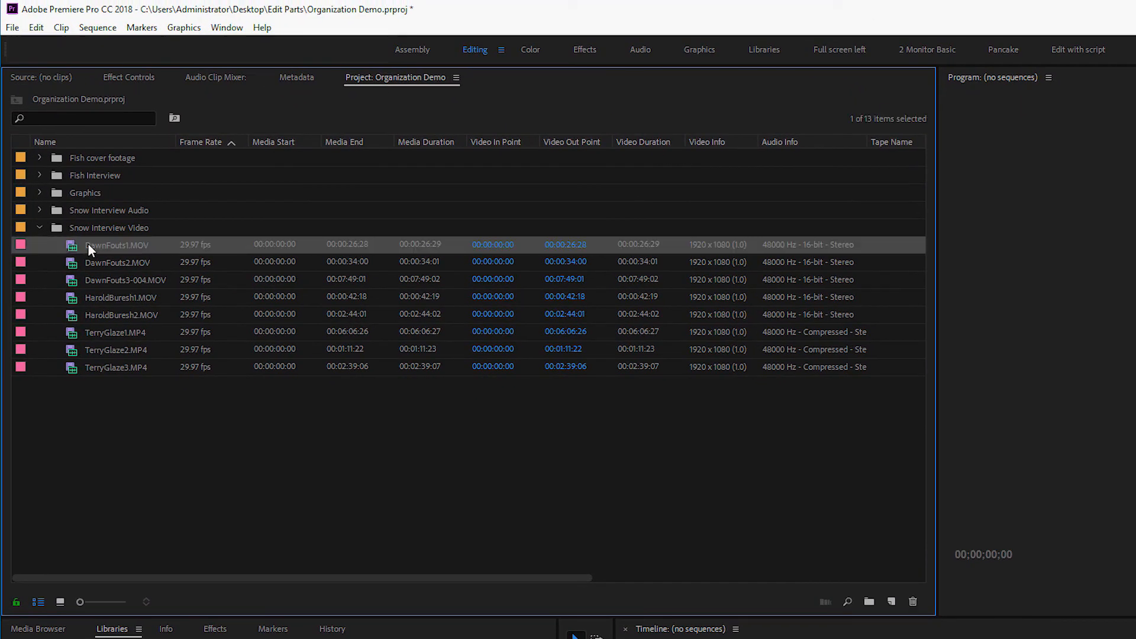
{"action": "left_click", "coordinate": [124, 279]}
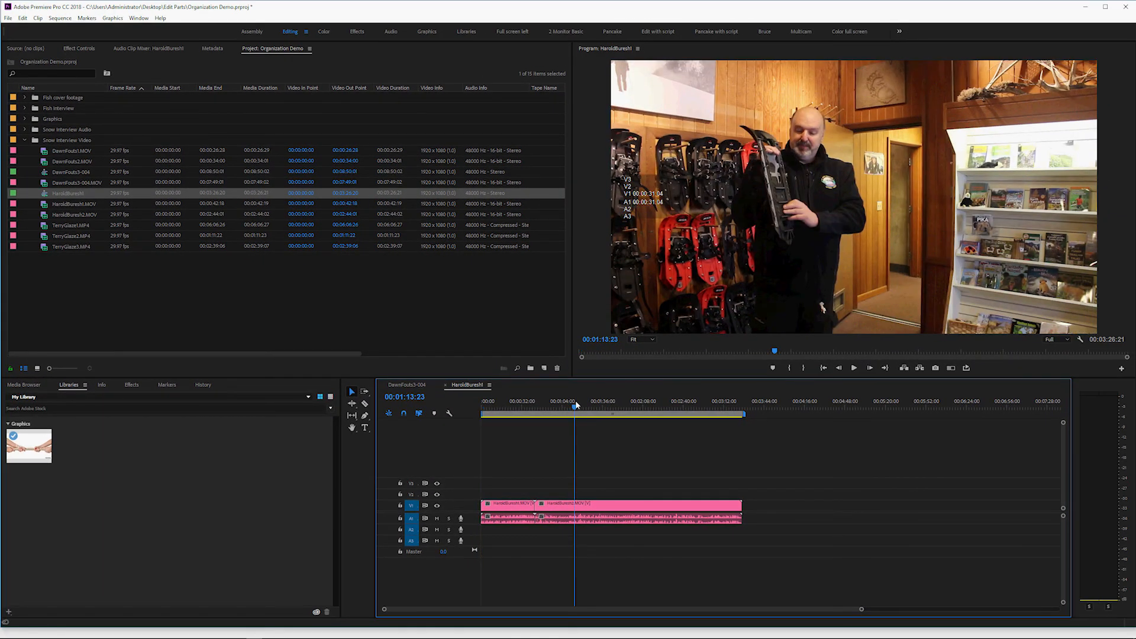
{"action": "mouse_move", "coordinate": [565, 425]}
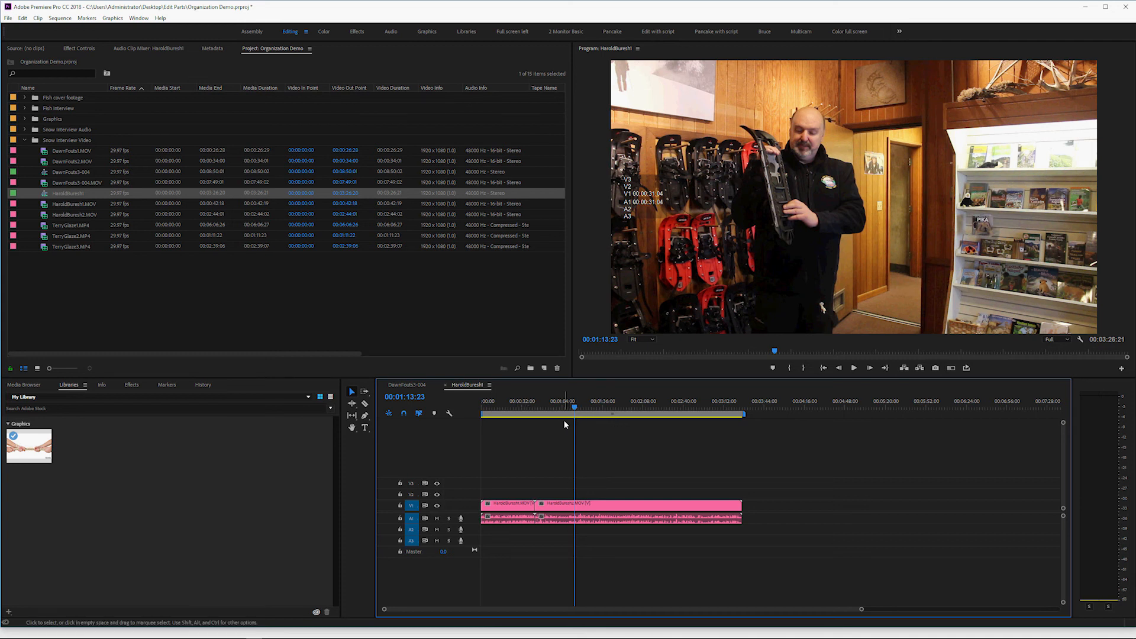
{"action": "left_click", "coordinate": [263, 318]}
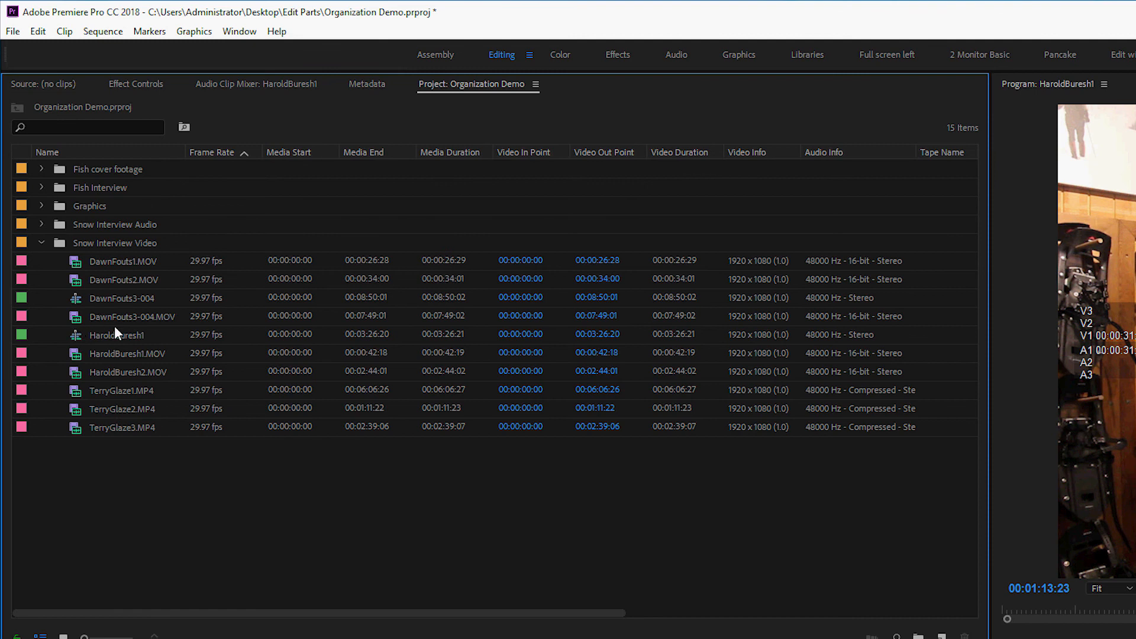
{"action": "mouse_move", "coordinate": [91, 348]}
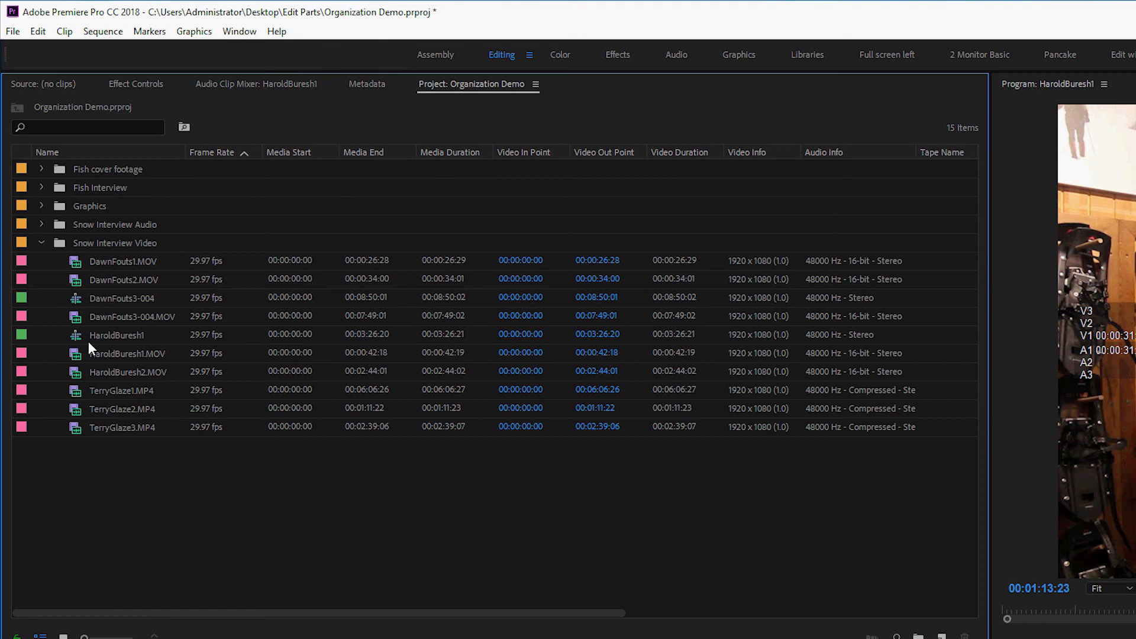
{"action": "mouse_move", "coordinate": [143, 341]}
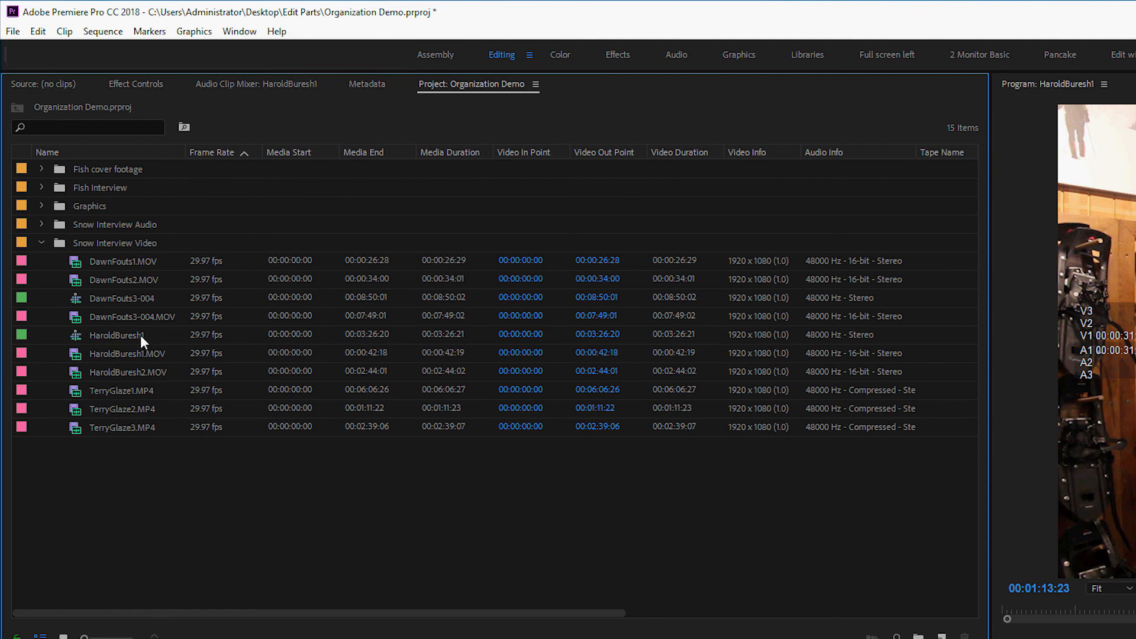
{"action": "mouse_move", "coordinate": [148, 304]}
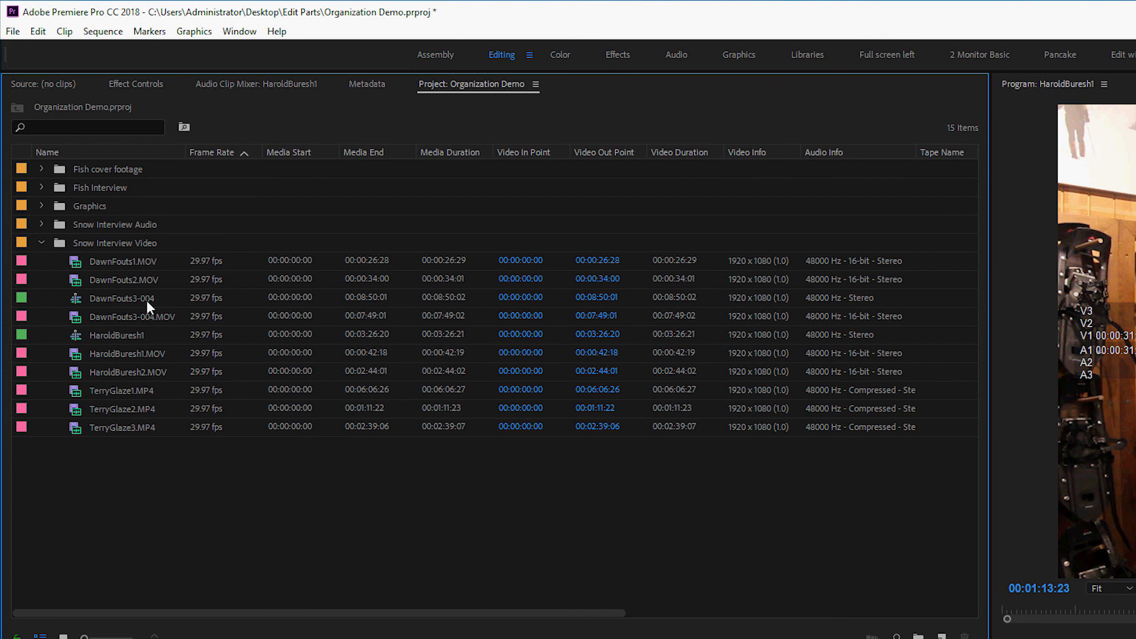
{"action": "left_click", "coordinate": [121, 298]}
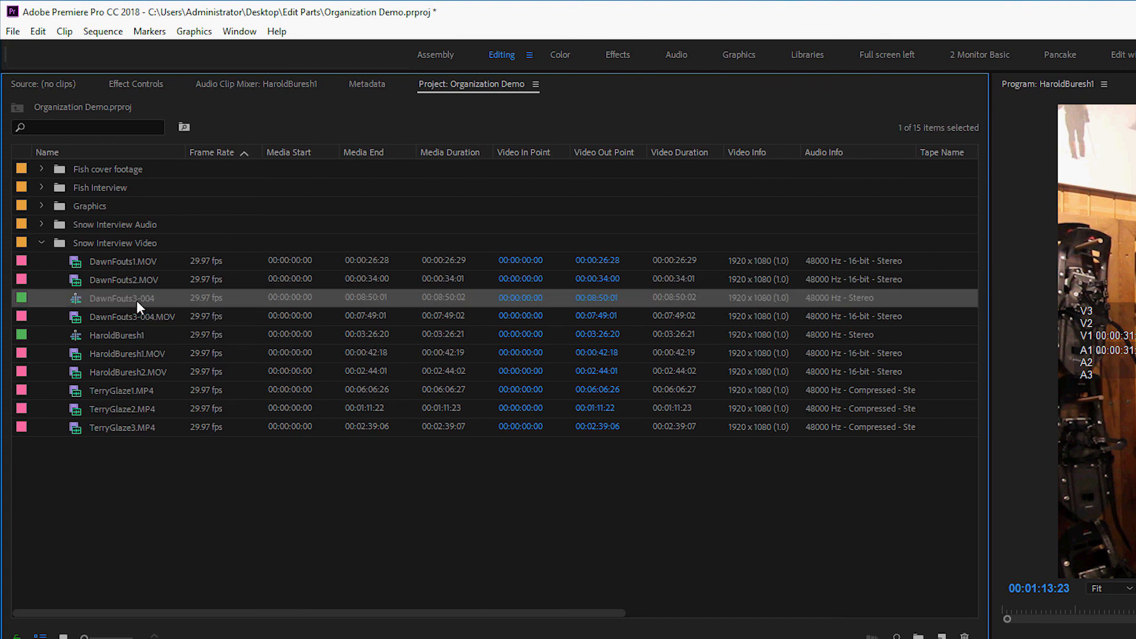
{"action": "double_click", "coordinate": [120, 299]}
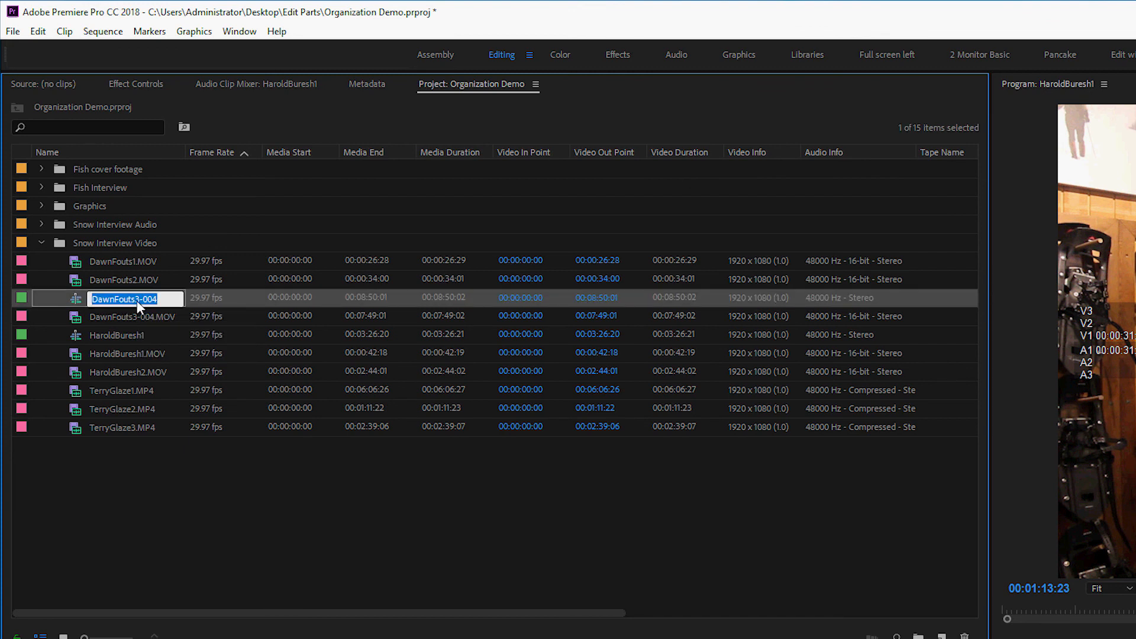
{"action": "type", "text": "Dawn"}
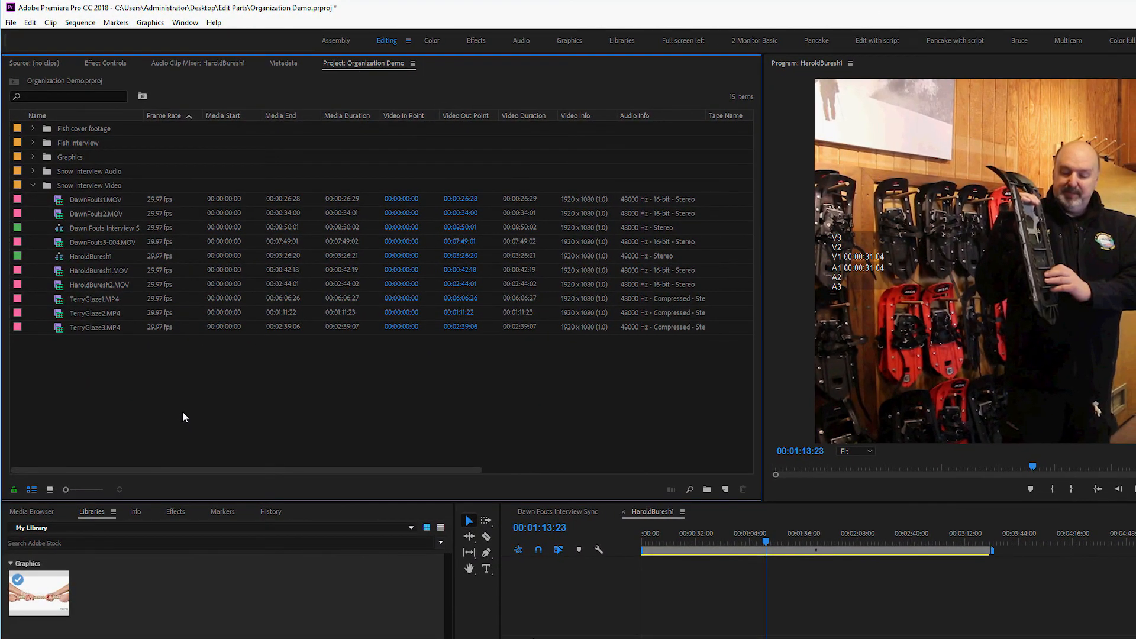
{"action": "right_click", "coordinate": [182, 416]}
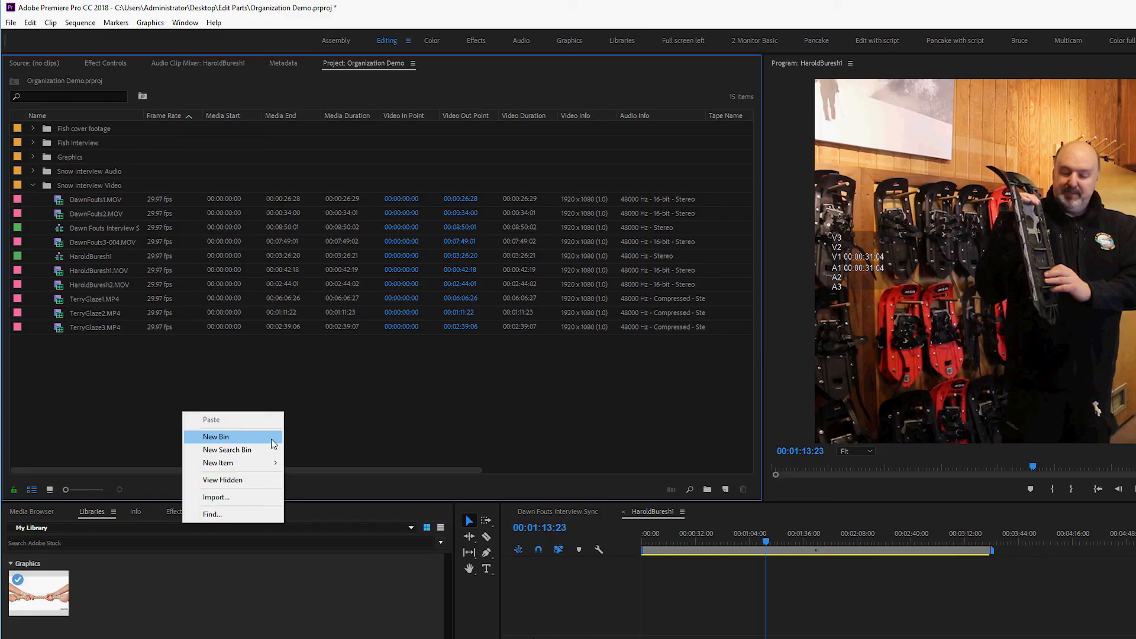
{"action": "left_click", "coordinate": [216, 437]}
{"action": "type", "text": "Sequences"}
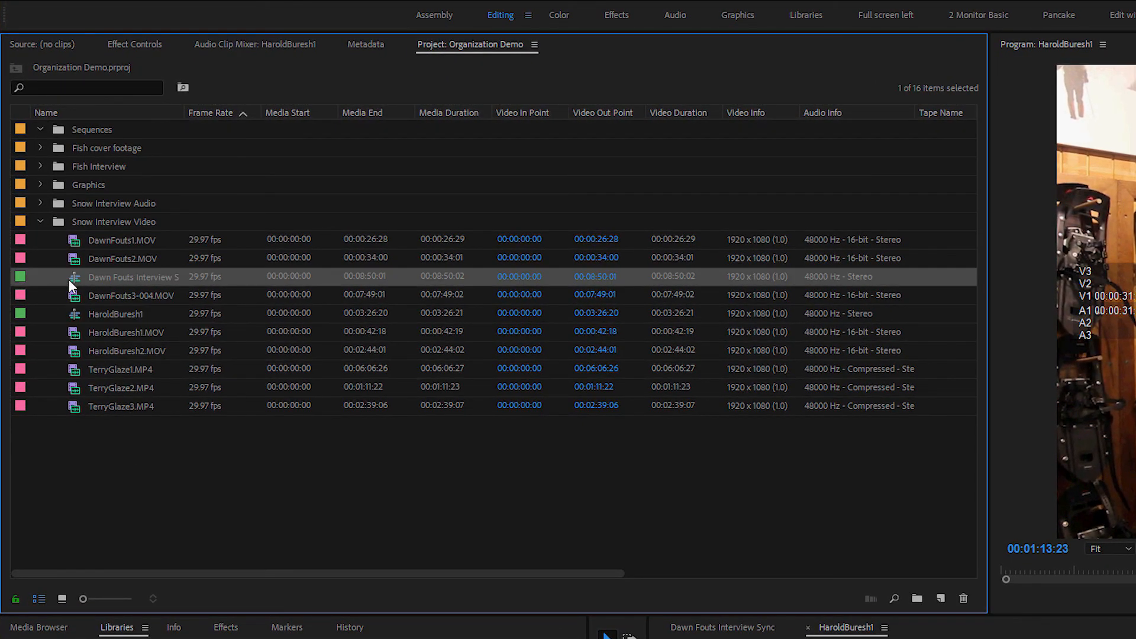
{"action": "mouse_move", "coordinate": [82, 136]}
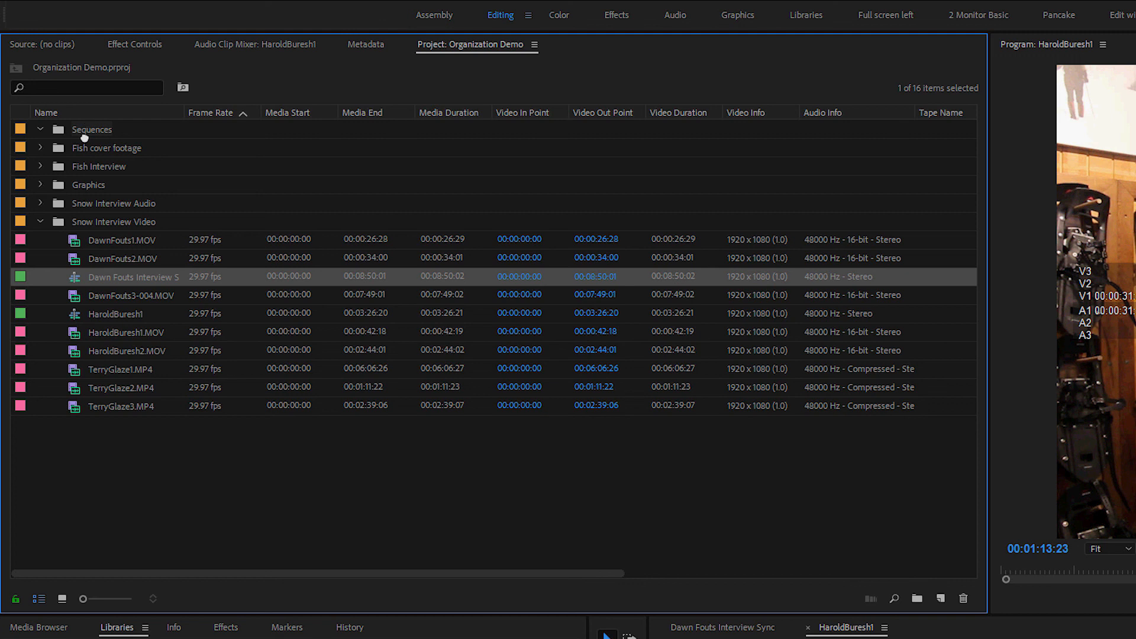
{"action": "left_click", "coordinate": [40, 129]}
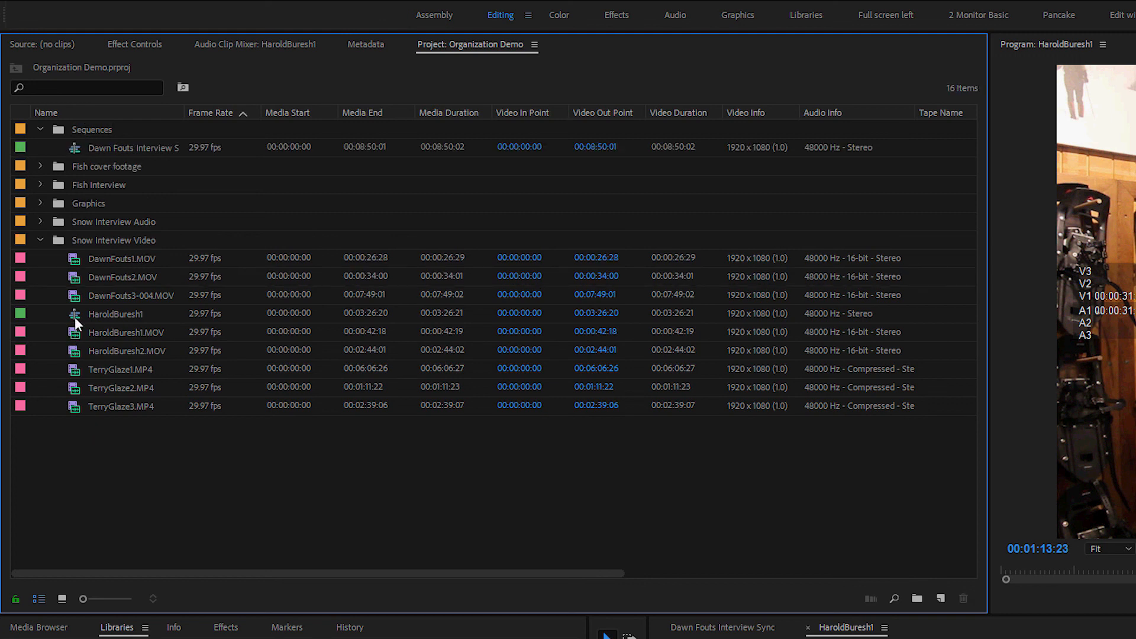